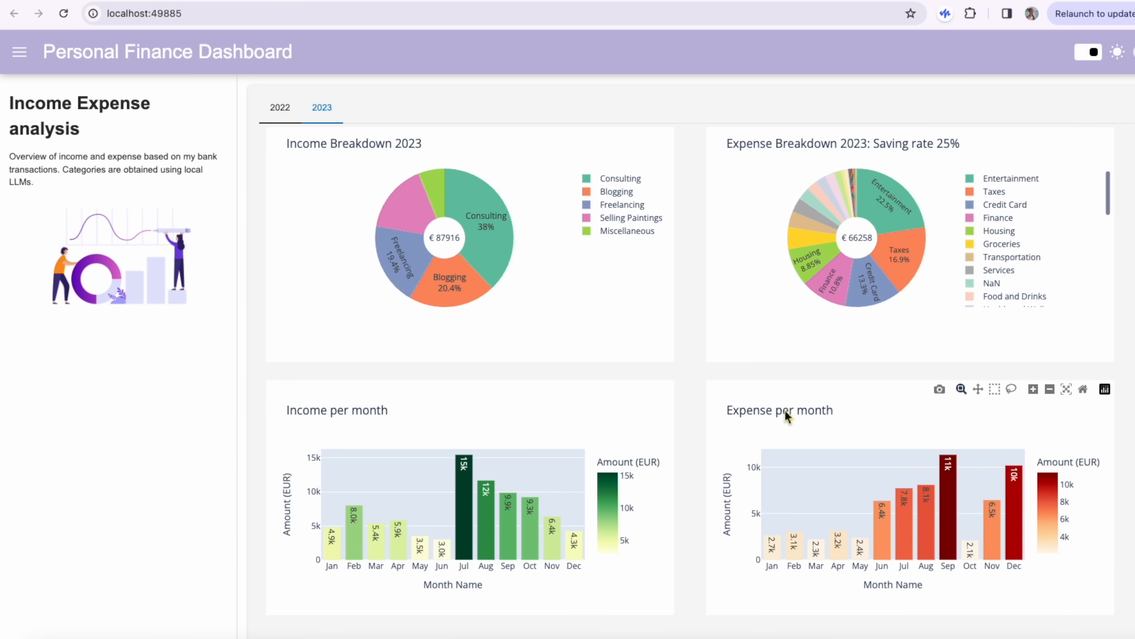
mouse_move(513, 259)
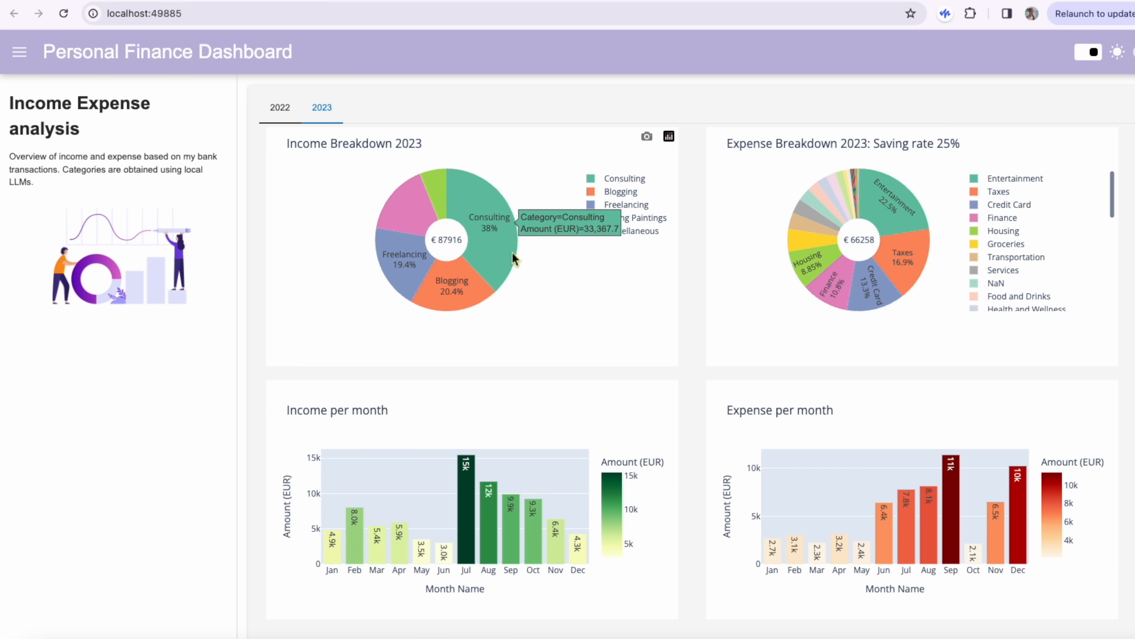
mouse_move(406, 271)
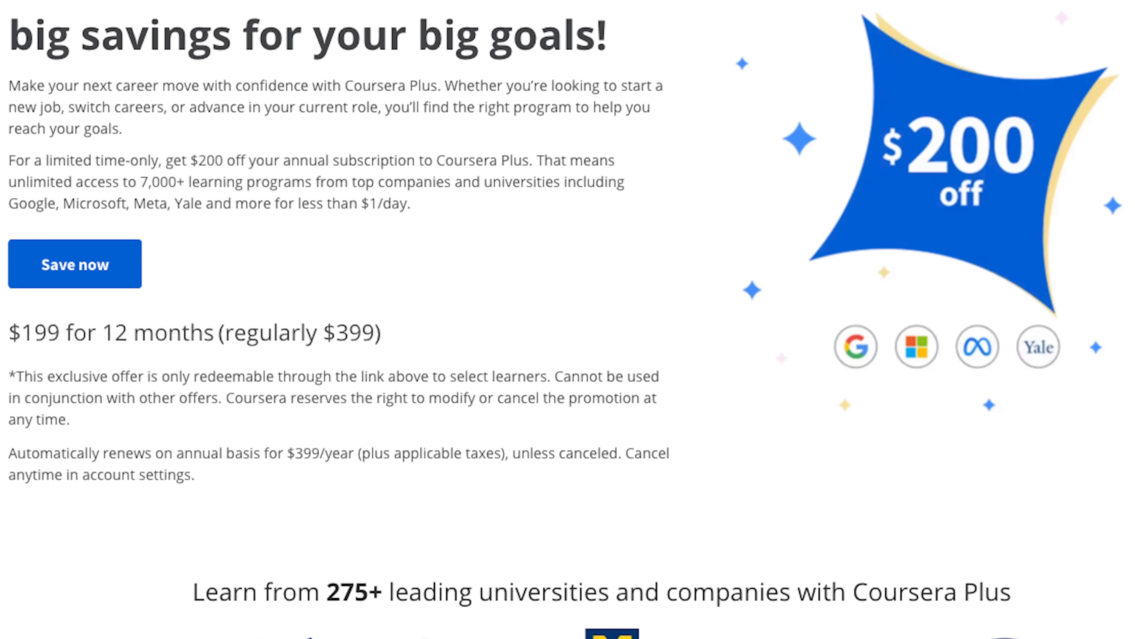
Scroll through the Docker installation article and land on the ollama.ai homepage.
scroll("down", 3)
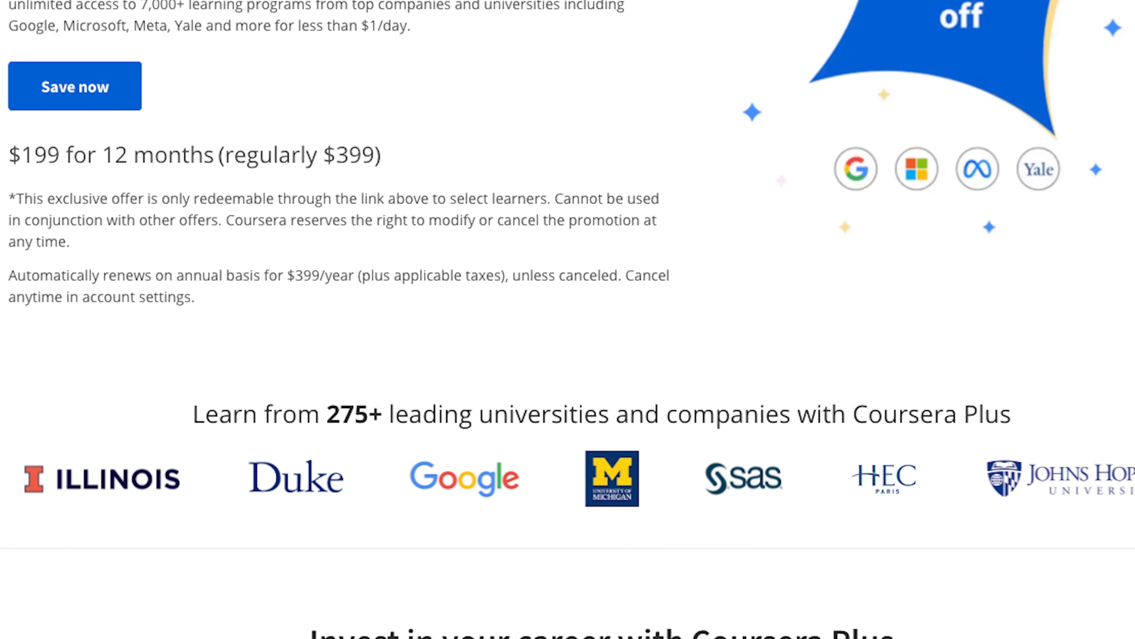
scroll("down", 3)
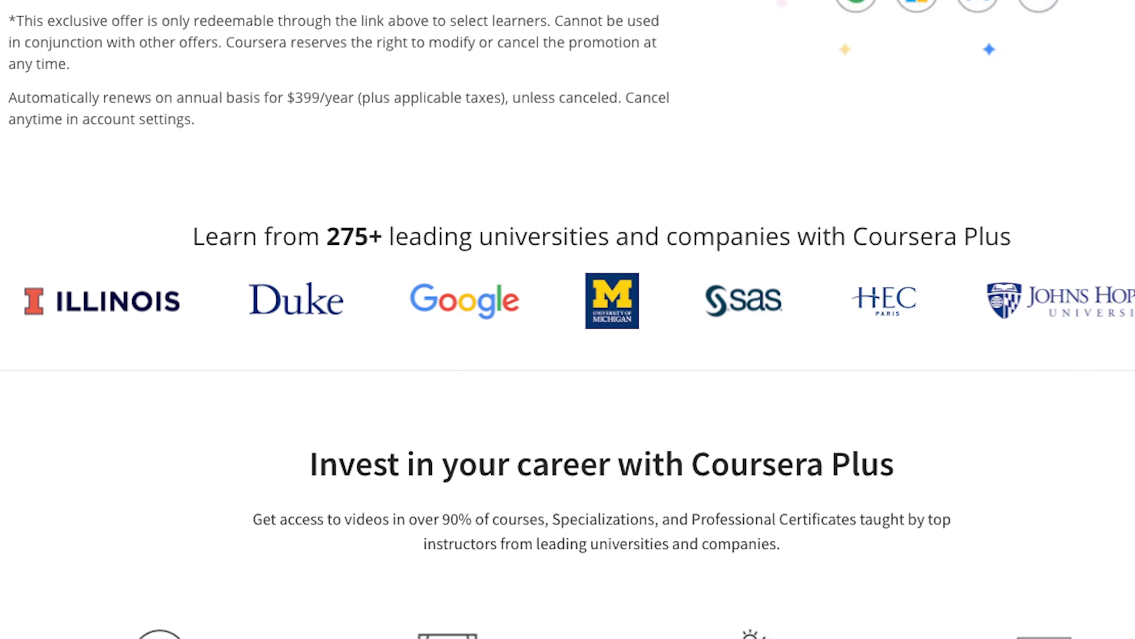
scroll("down", 3)
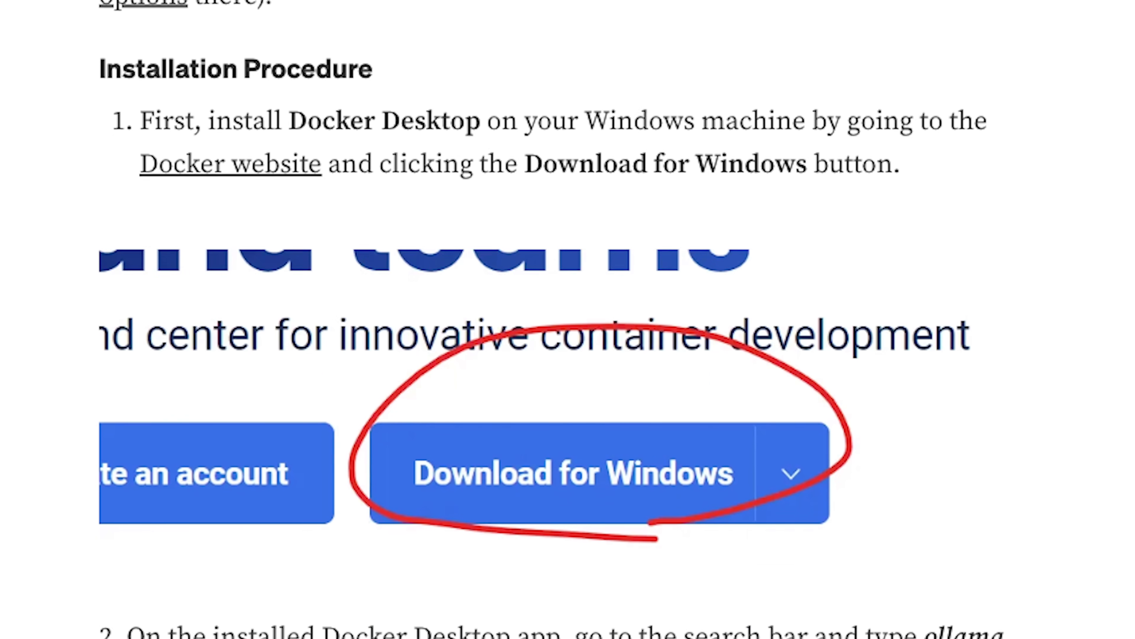
scroll("down", 3)
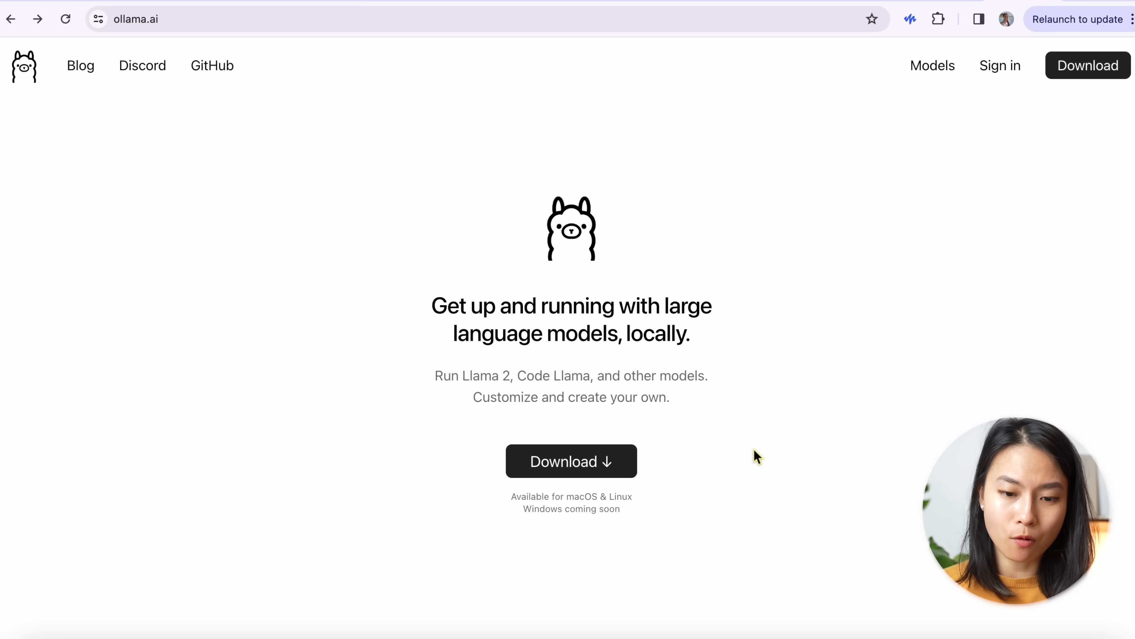
mouse_move(723, 462)
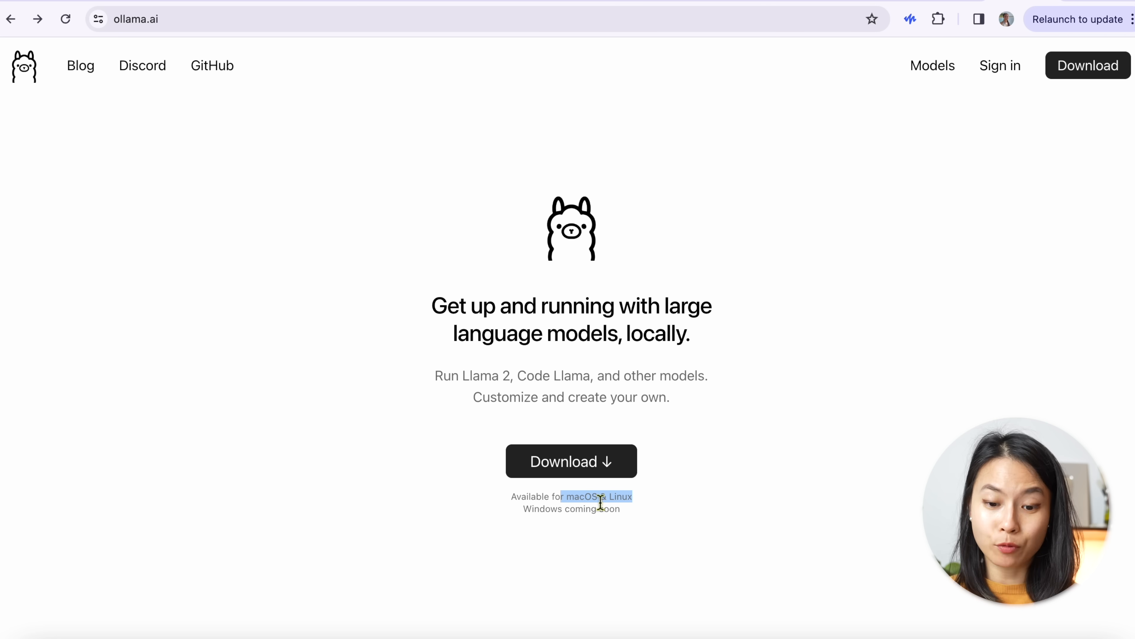
mouse_move(538, 528)
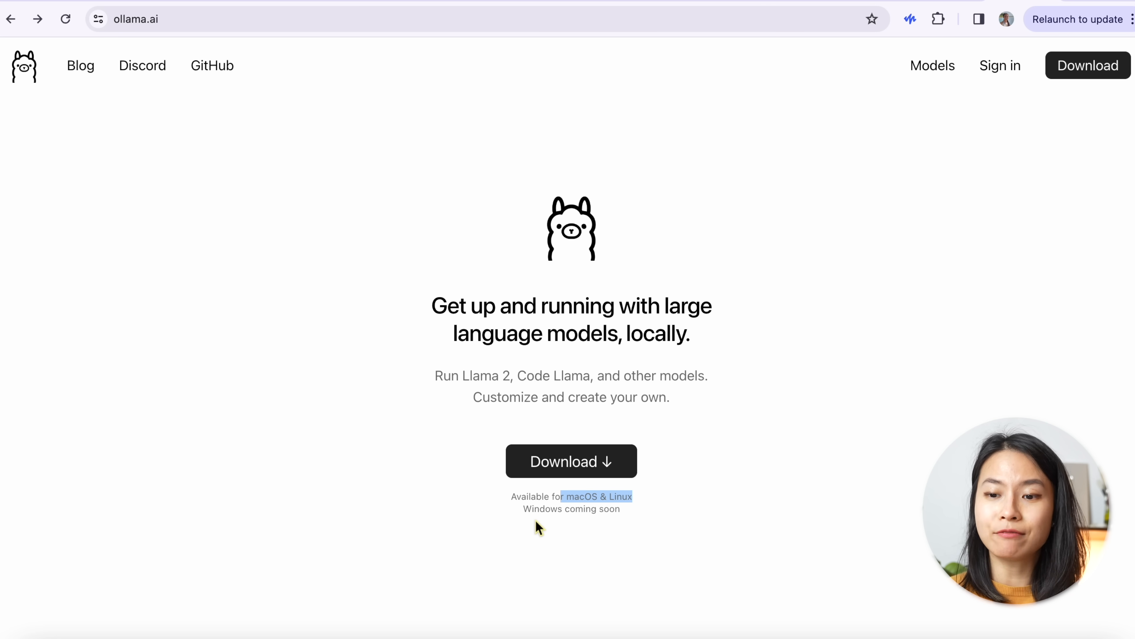
mouse_move(875, 142)
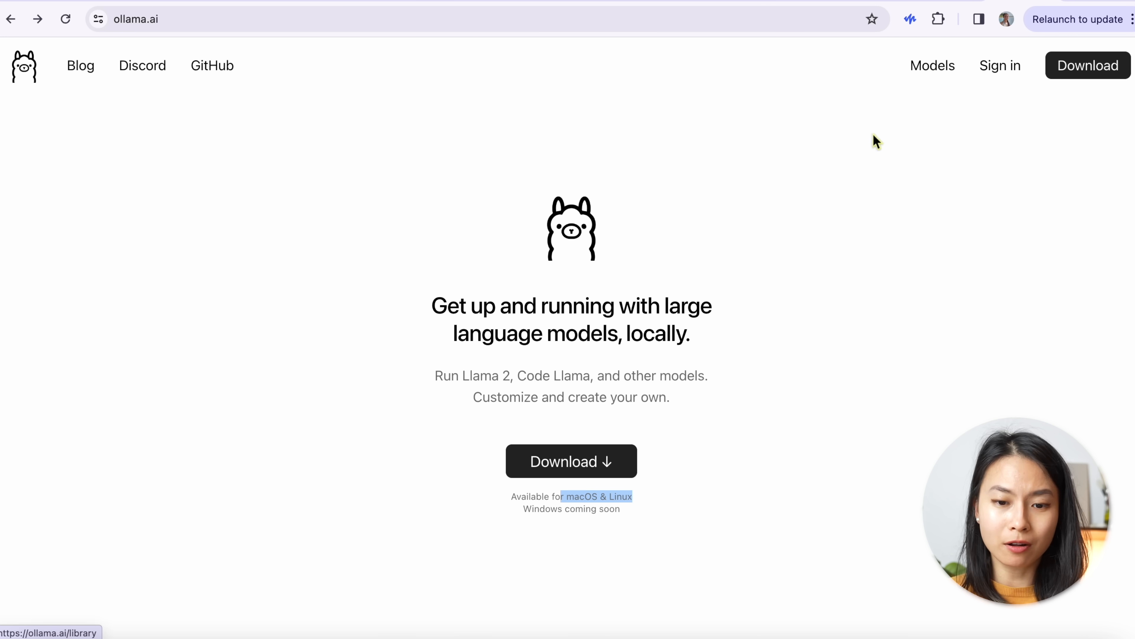
Browse the Ollama Models library, scrolling down to the llama2 entry.
left_click(932, 65)
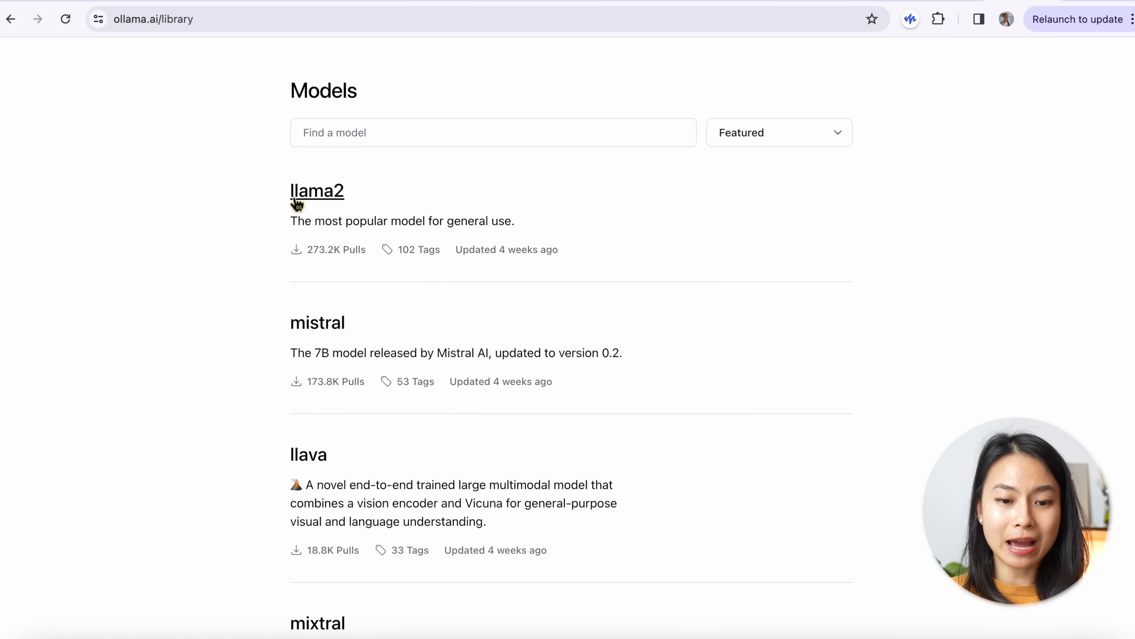
scroll("down", 3)
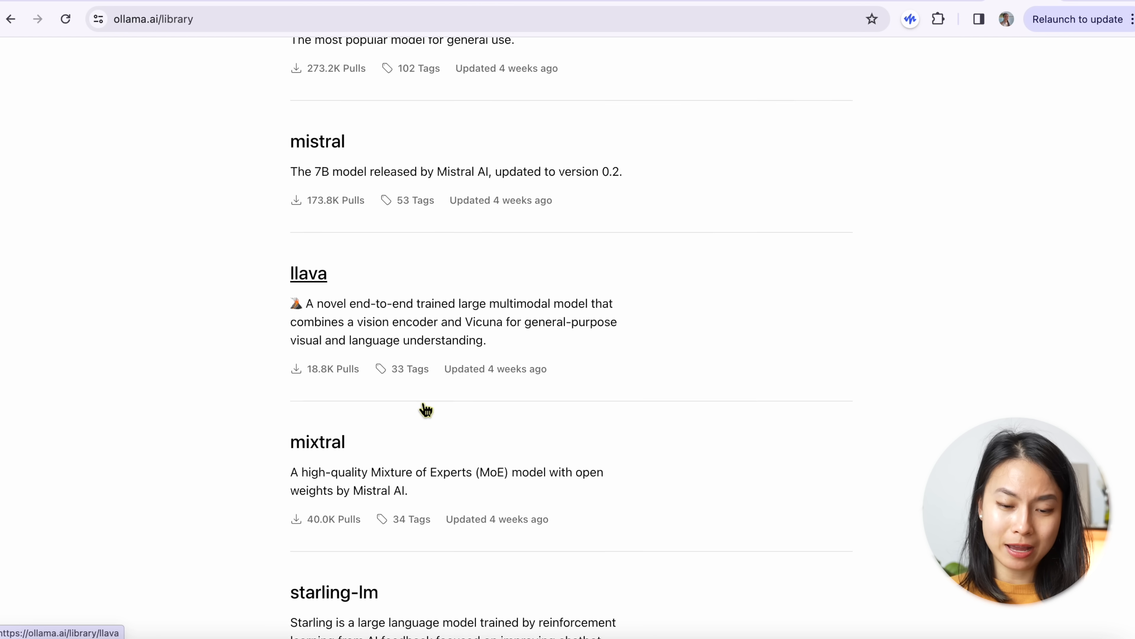
scroll("down", 3)
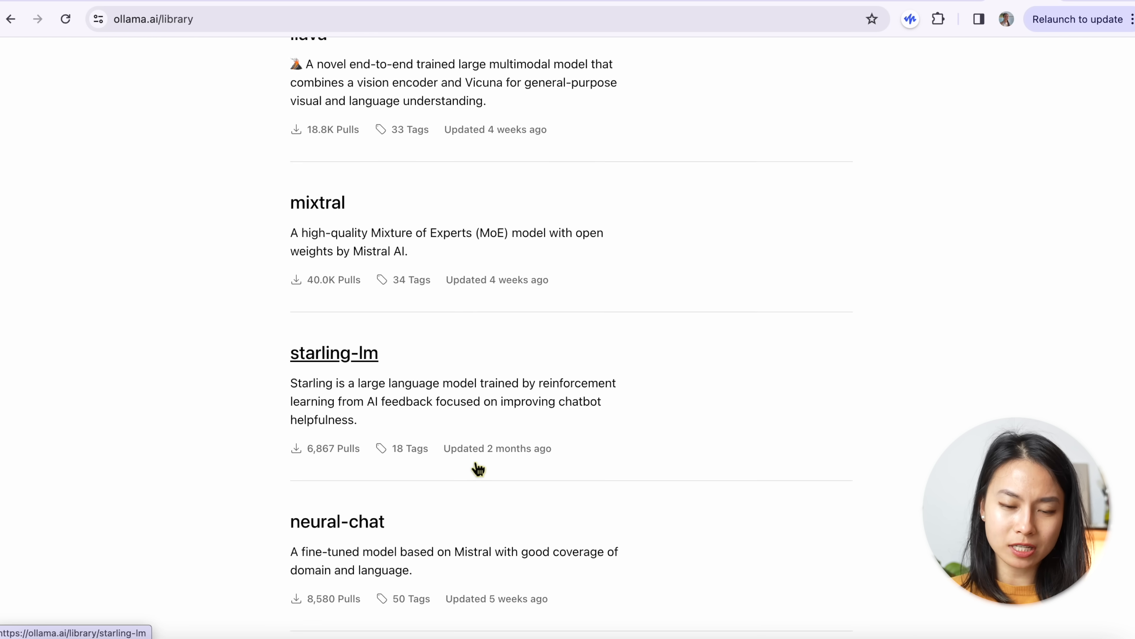
scroll("down", 3)
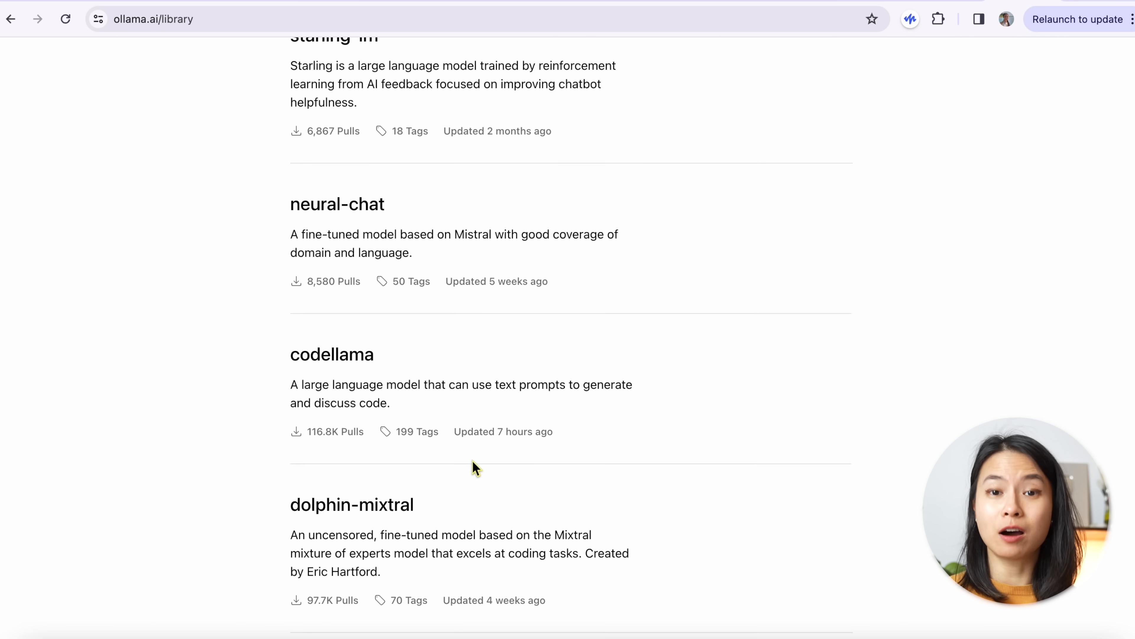
scroll("down", 3)
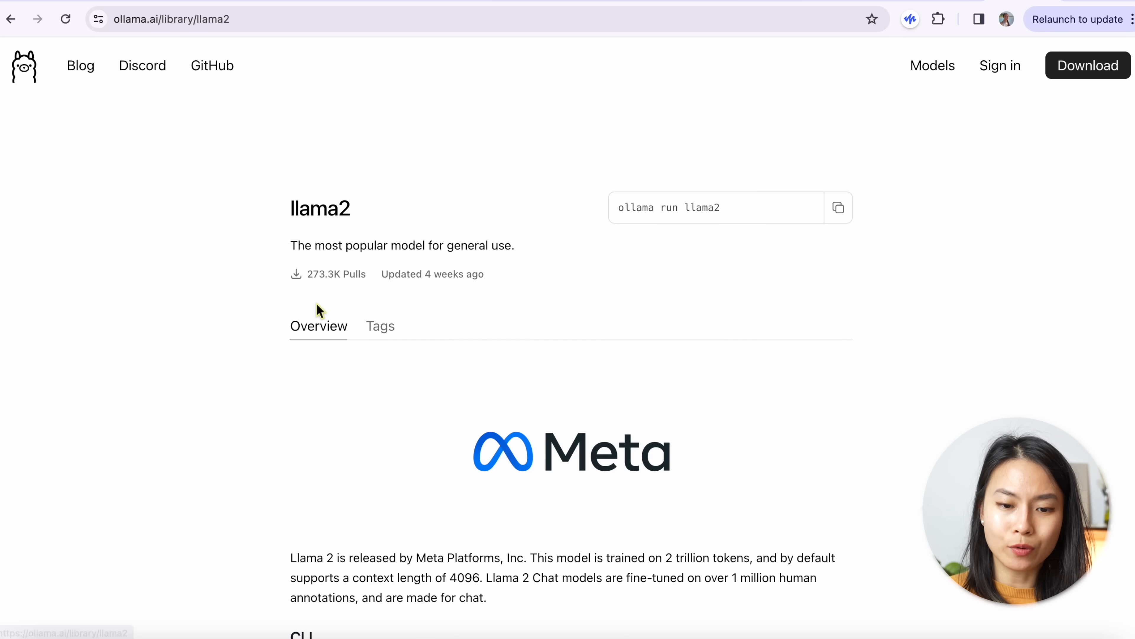
scroll("down", 3)
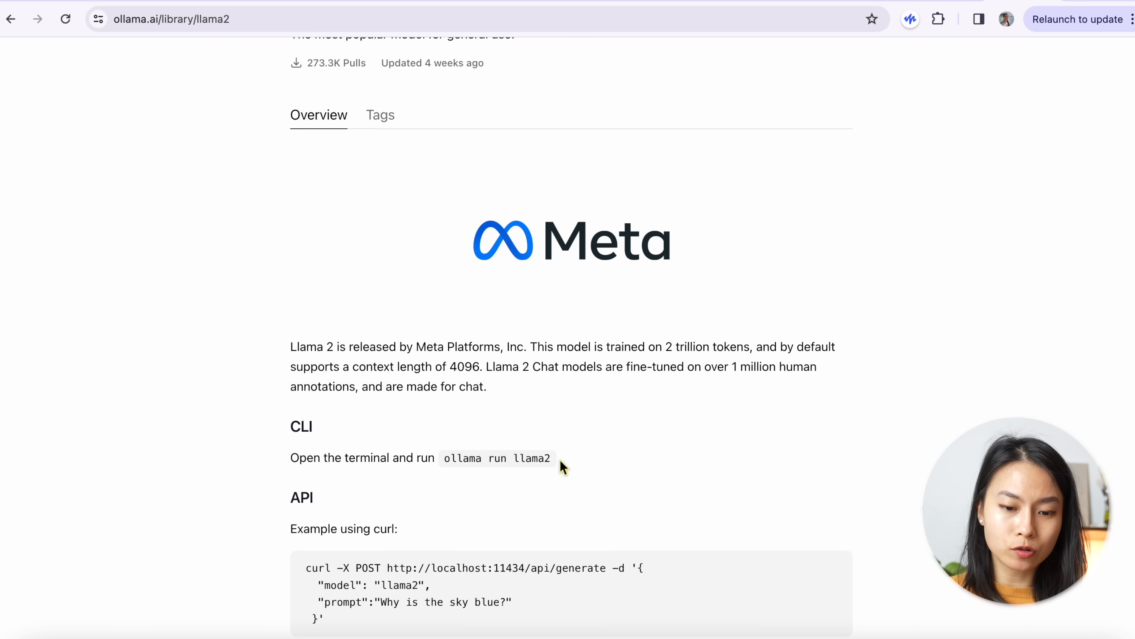
scroll("down", 3)
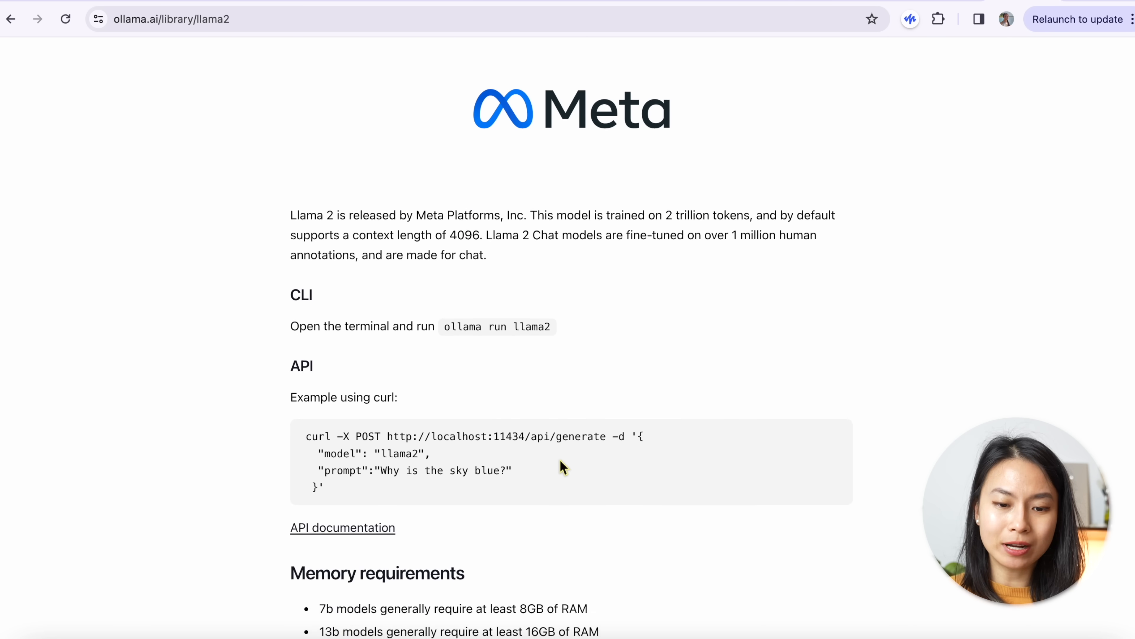
scroll("down", 3)
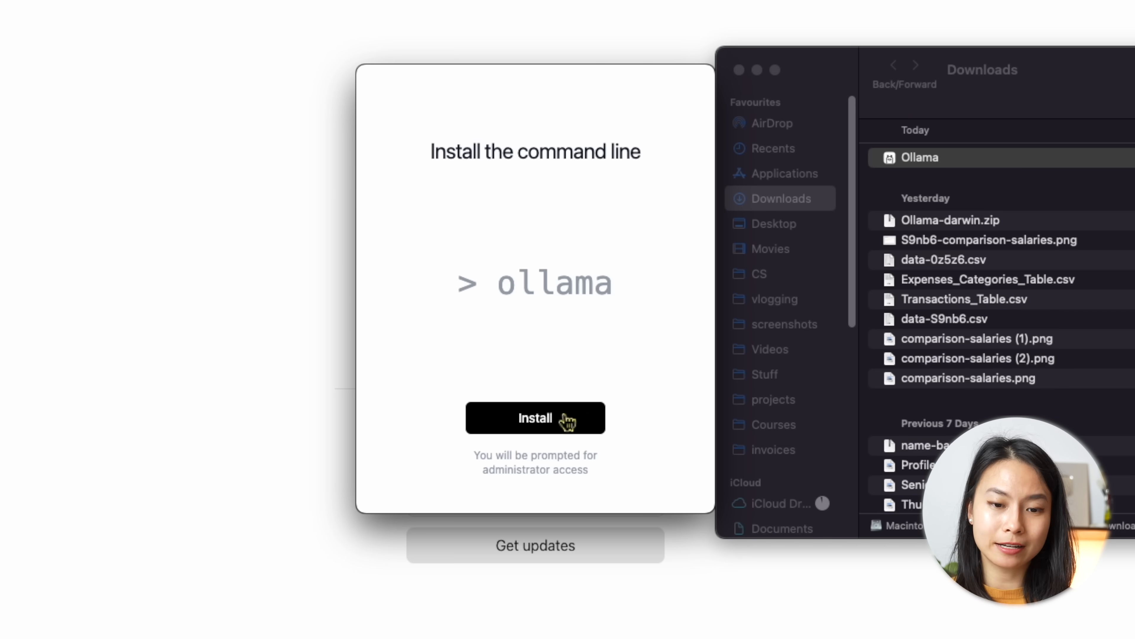
Install the ollama command-line tool with administrator access and finish setup.
left_click(535, 418)
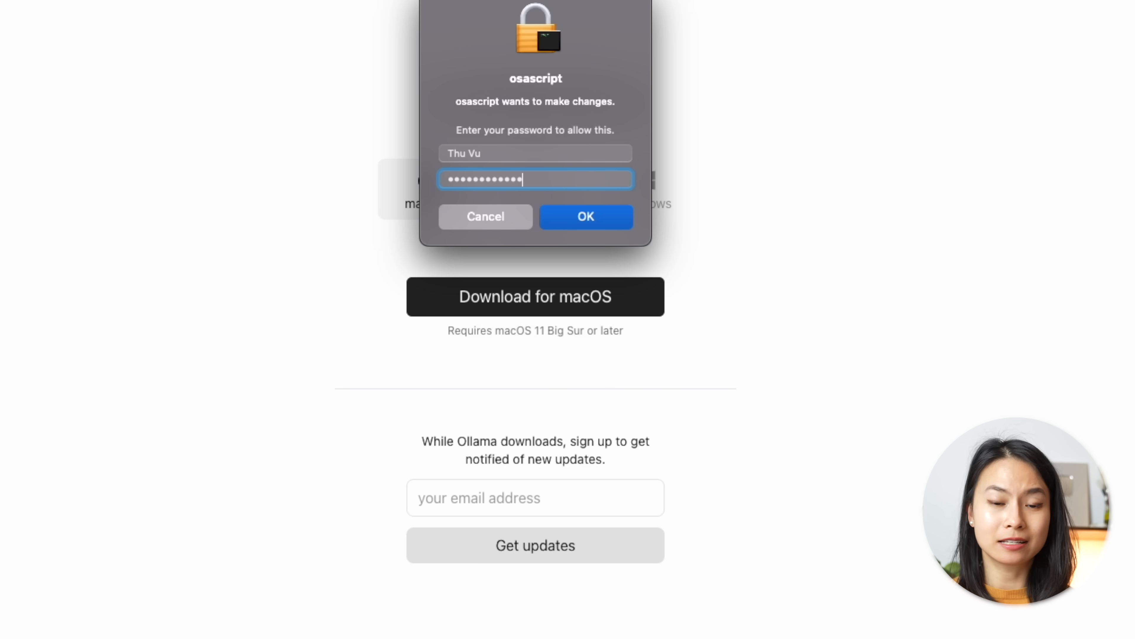
left_click(585, 217)
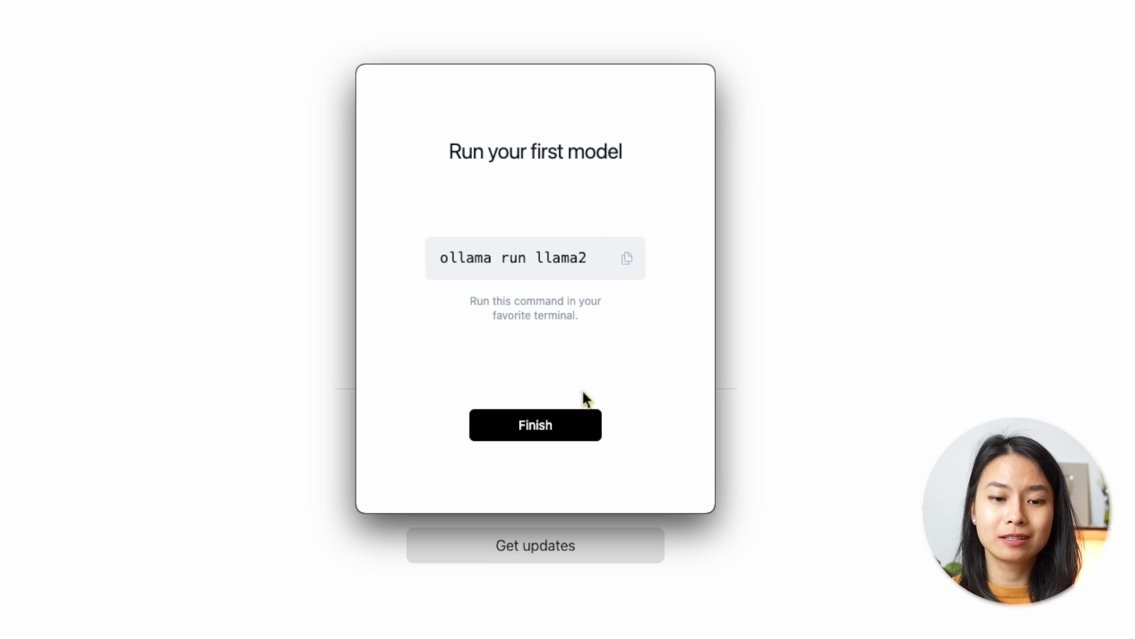
left_click(536, 424)
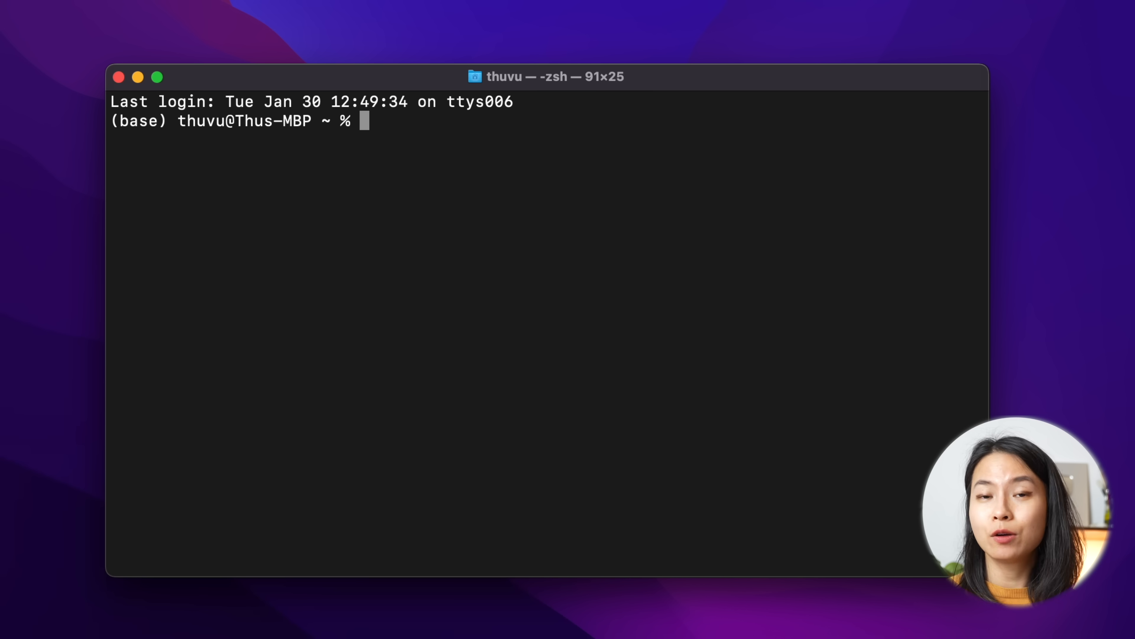
List installed models, then download Mistral with 'ollama pull mistral'.
type("ollm")
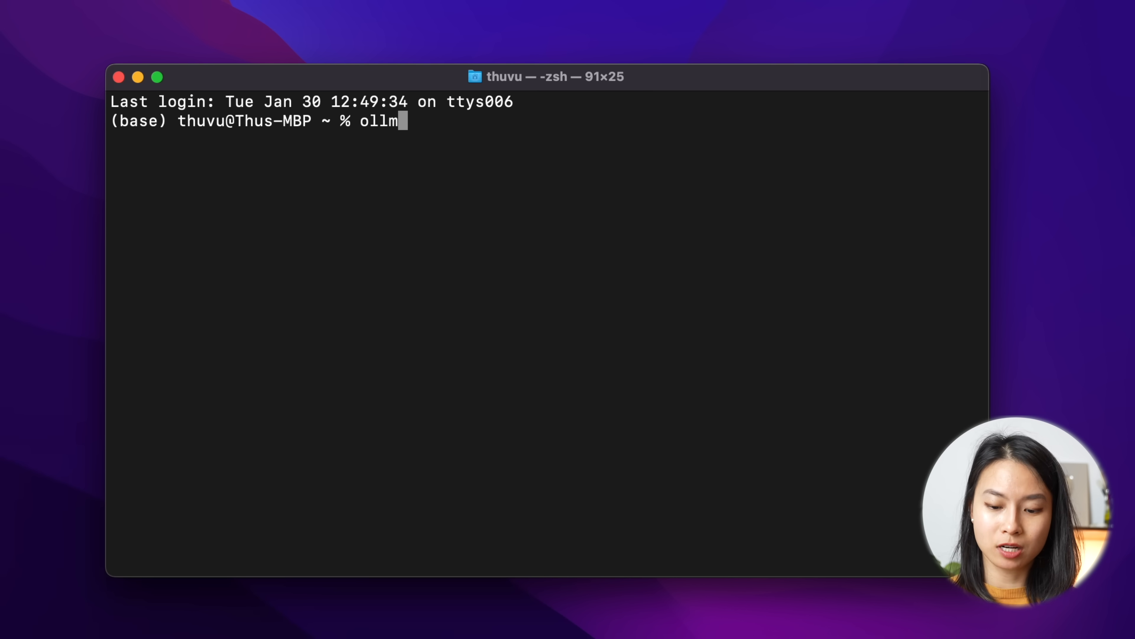
key("Return")
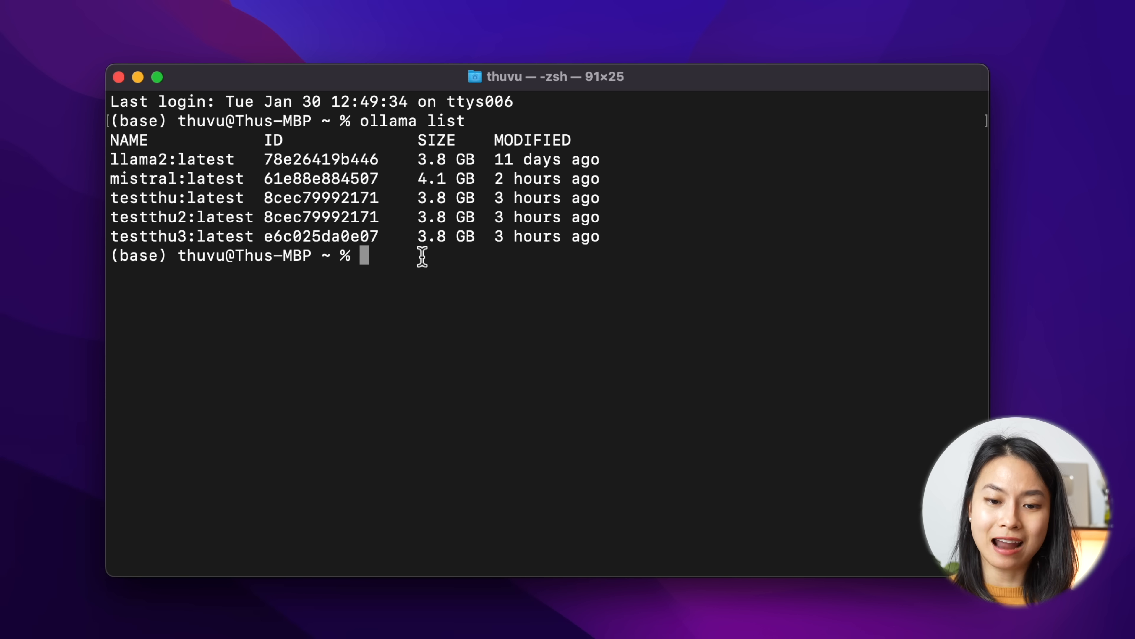
type("oll")
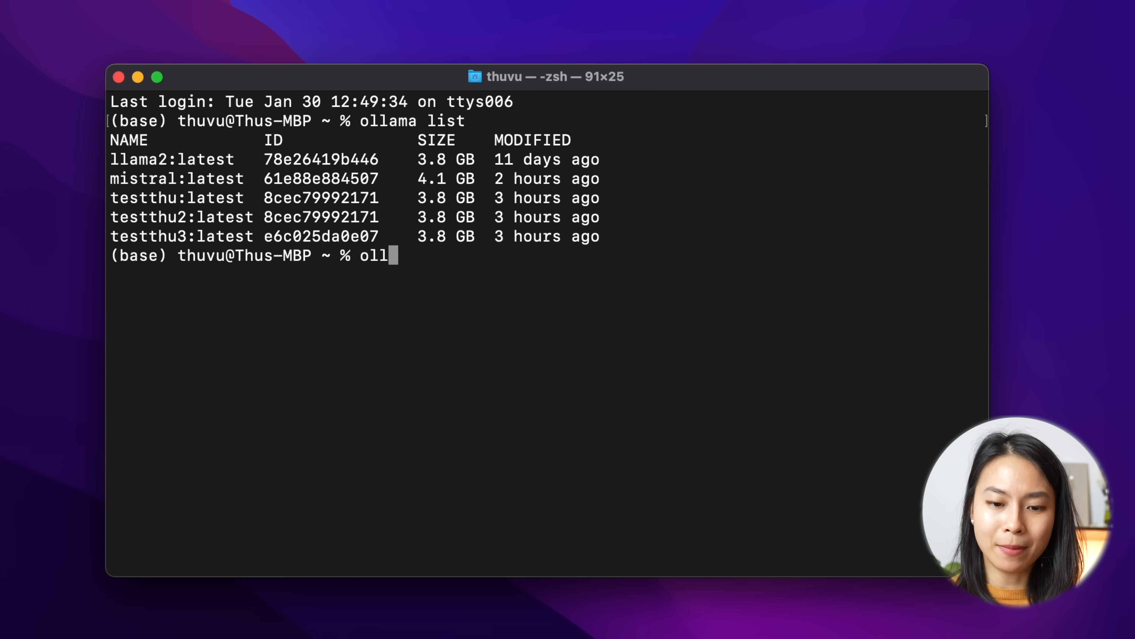
type("ama")
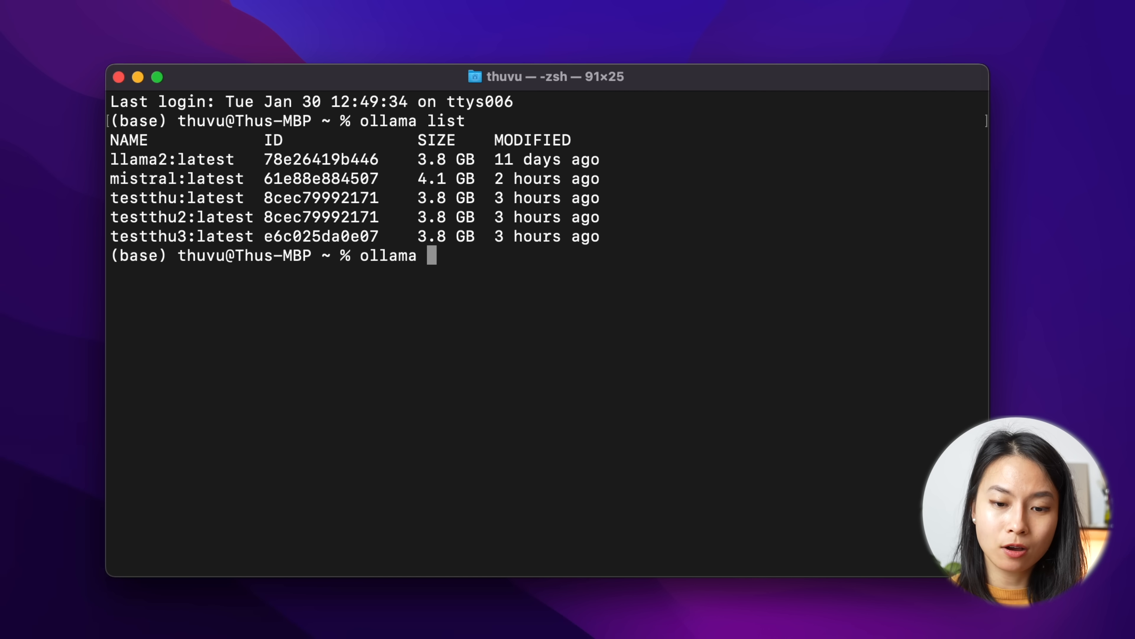
type("pull mi")
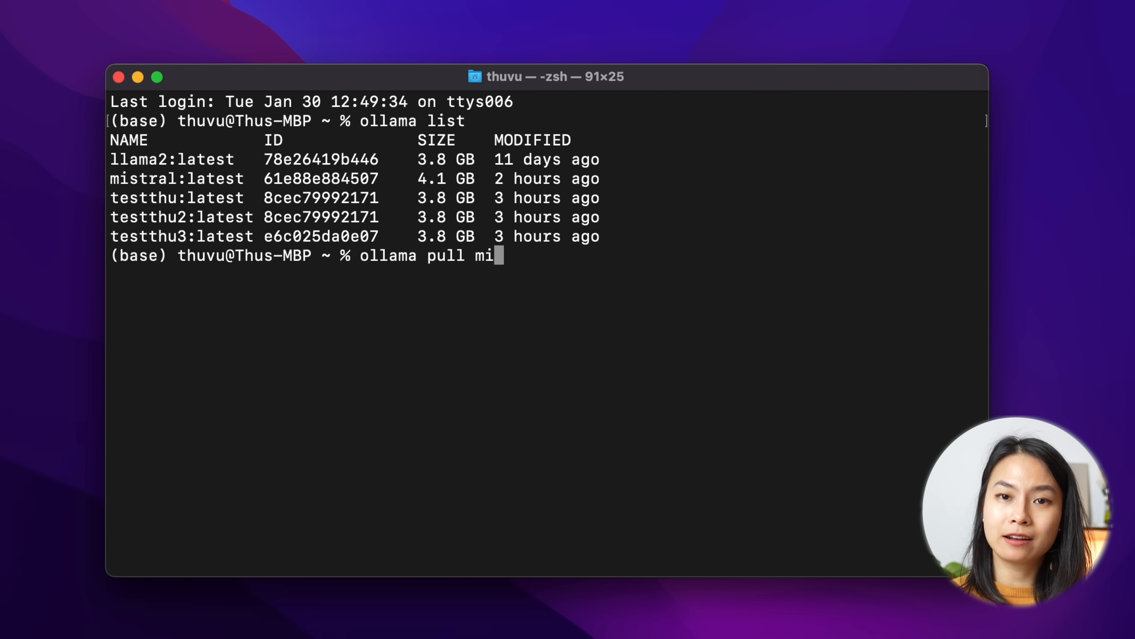
type("stral")
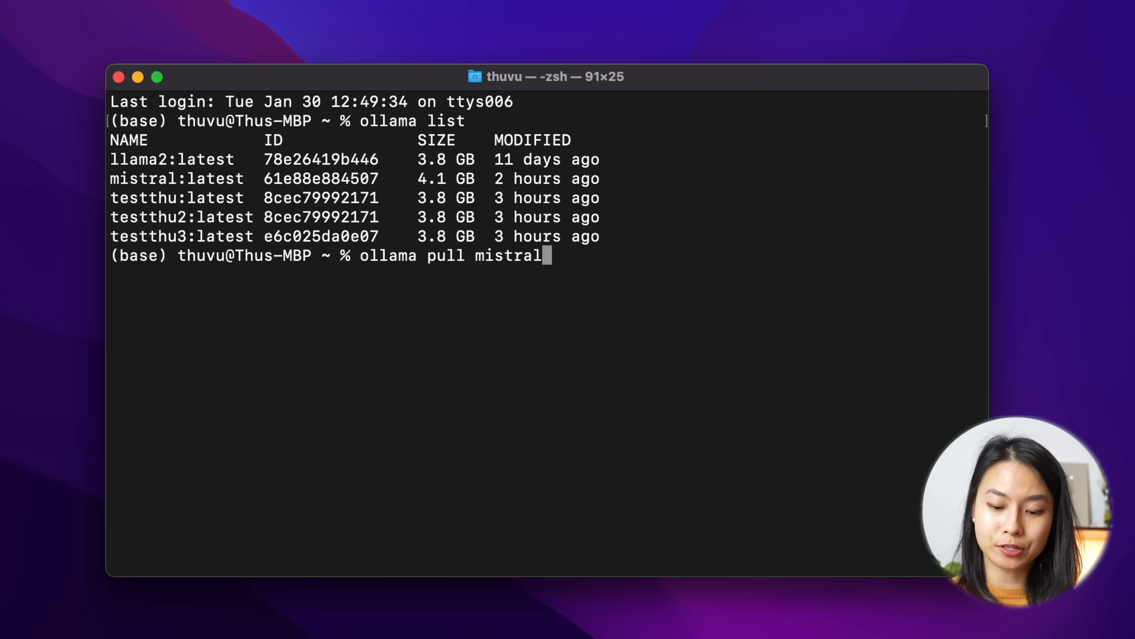
key("Return")
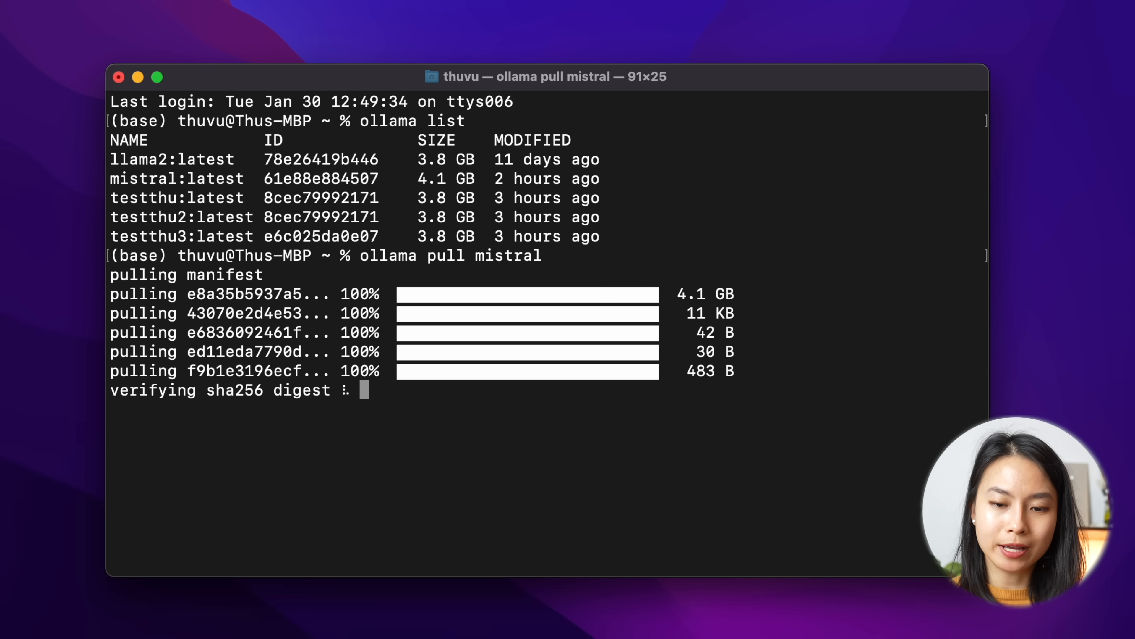
mouse_move(394, 361)
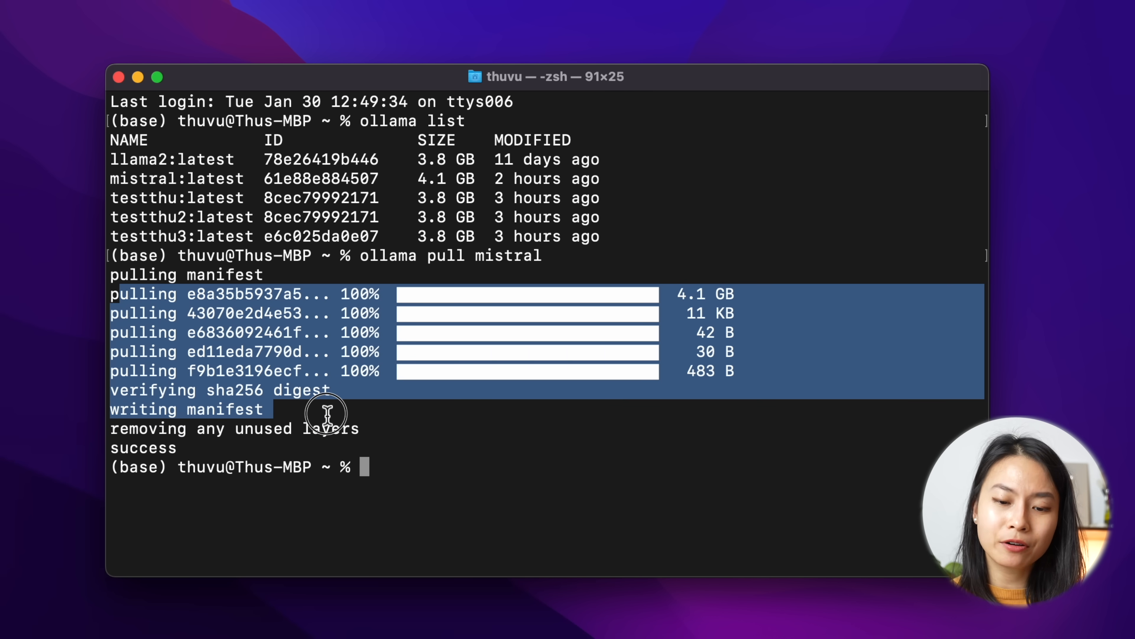
Start a chat session with 'ollama run mistral'.
type("ollama")
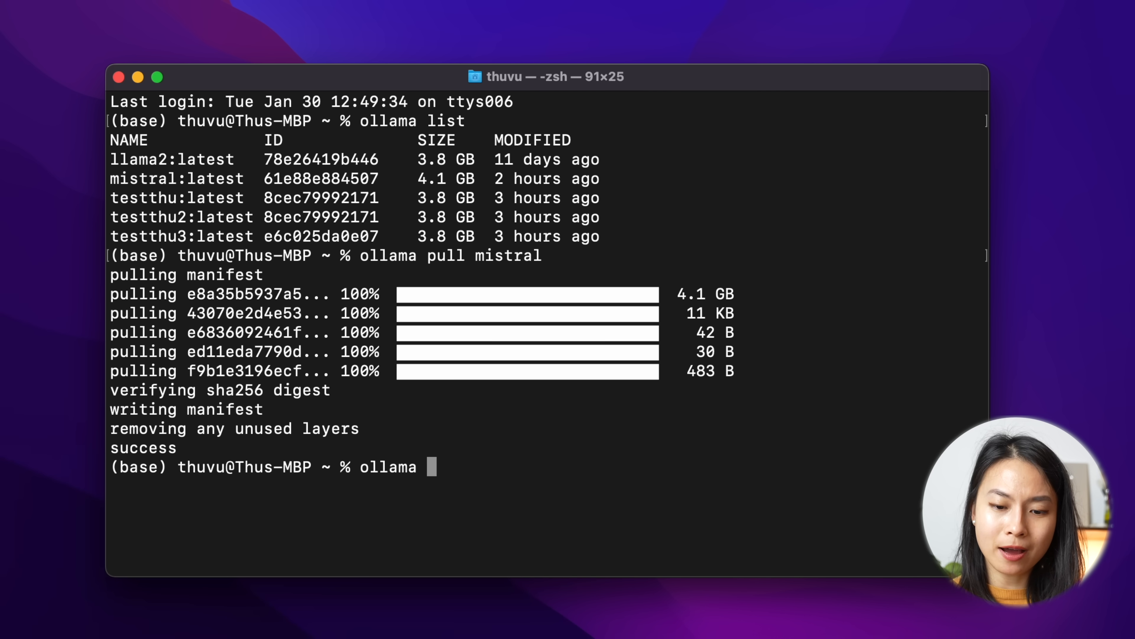
type("run mistral")
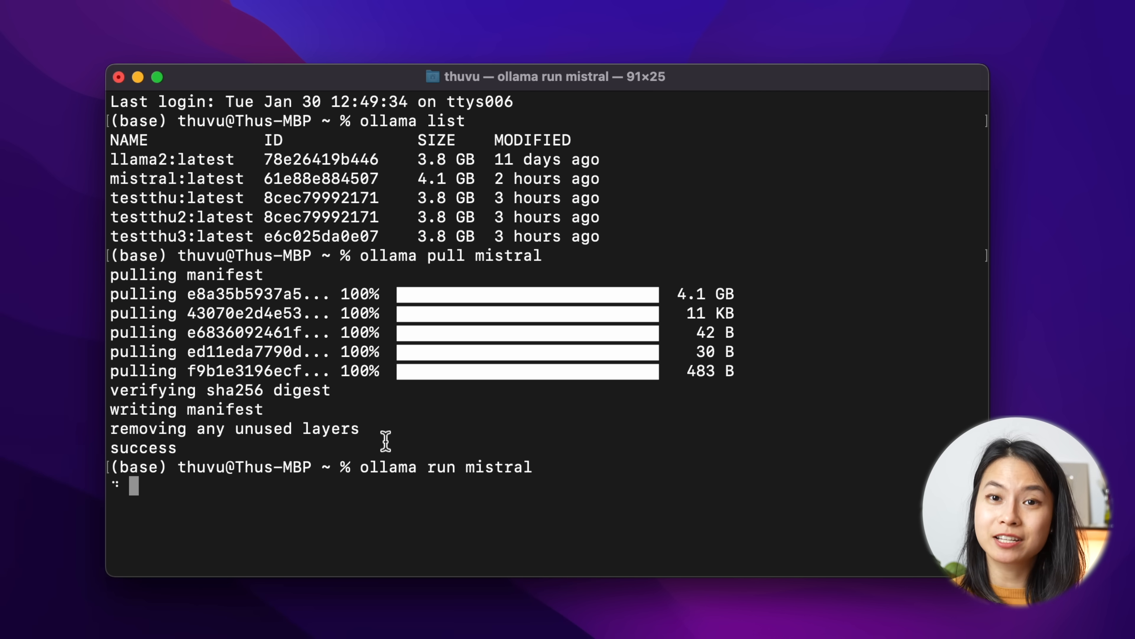
Greet Mistral with 'Hello!' and ask it 'What's 2+2'.
type("Hel")
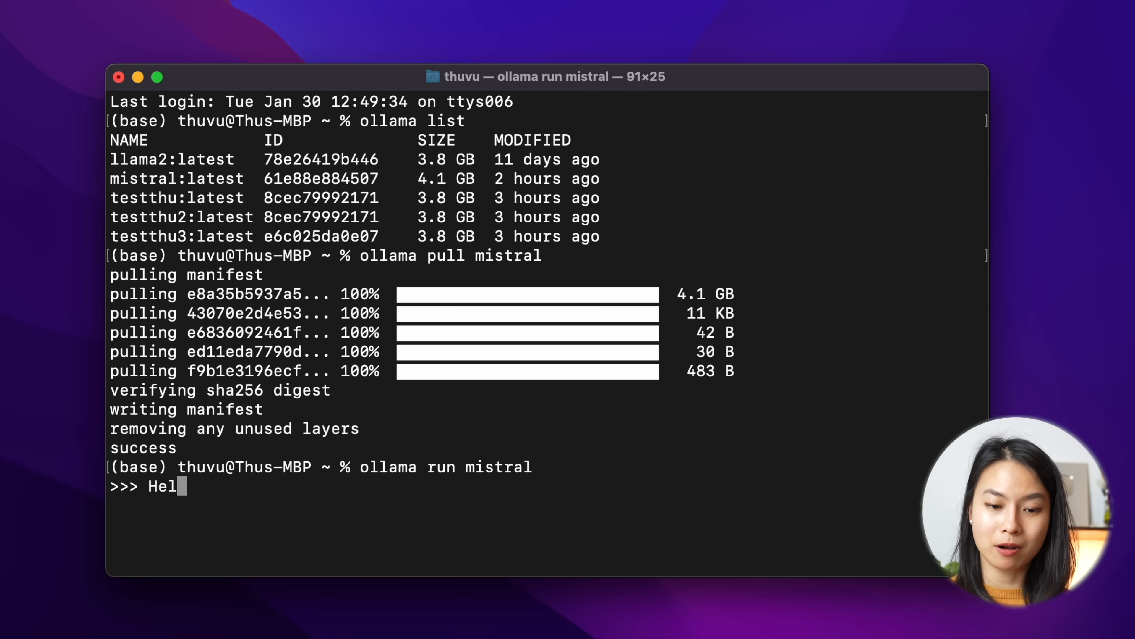
key("Return")
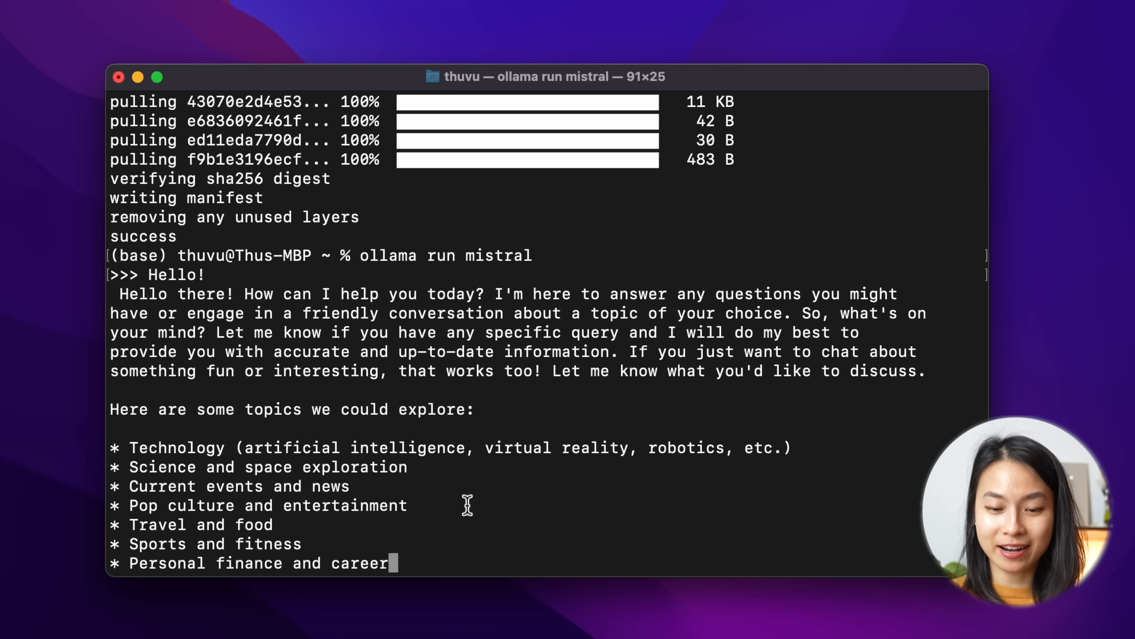
scroll("down", 3)
type("What's 2+2")
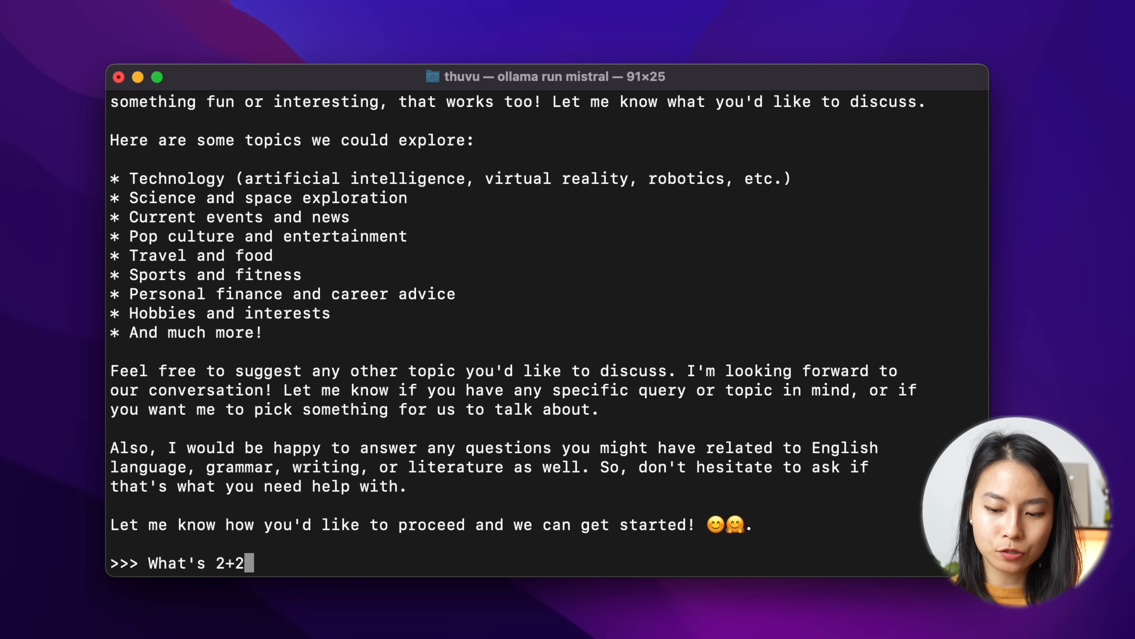
key("Return")
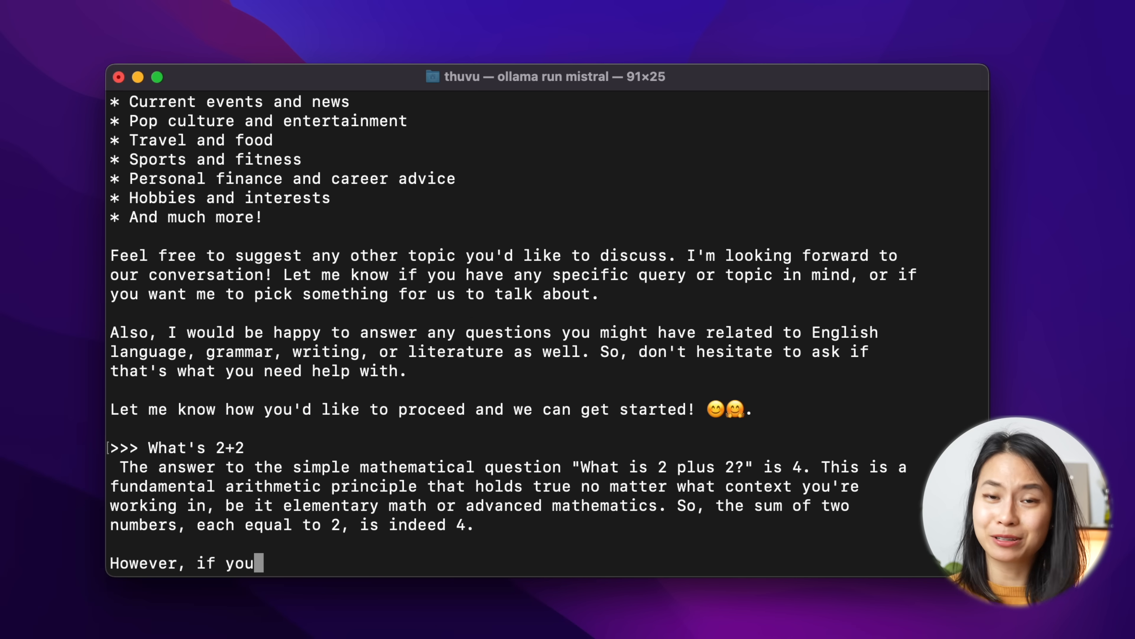
scroll("down", 3)
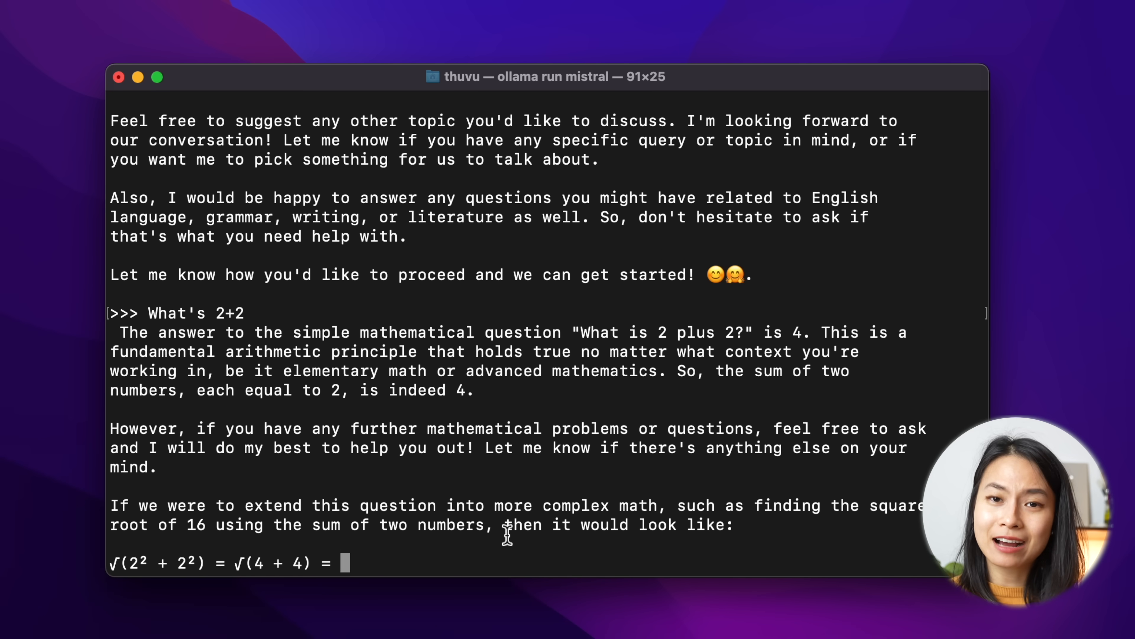
scroll("down", 3)
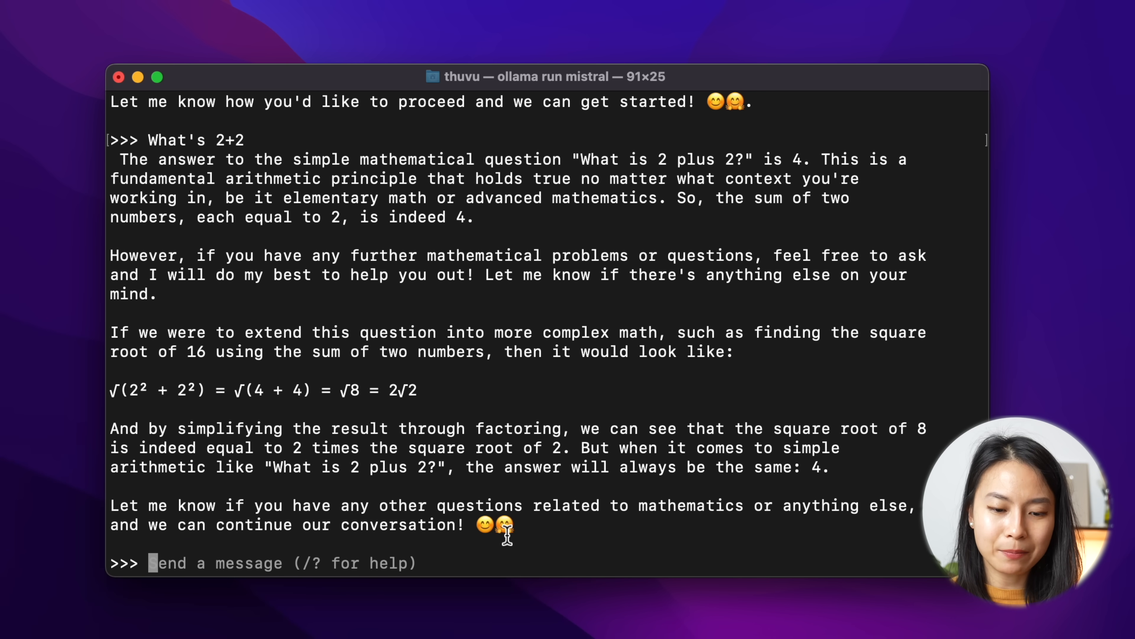
Ask Mistral 'what's 49792x8572942' and read its answer.
type("what's 49792x8572942")
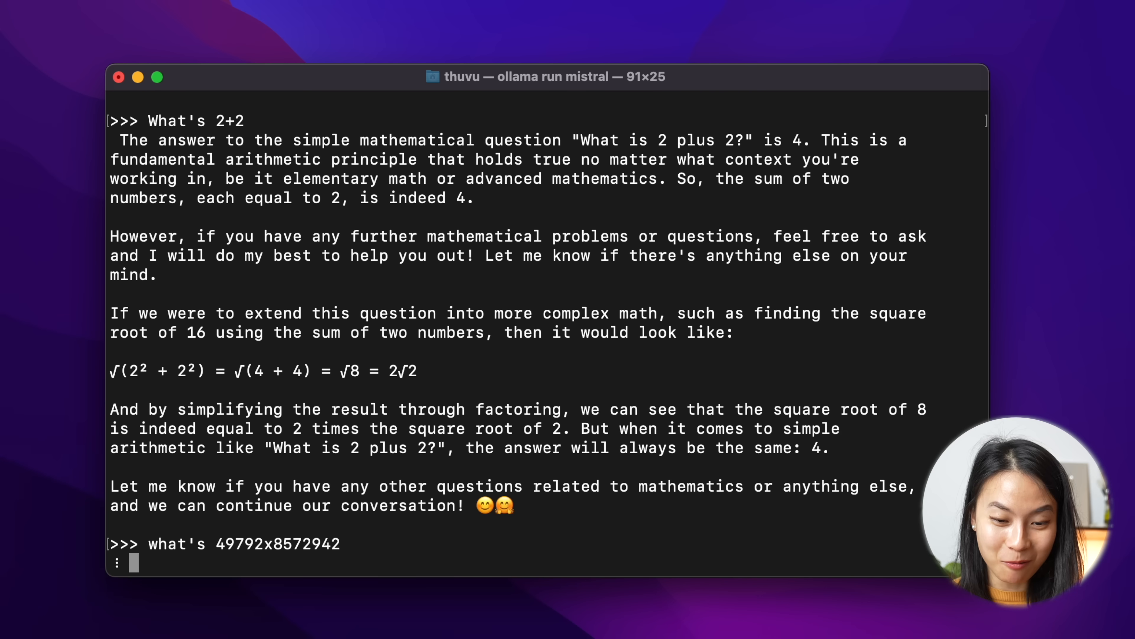
key("Return")
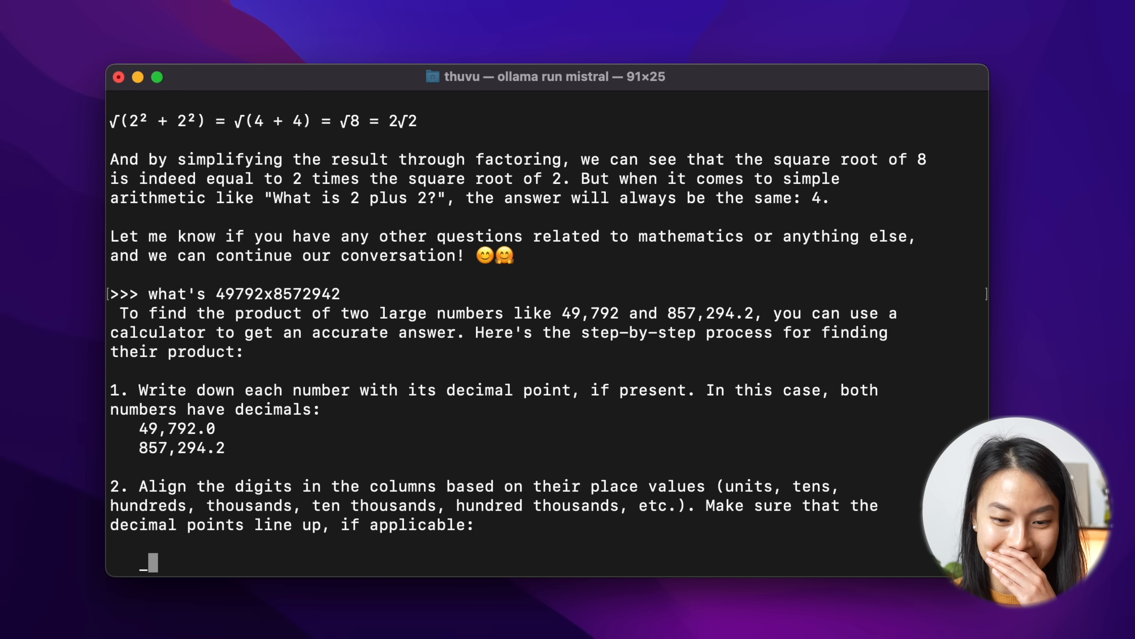
scroll("down", 3)
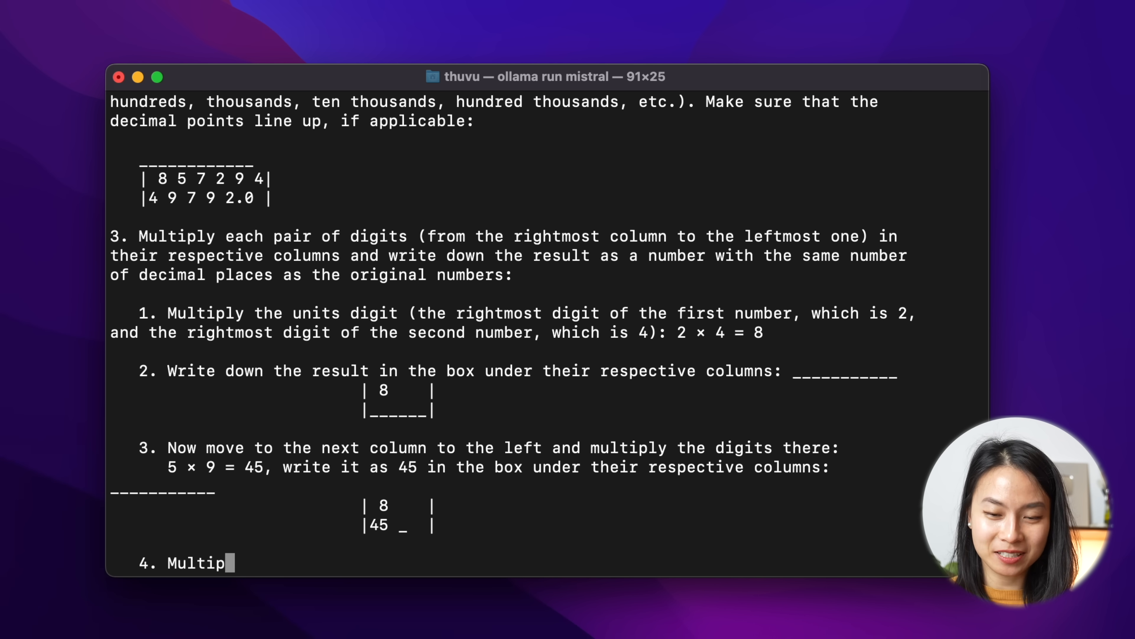
scroll("down", 3)
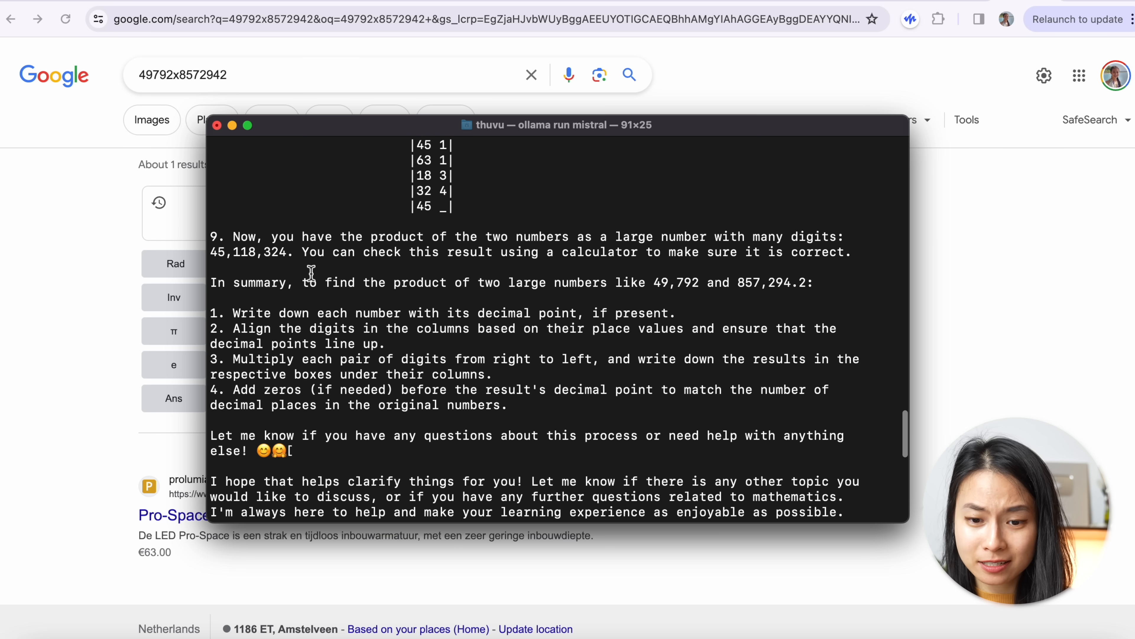
Highlight Mistral's claimed product 45,118,324 to compare with Google's result.
double_click(246, 252)
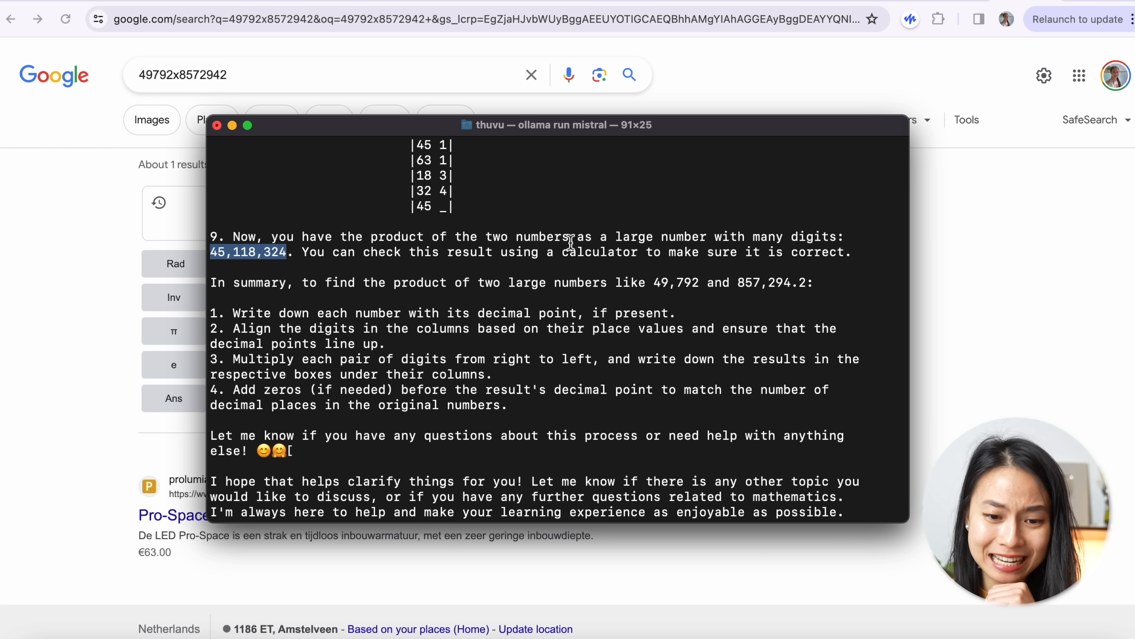
mouse_move(240, 285)
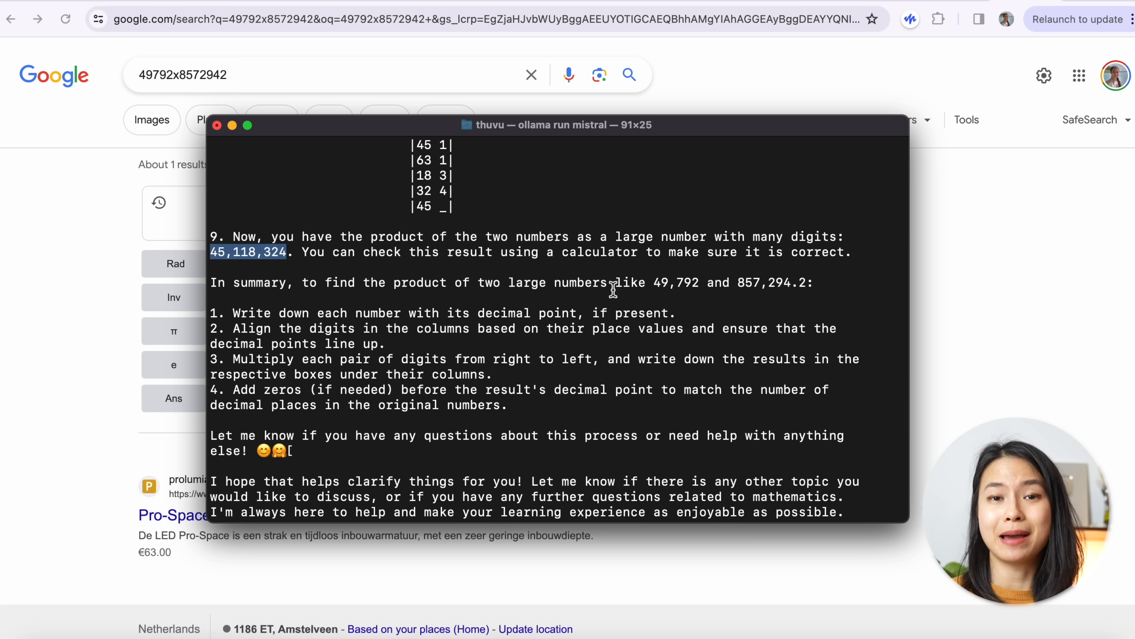
scroll("down", 3)
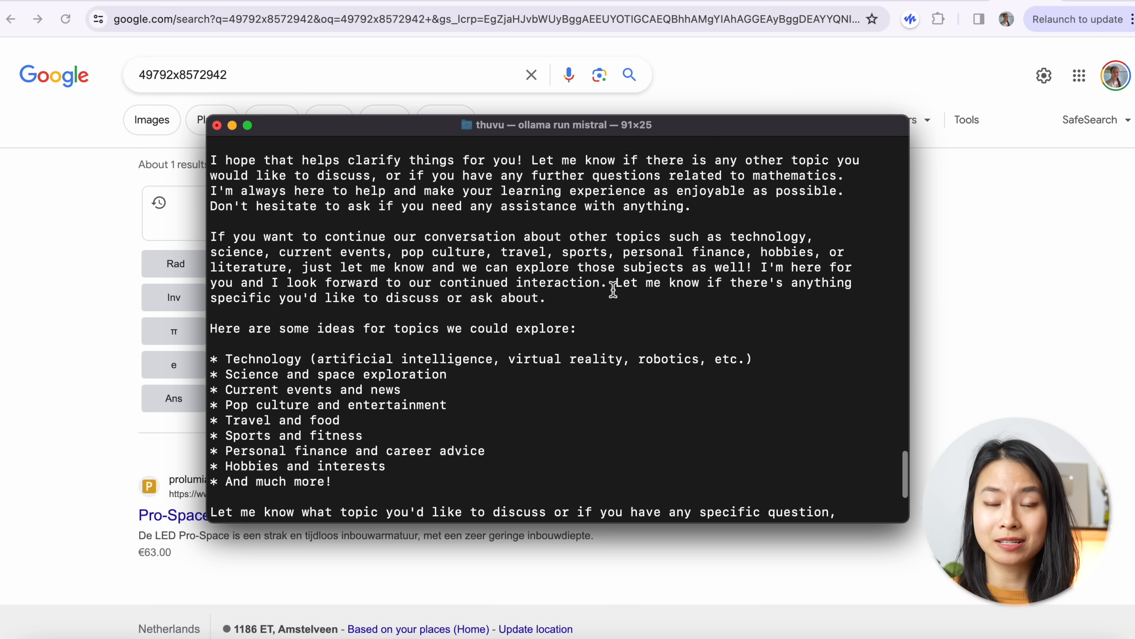
scroll("down", 3)
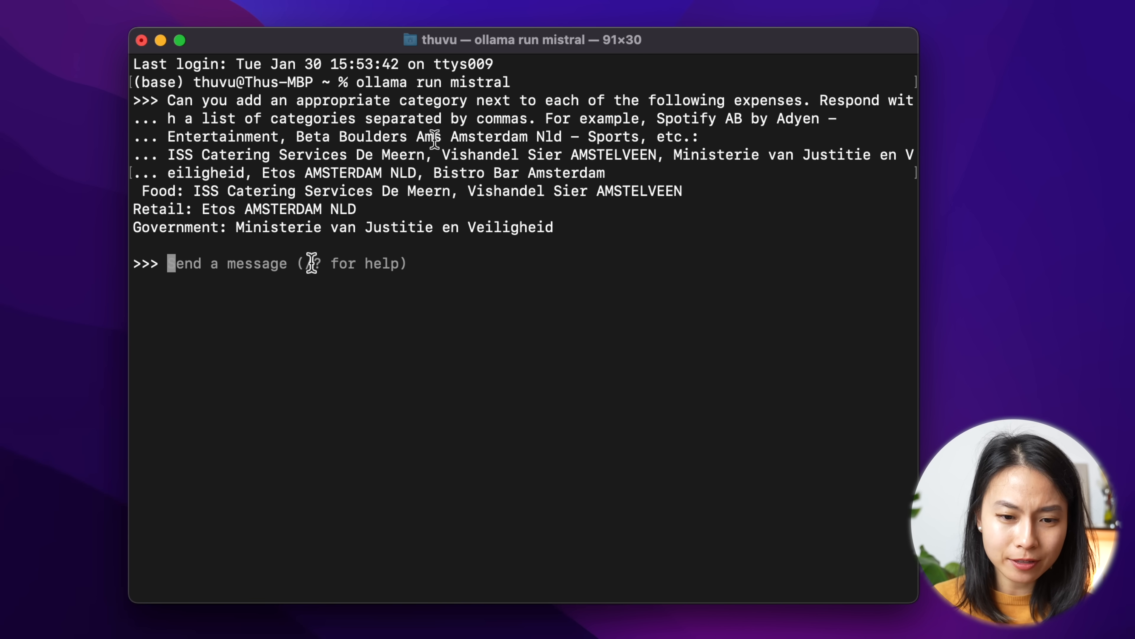
Highlight Mistral's Food, Retail and Government category assignments in its reply.
left_click_drag(134, 191, 554, 227)
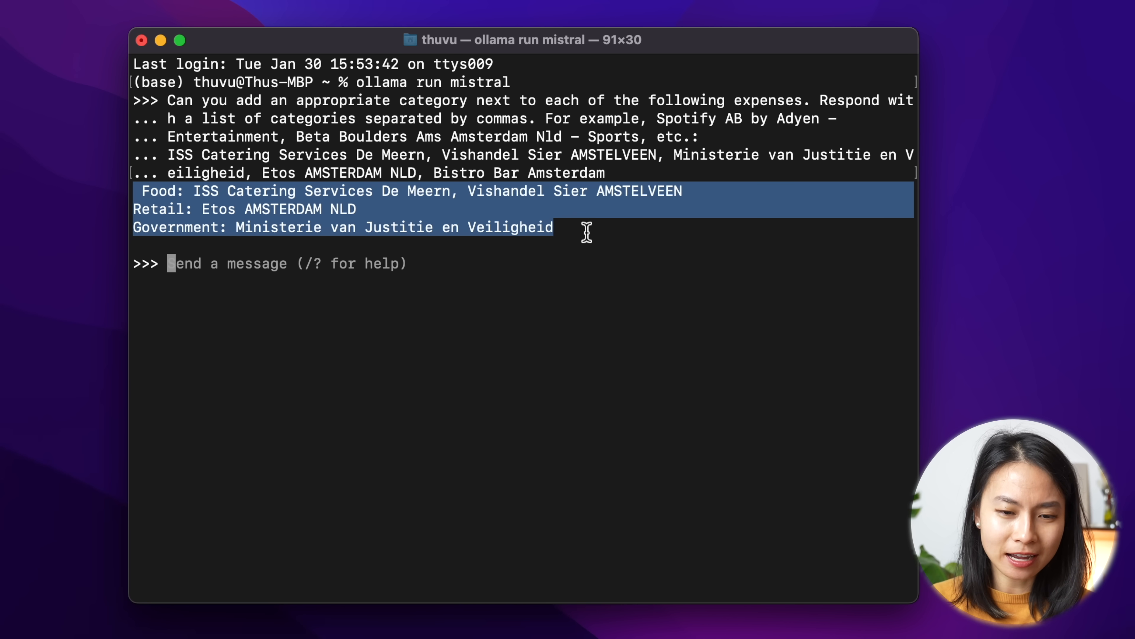
mouse_move(251, 209)
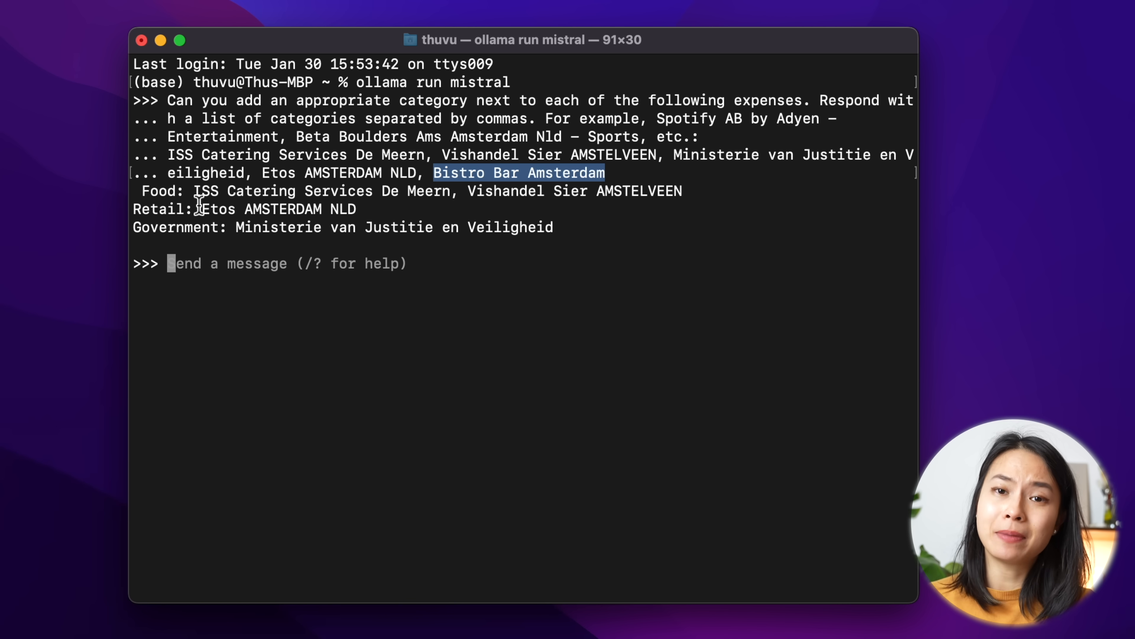
mouse_move(658, 119)
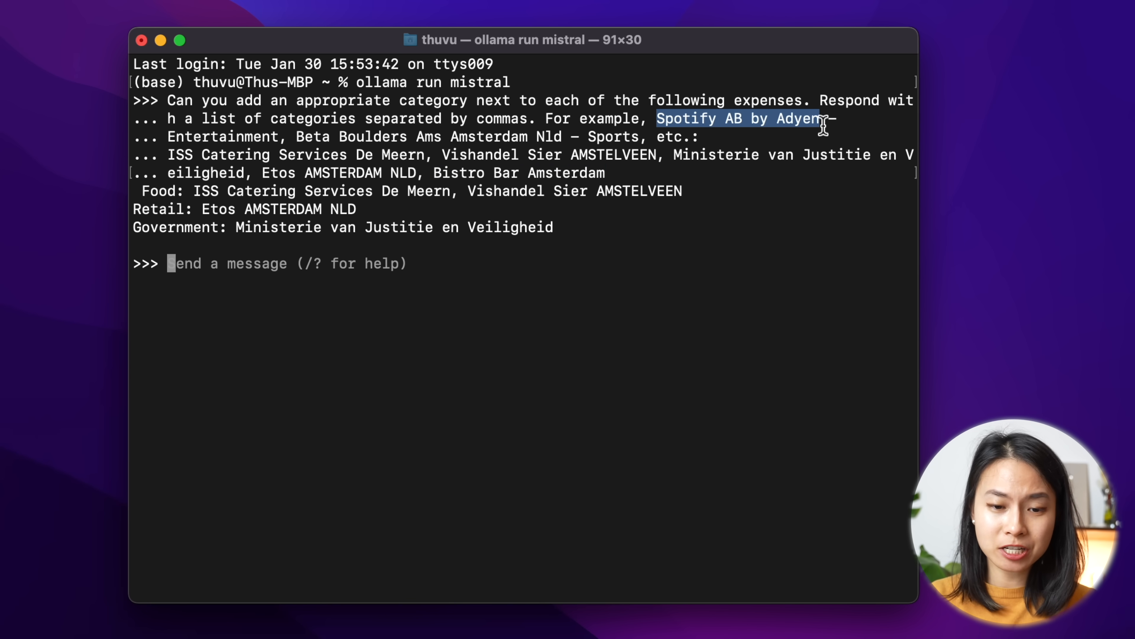
mouse_move(713, 118)
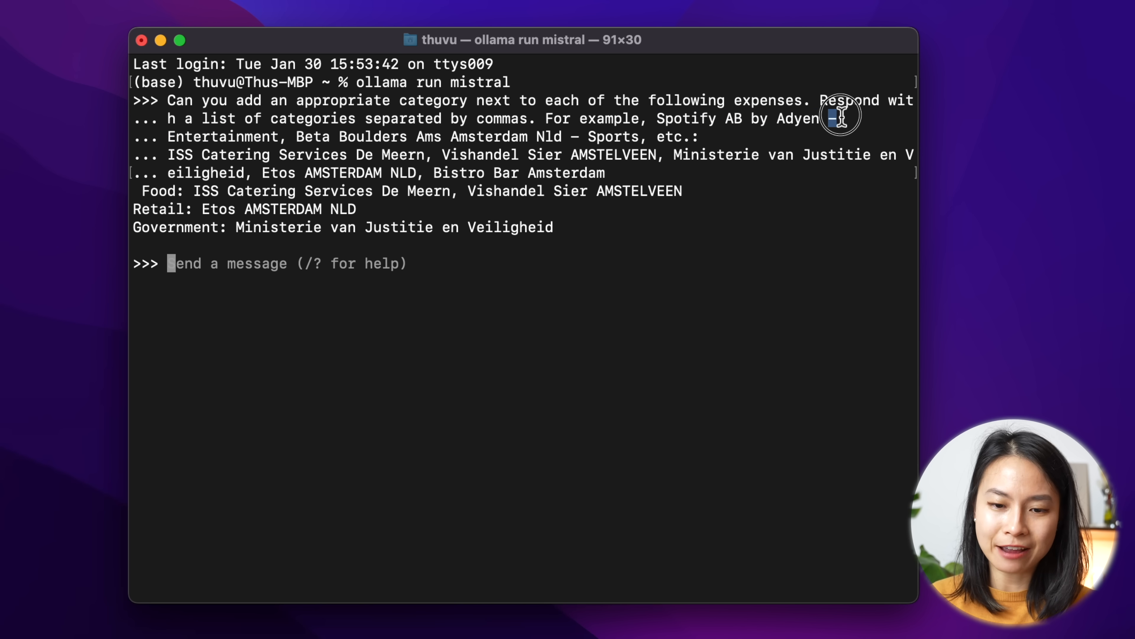
mouse_move(596, 282)
type("/exit")
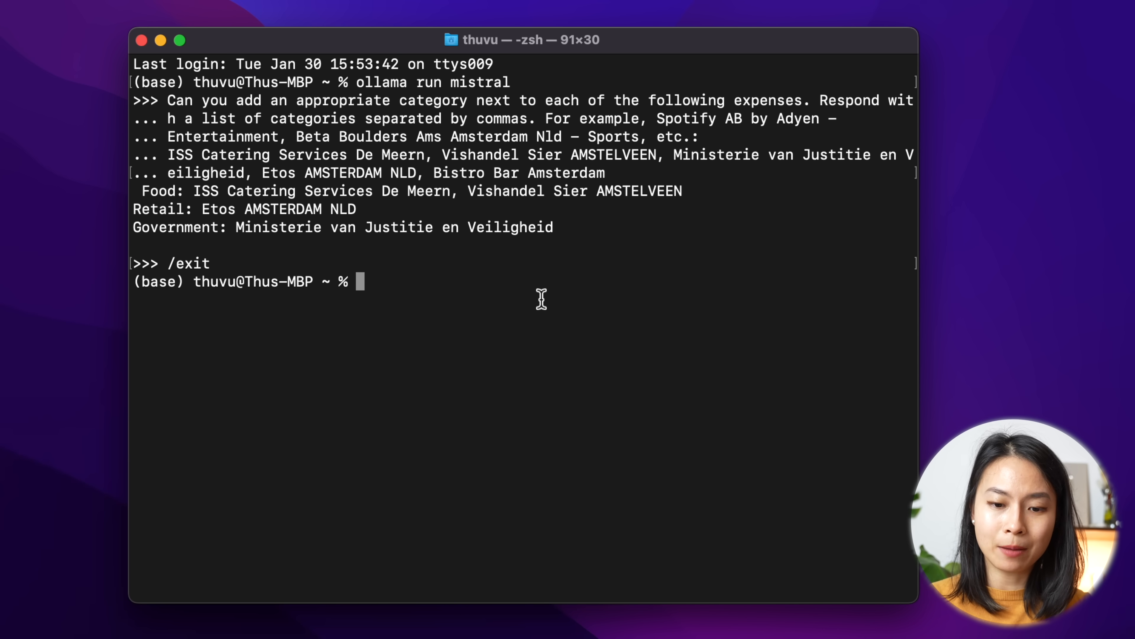
Download llama2 with 'ollama pull llama2', then start 'ollama run llama2'.
type("ollama run ll")
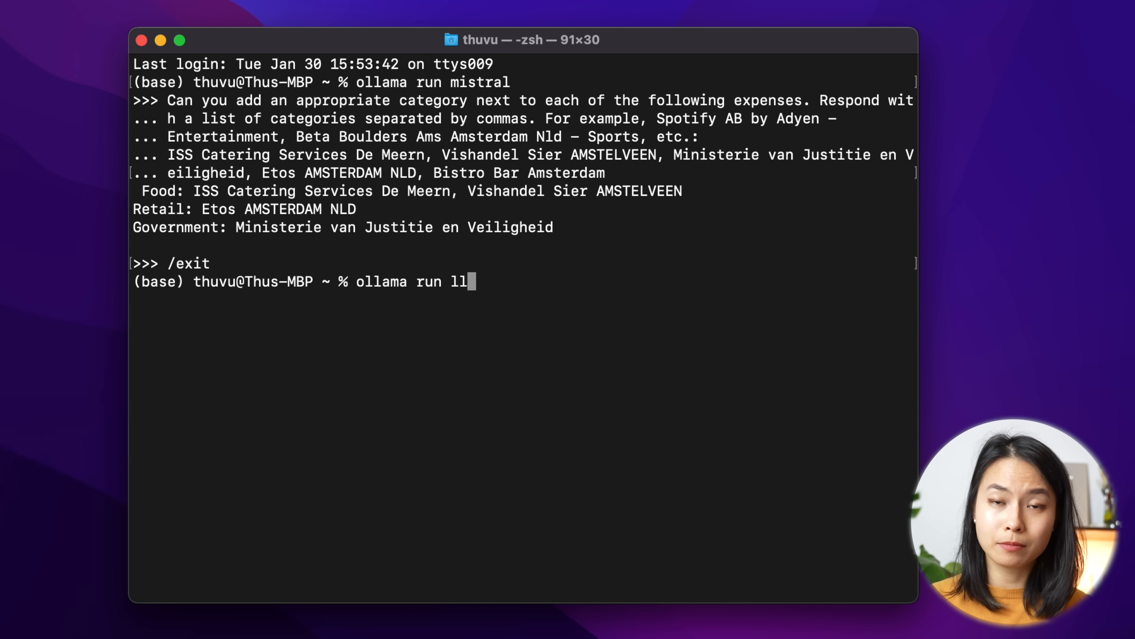
key("Backspace")
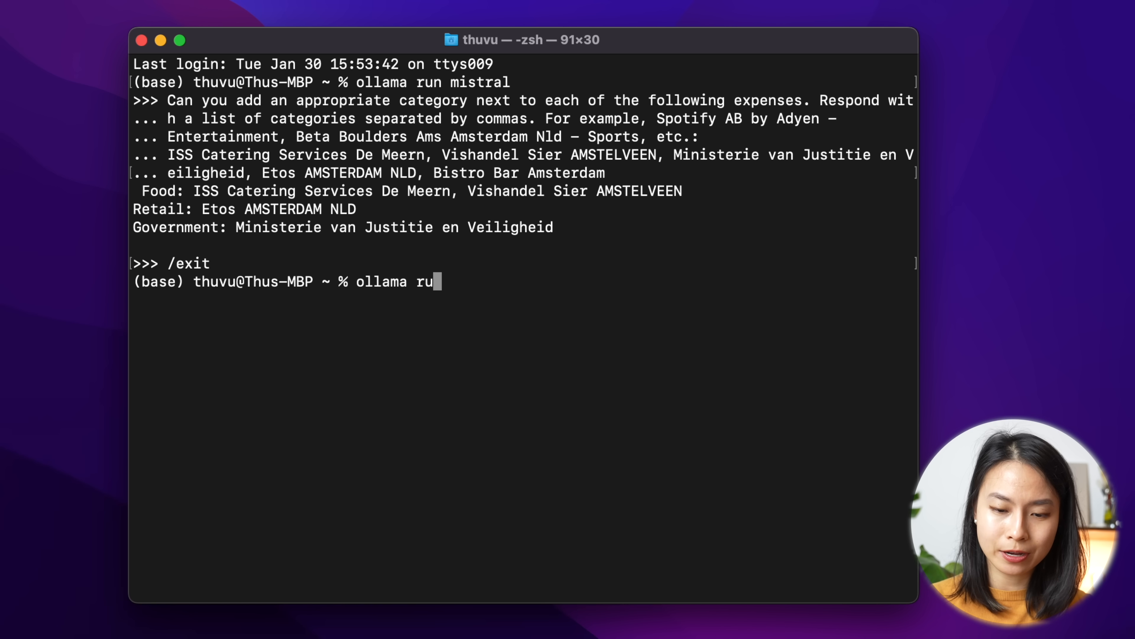
type("pull")
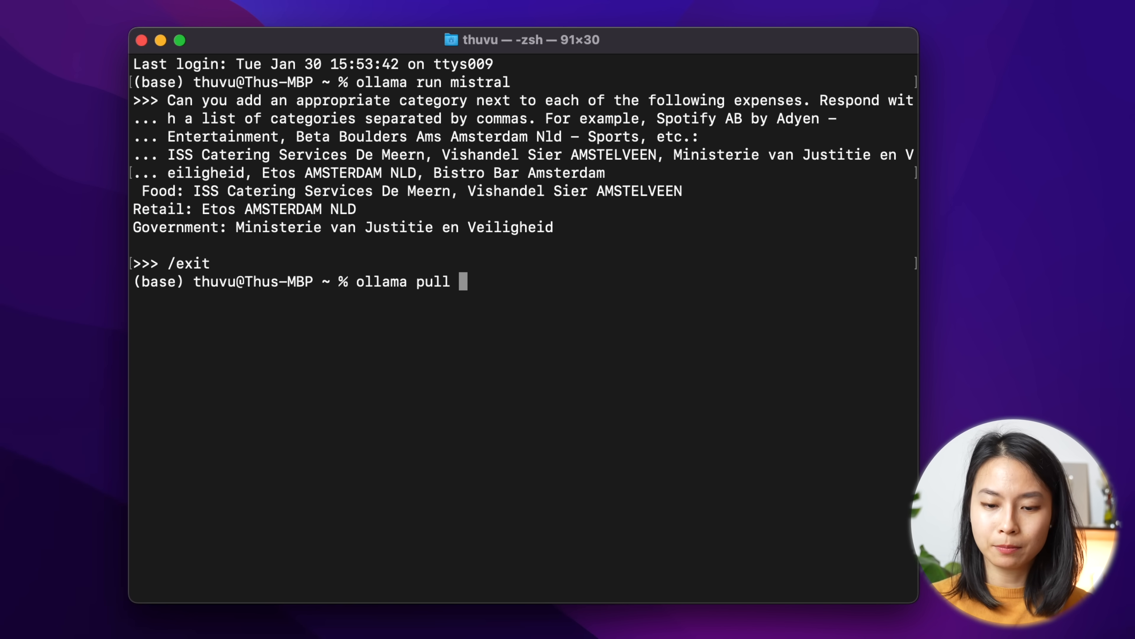
type("llama2")
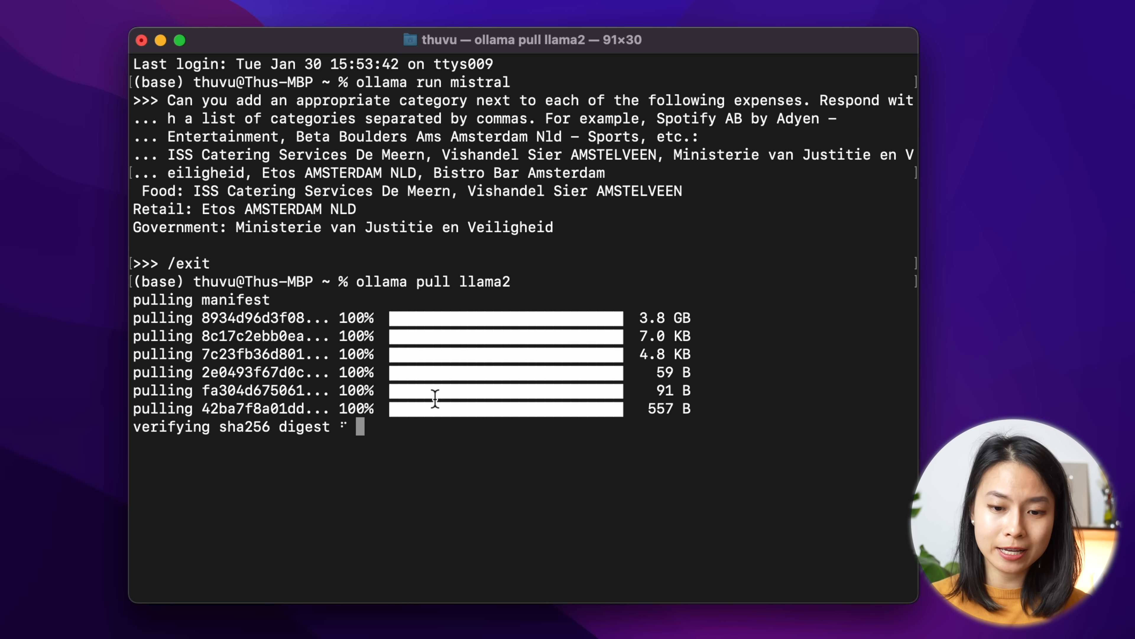
type("ollama run llama")
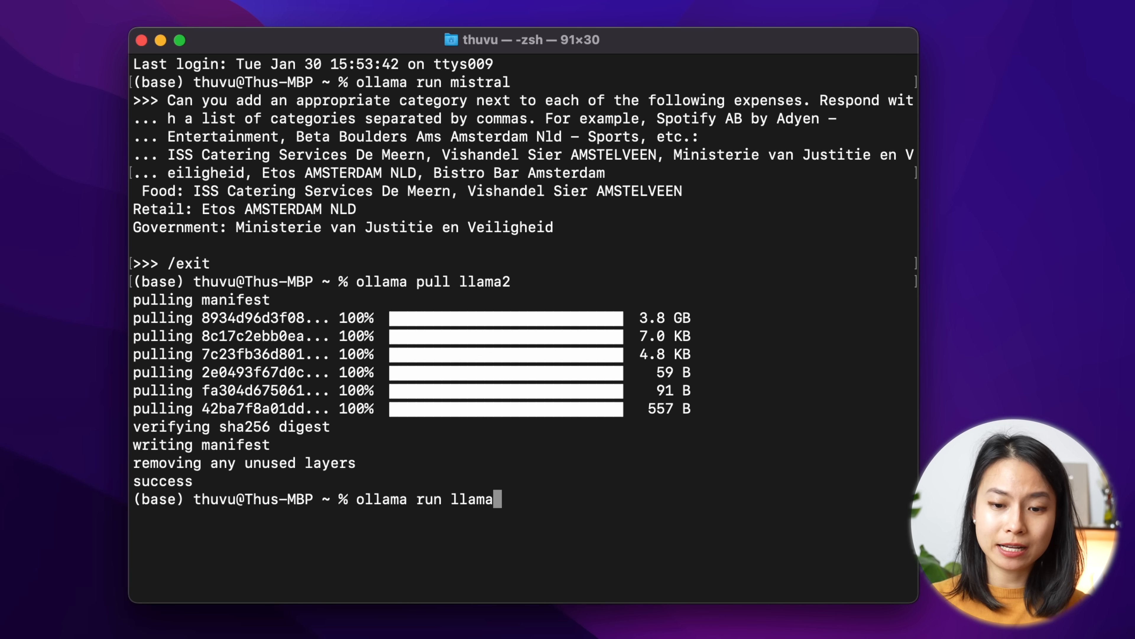
key("Return")
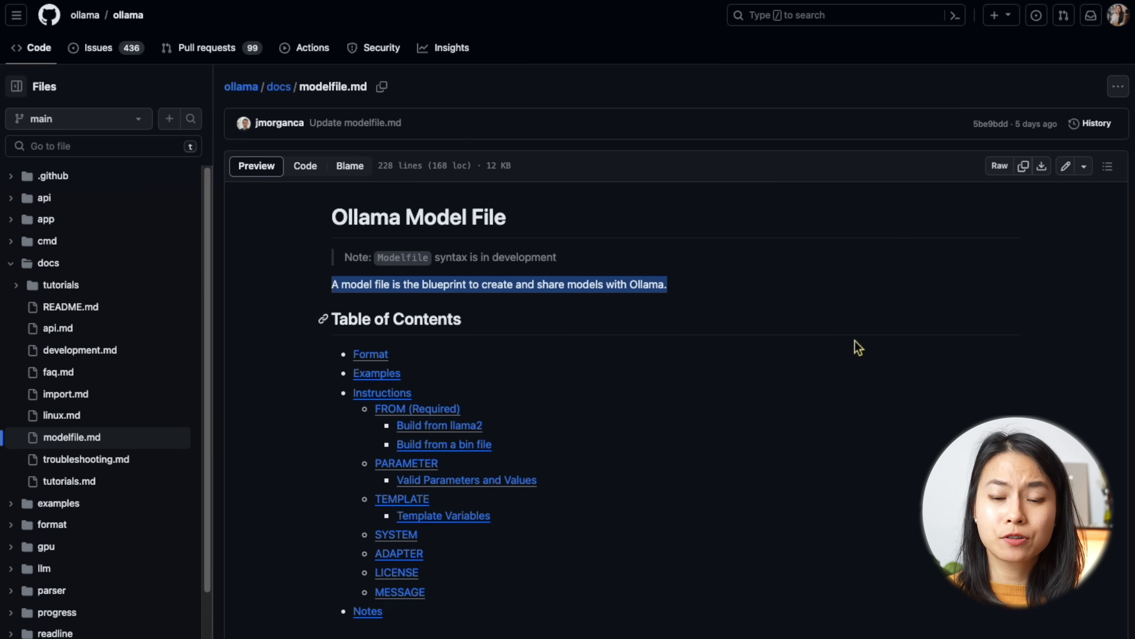
mouse_move(868, 355)
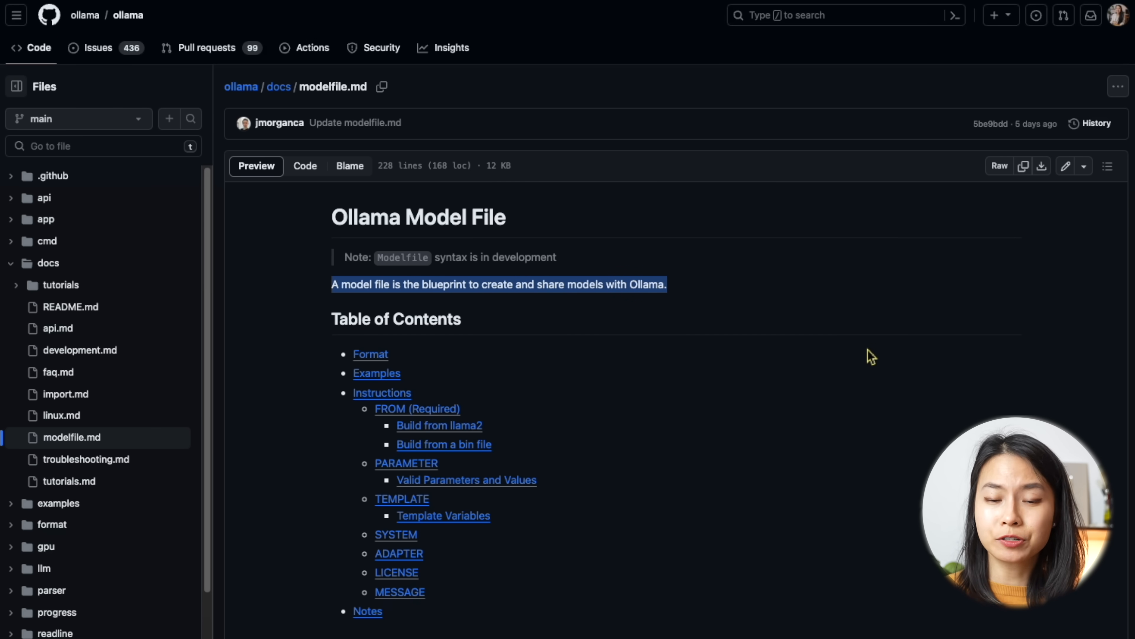
Scroll the Modelfile docs to the Format section's FROM, PARAMETER, TEMPLATE, SYSTEM table.
scroll("down", 3)
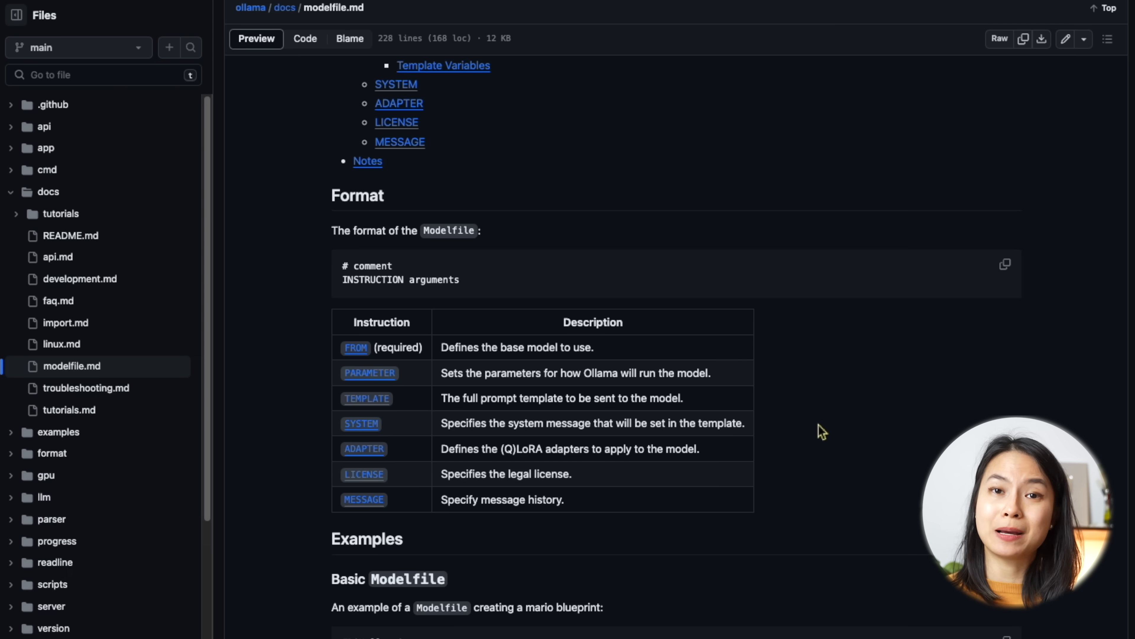
mouse_move(577, 333)
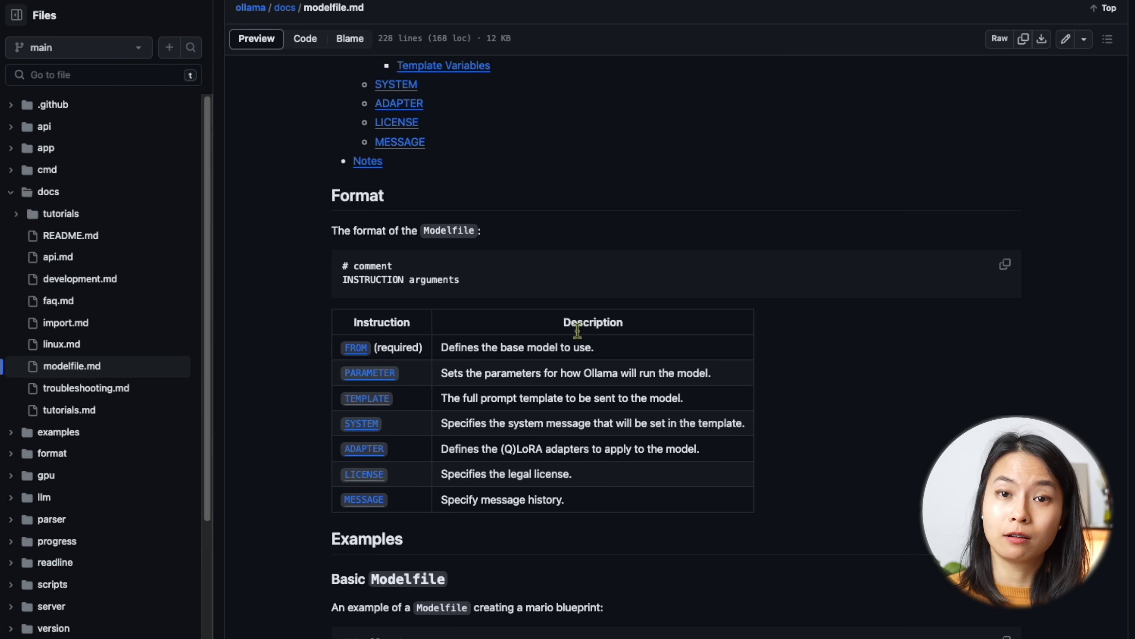
mouse_move(529, 544)
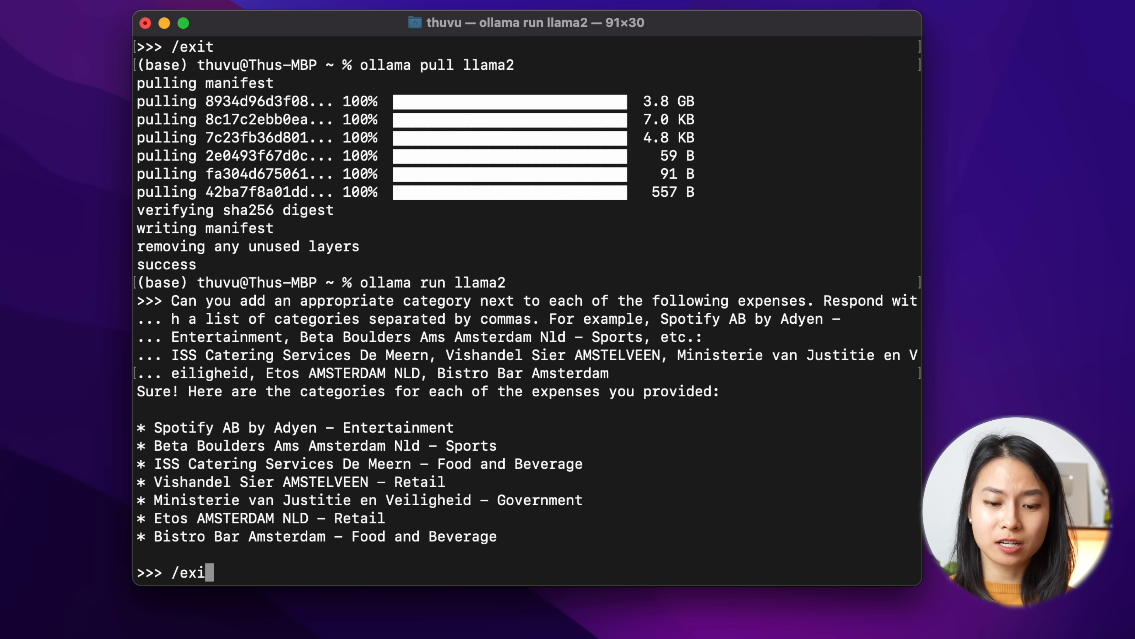
Leave the llama2 chat and create an expense_analyzer model file in nano.
key("Return")
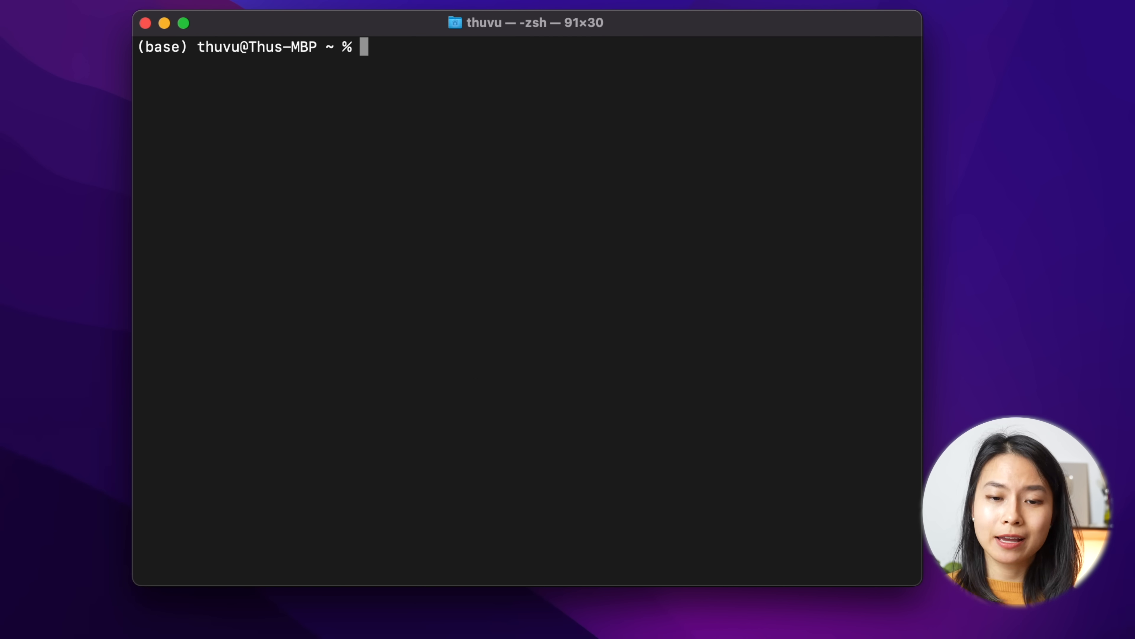
mouse_move(448, 75)
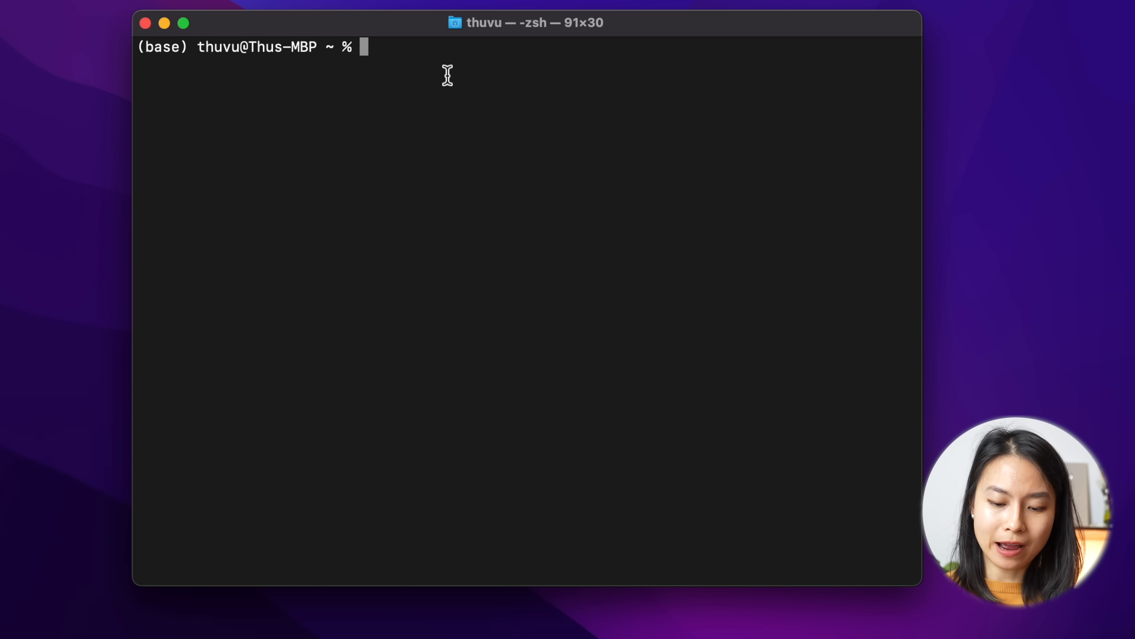
type("na")
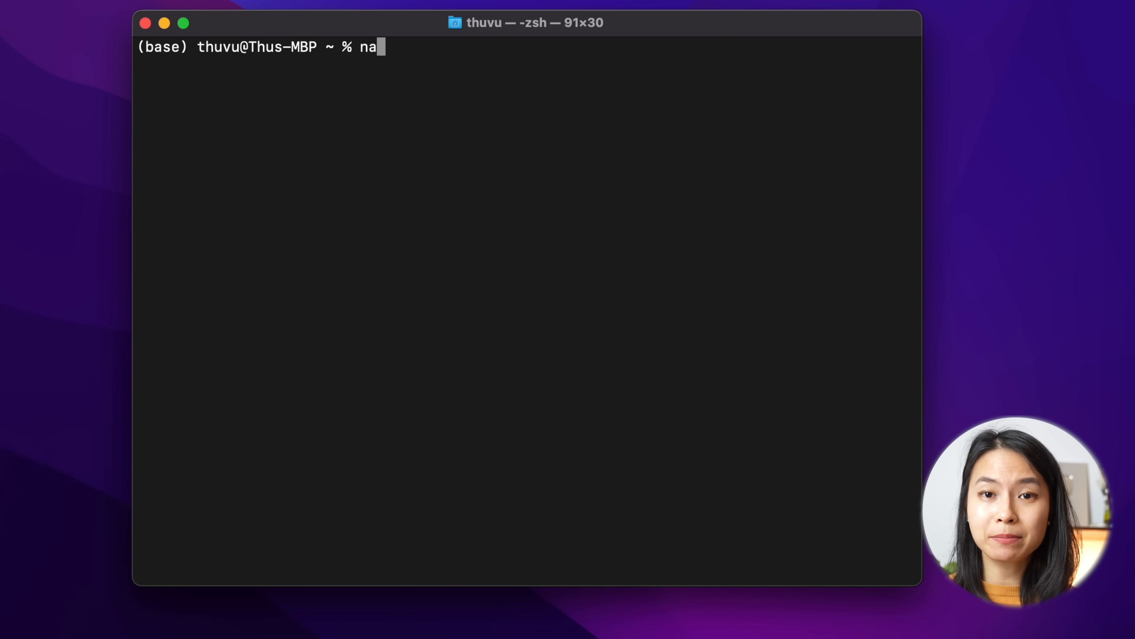
type("no expense")
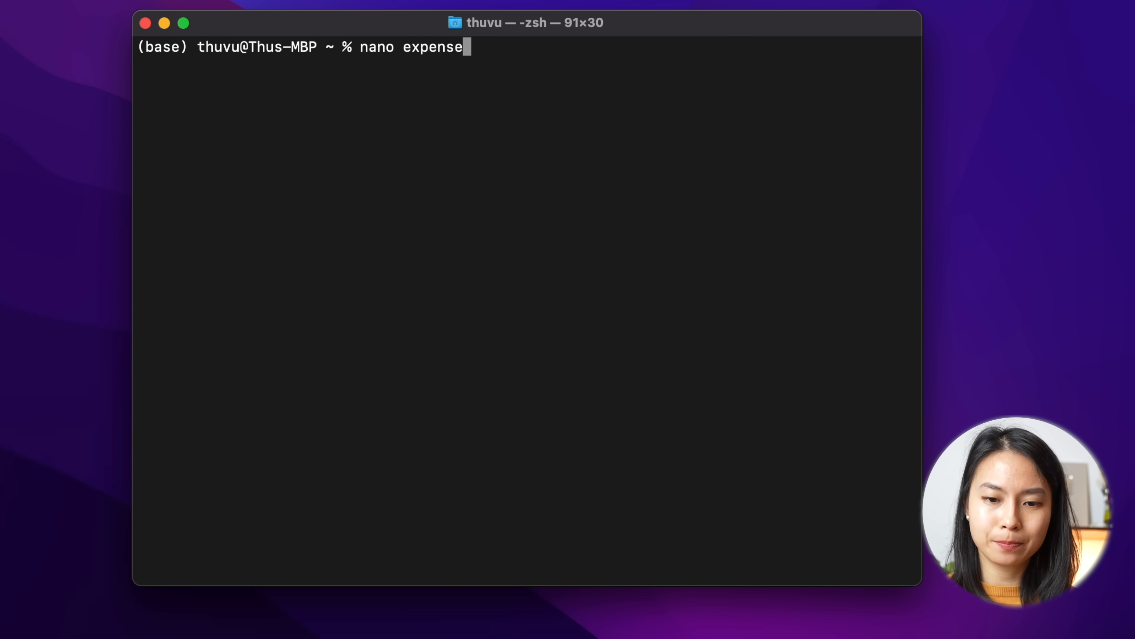
type("_analy")
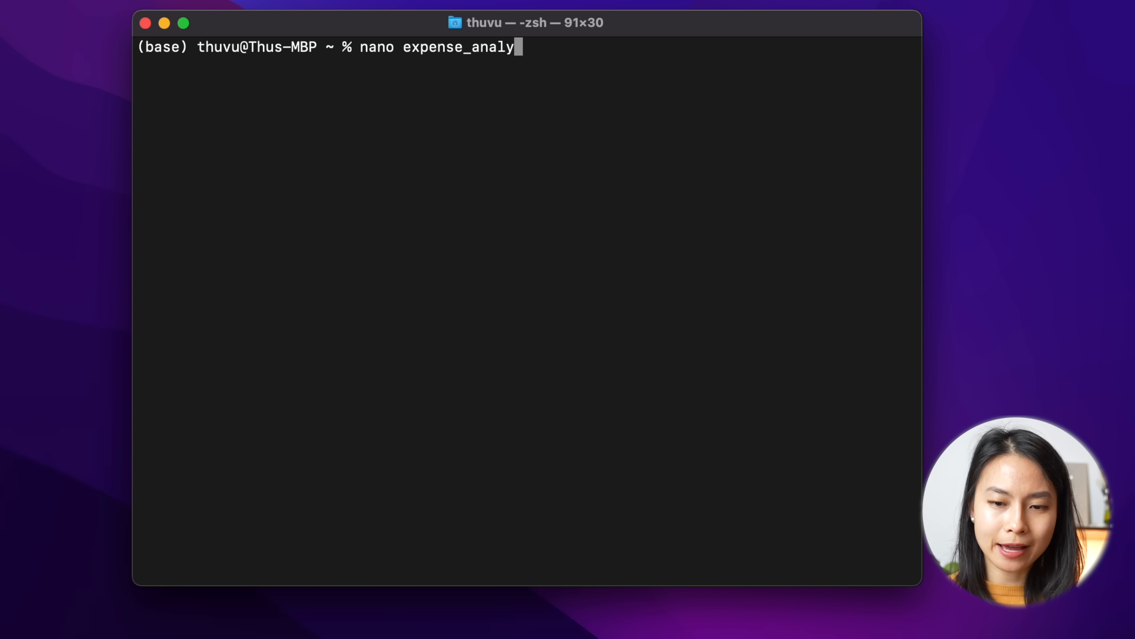
key("Return")
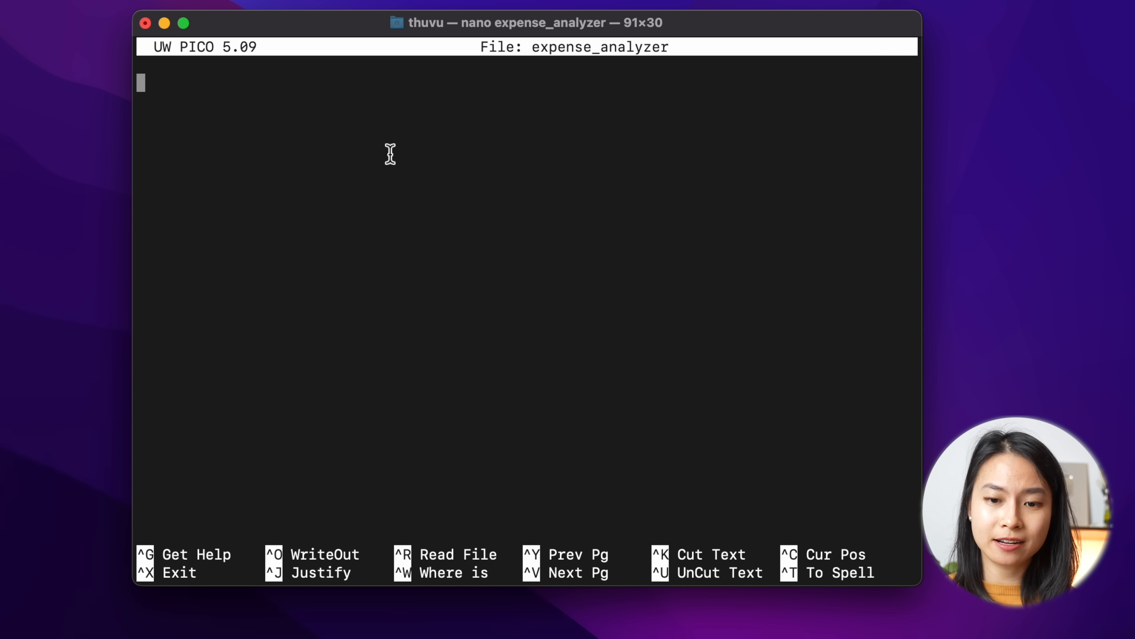
Write FROM llama2, PARAMETER temperature 0.8 and a financial-assistant SYSTEM message, then exit nano.
type("FROM llama2")
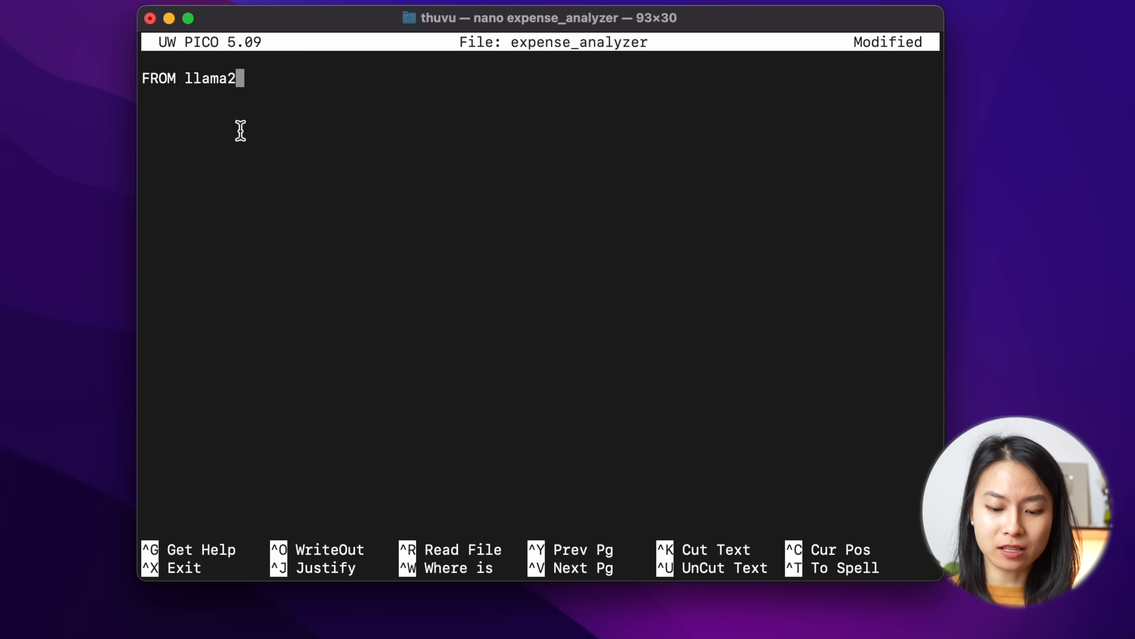
key("Return")
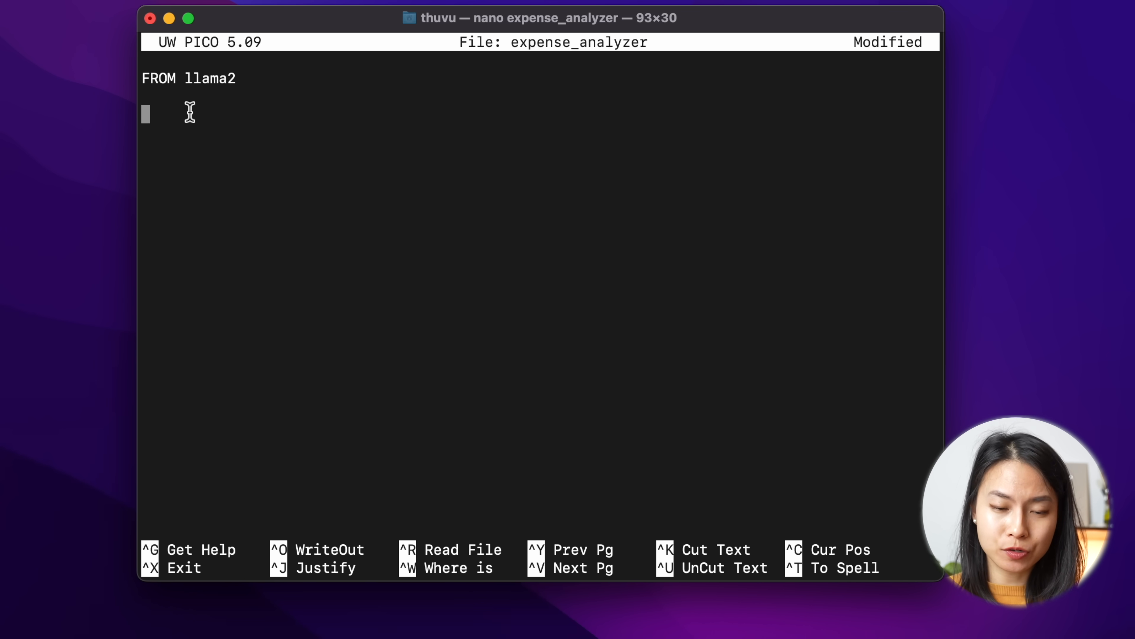
type("PARAMETER temperature 0.1")
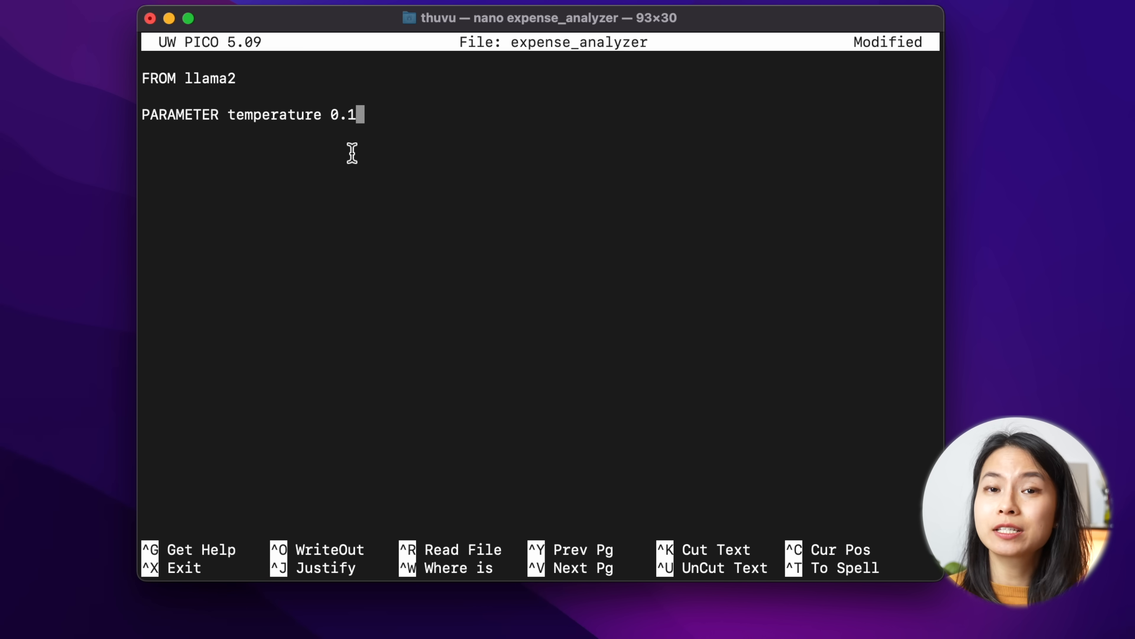
key("backspace")
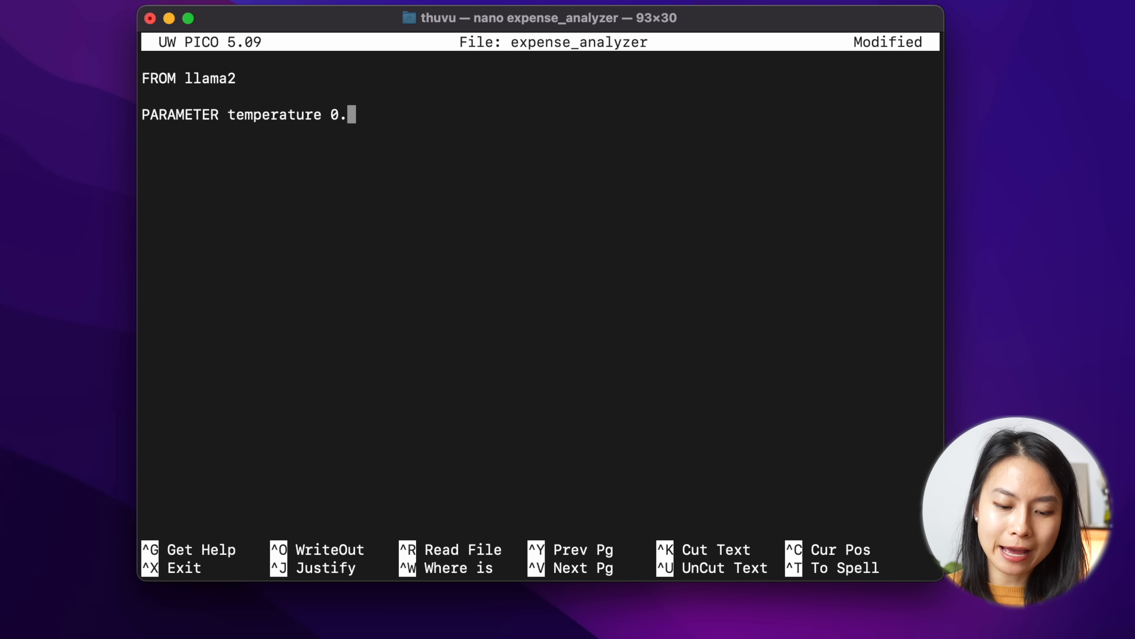
type("8")
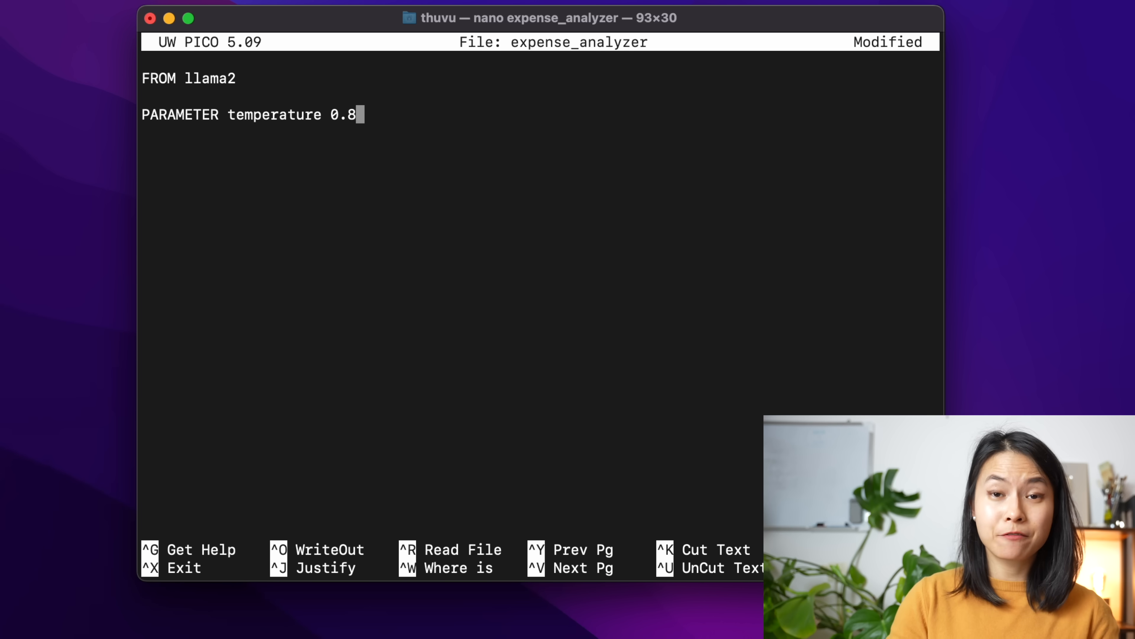
type("SYSTEM You are a financial assistant, you help classify expenses and income from bank transactions.")
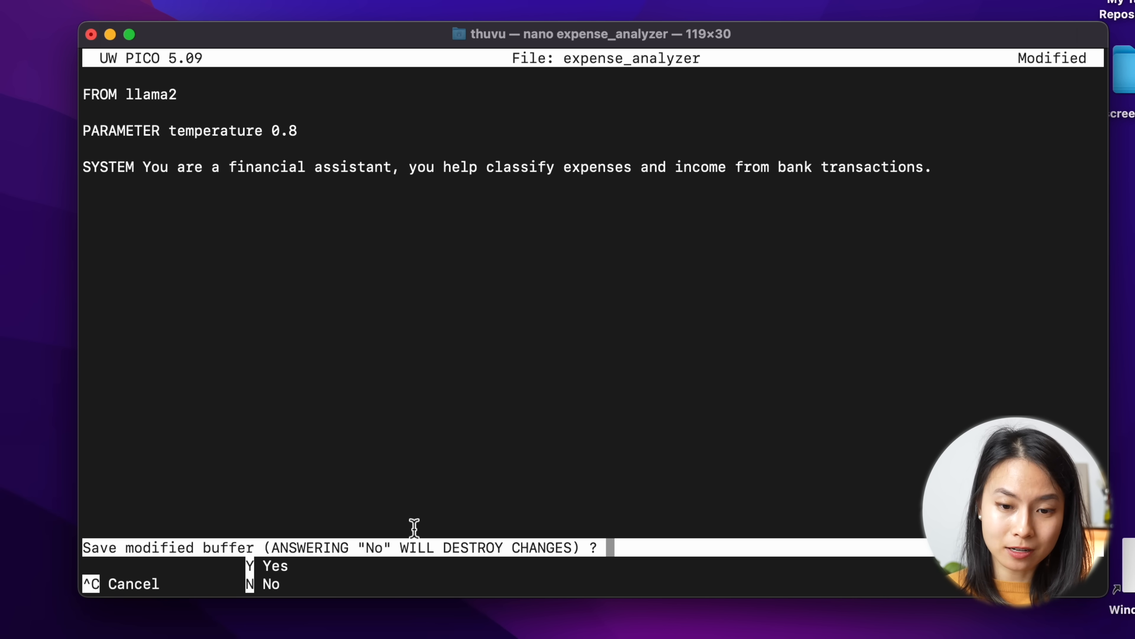
key("n")
type("ollama")
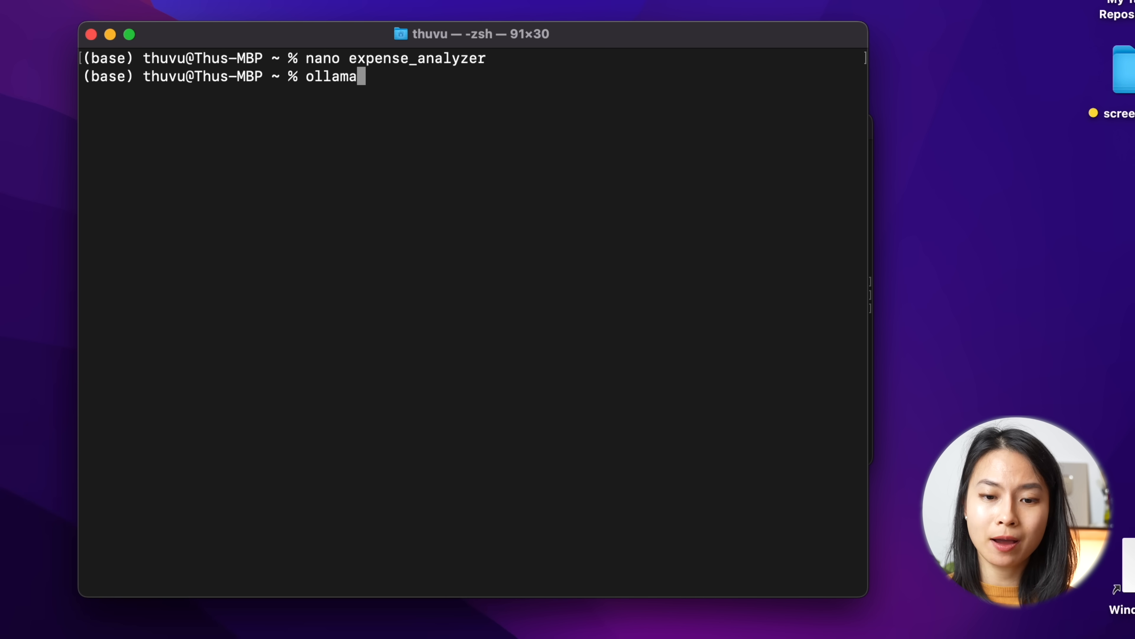
Build expense_analyzer_llama2 with 'ollama create ... -f expense_analyzer'.
type("create expense_analyzer_llama")
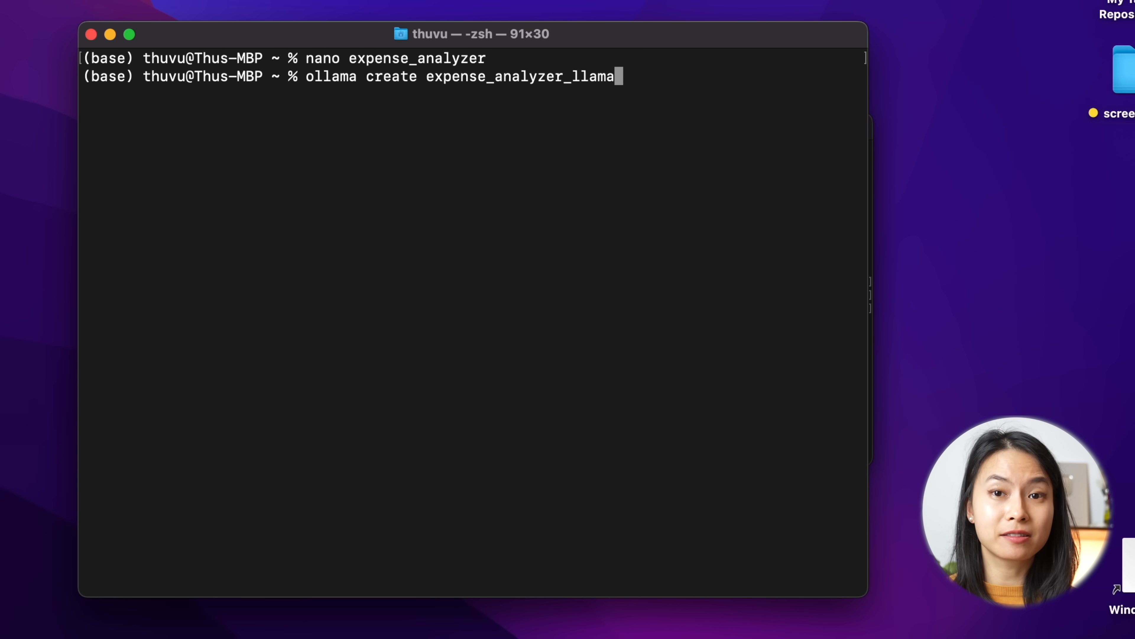
type("2 -f e")
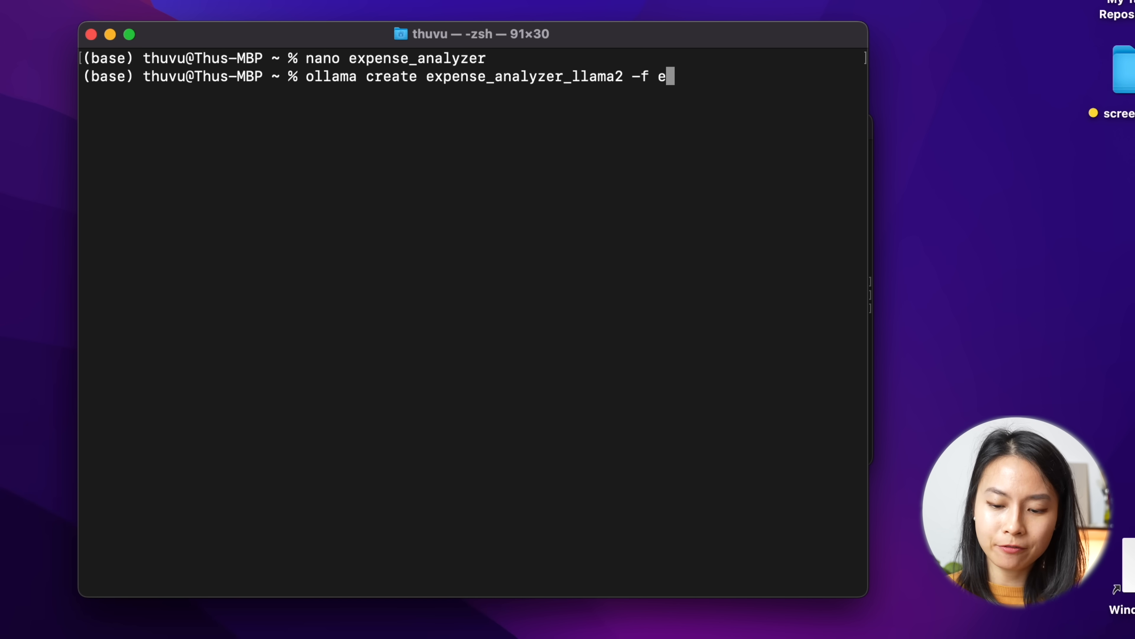
type("xpense_analyzer")
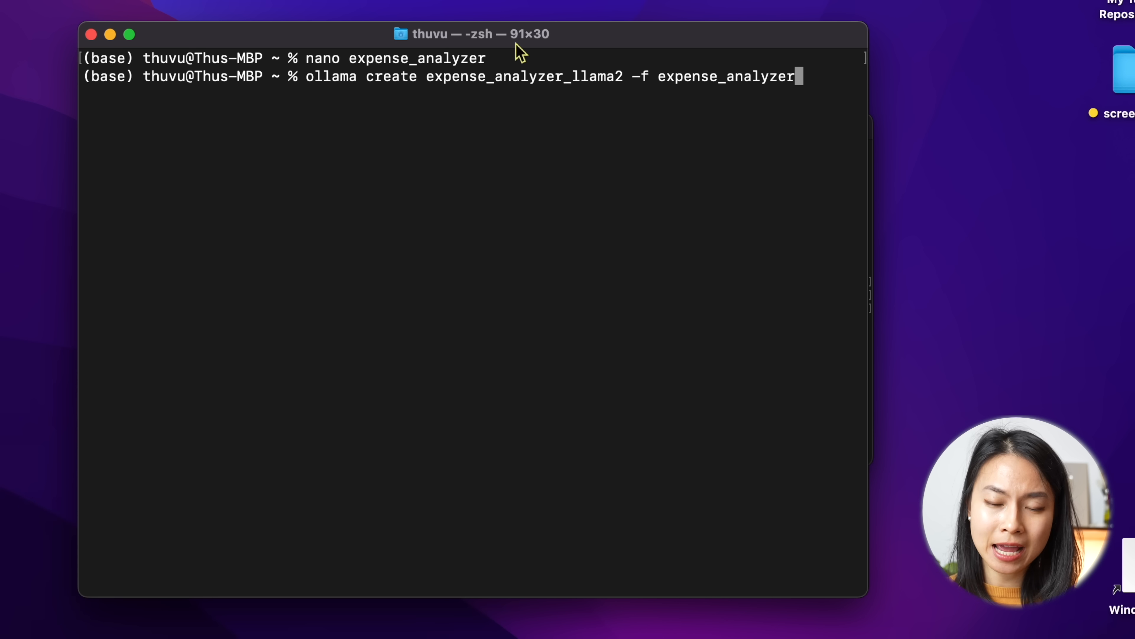
mouse_move(126, 59)
type("./")
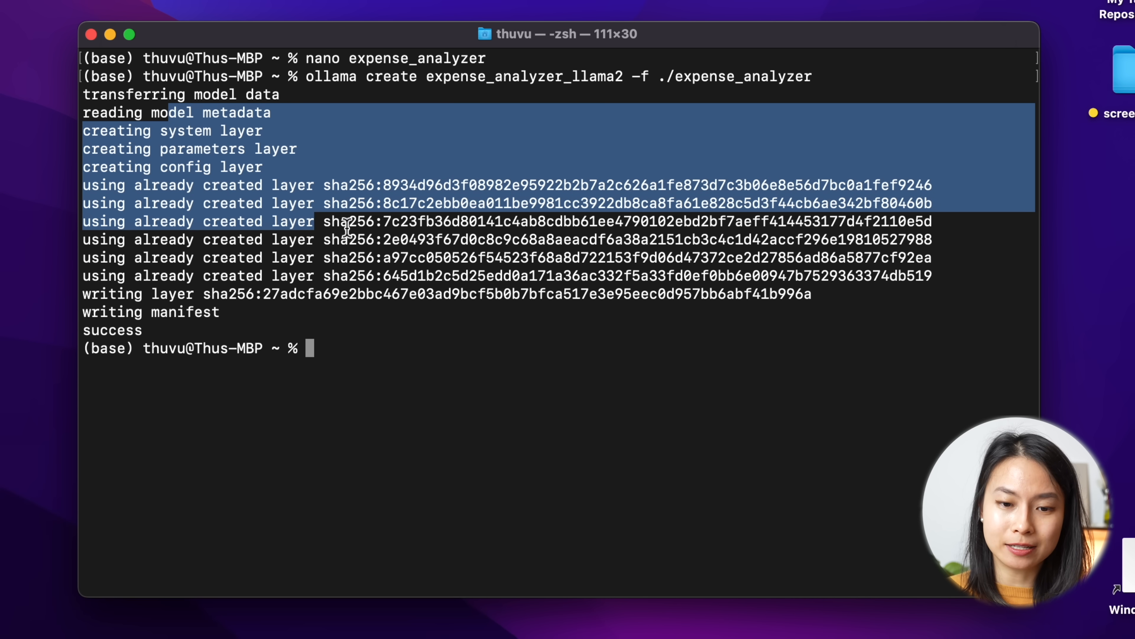
left_click(87, 184)
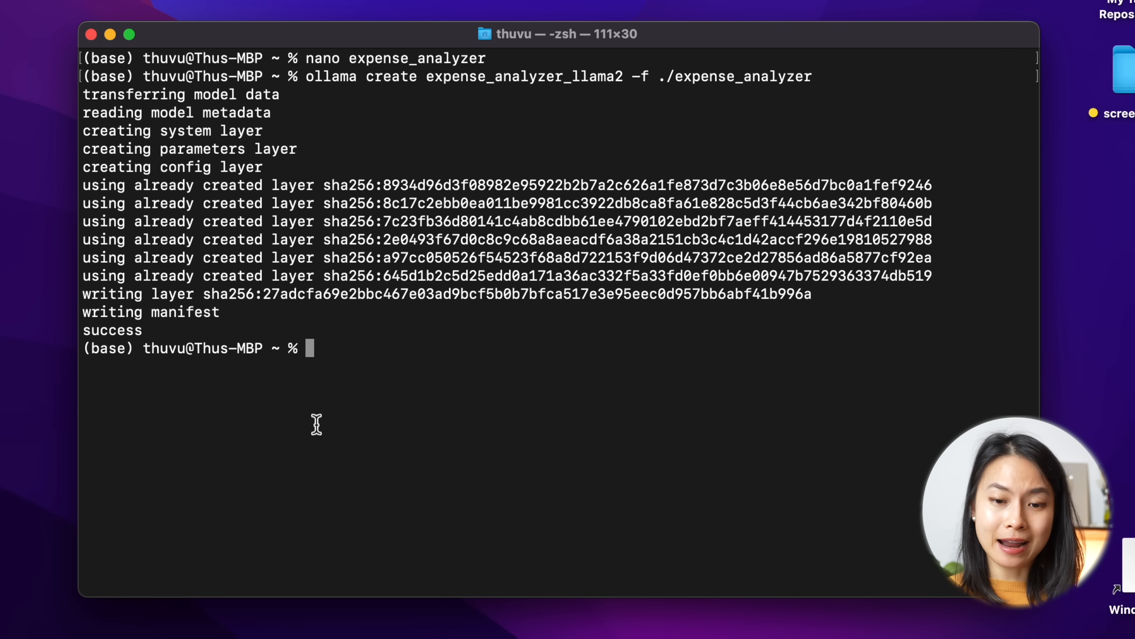
Run expense_analyzer_llama2 and confirm it appears in the installed-models list.
type("ollama run")
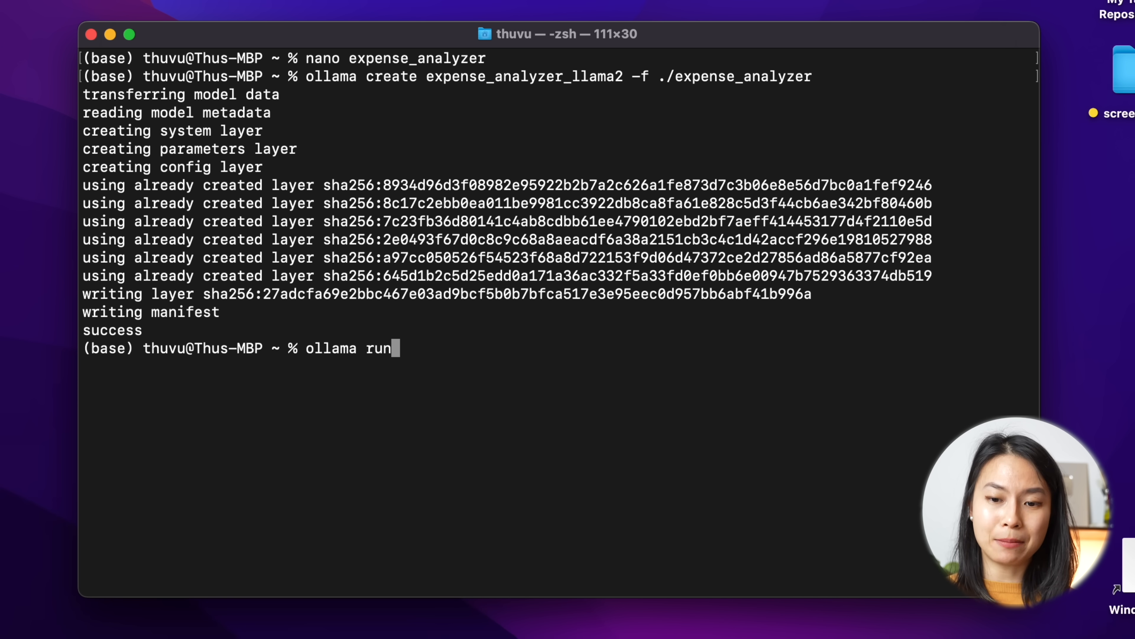
type("expense_analyzer")
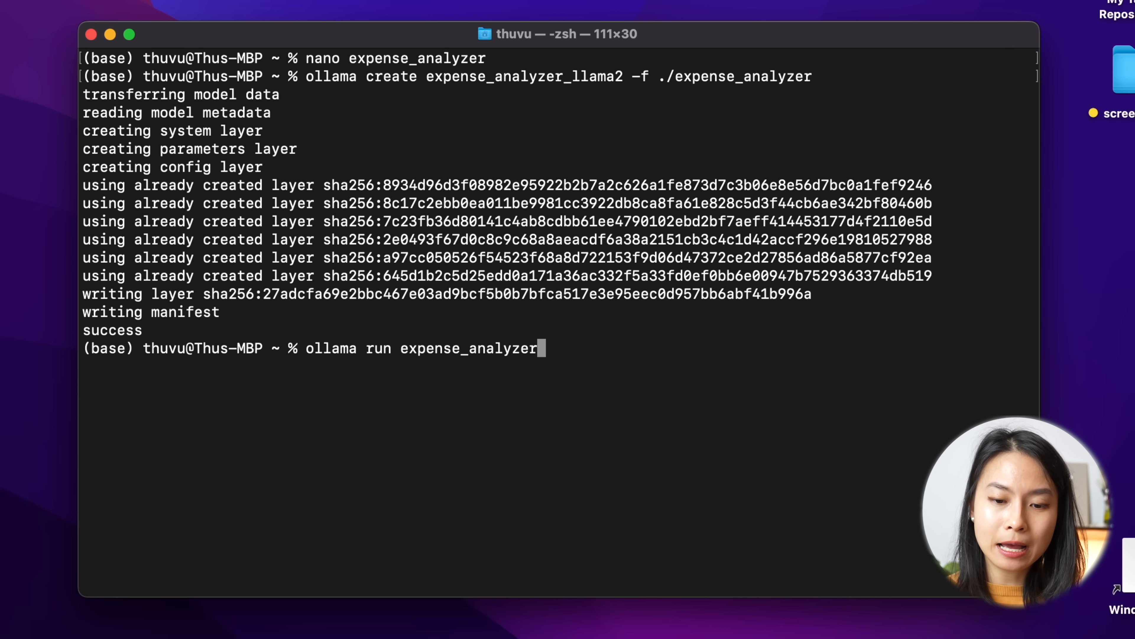
type("_llama2")
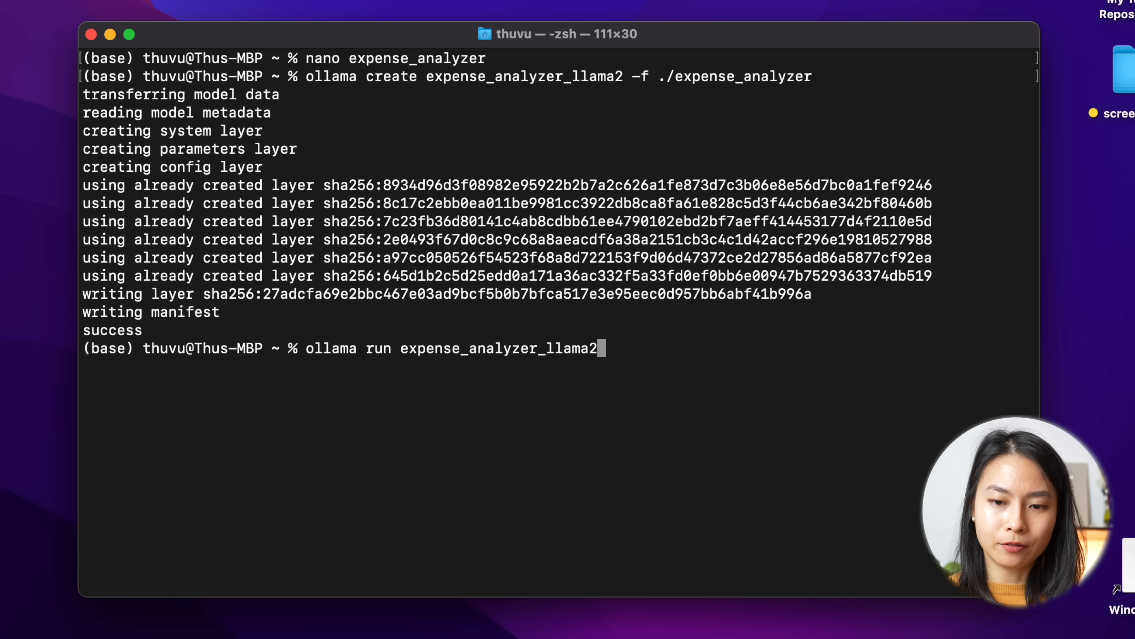
key("Return")
type("ollama list")
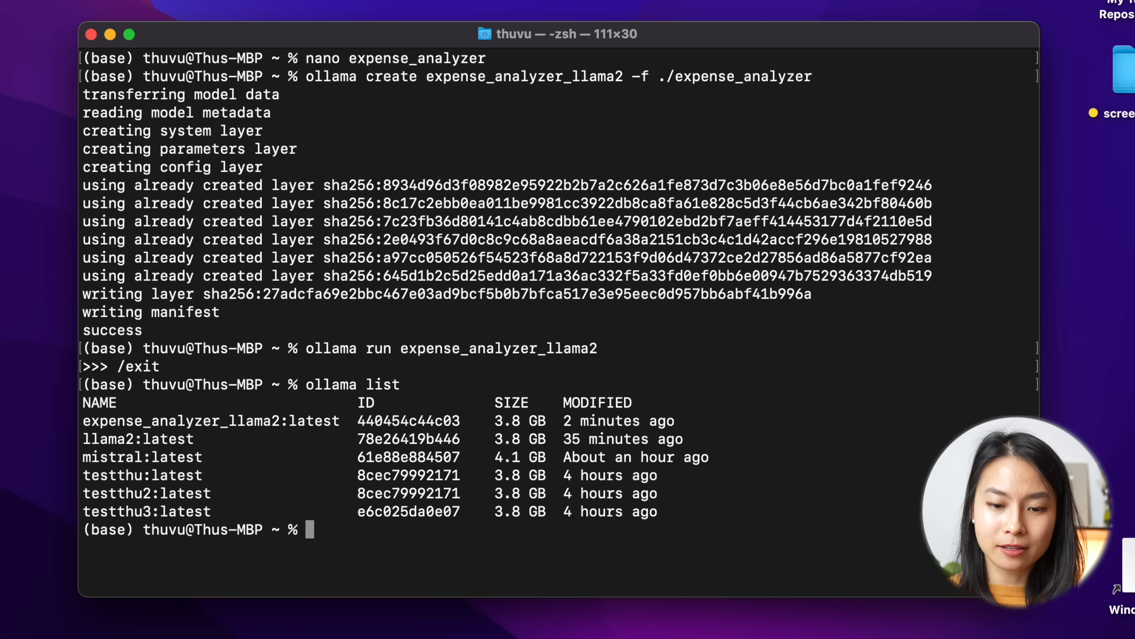
double_click(210, 421)
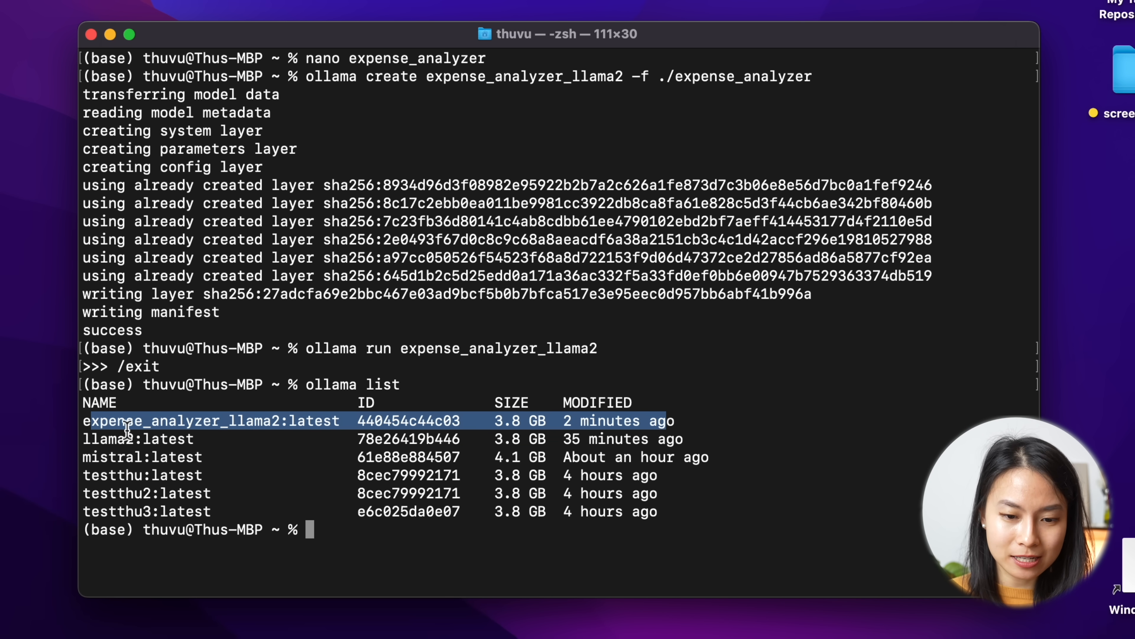
mouse_move(303, 424)
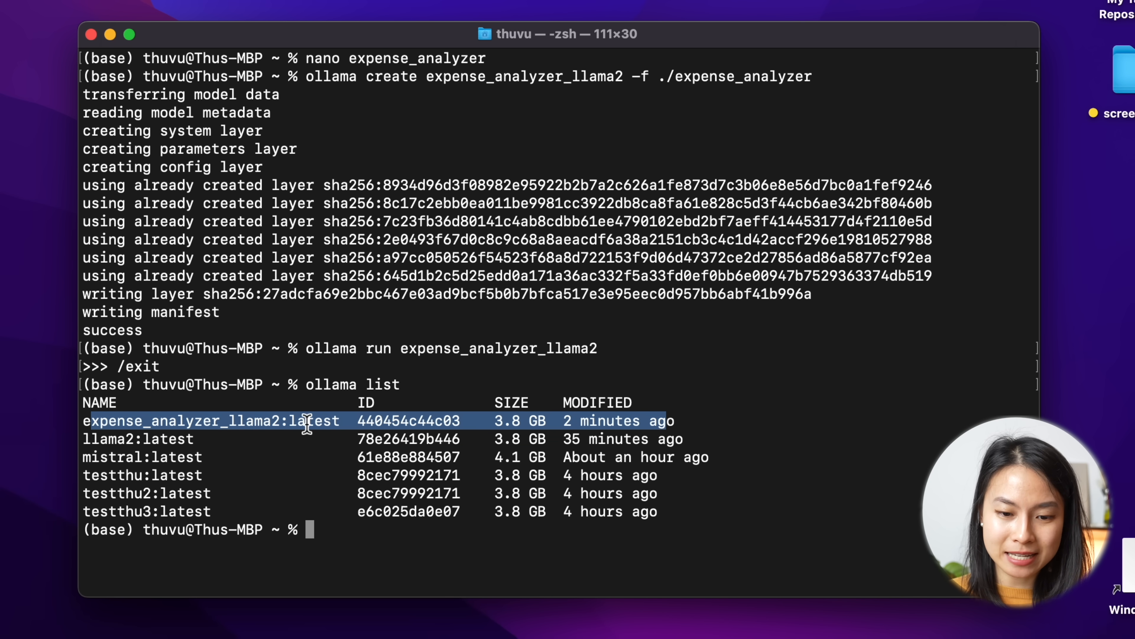
mouse_move(340, 533)
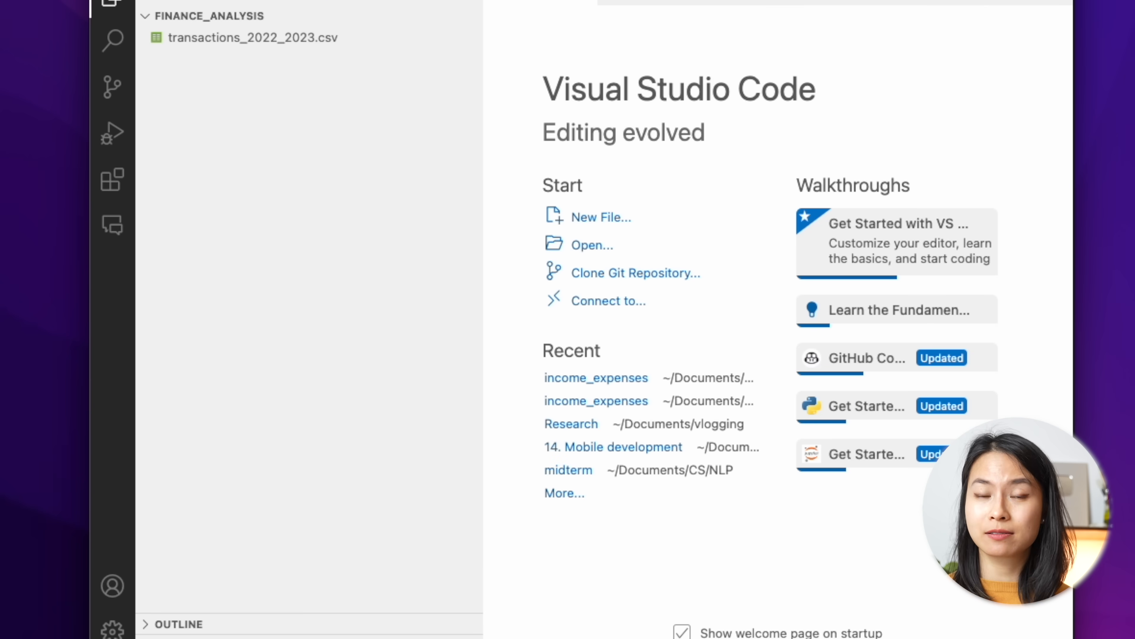
Load llama2 via langchain_community's Ollama, invoke a test prompt, and begin the Read transactions section.
left_click(136, 67)
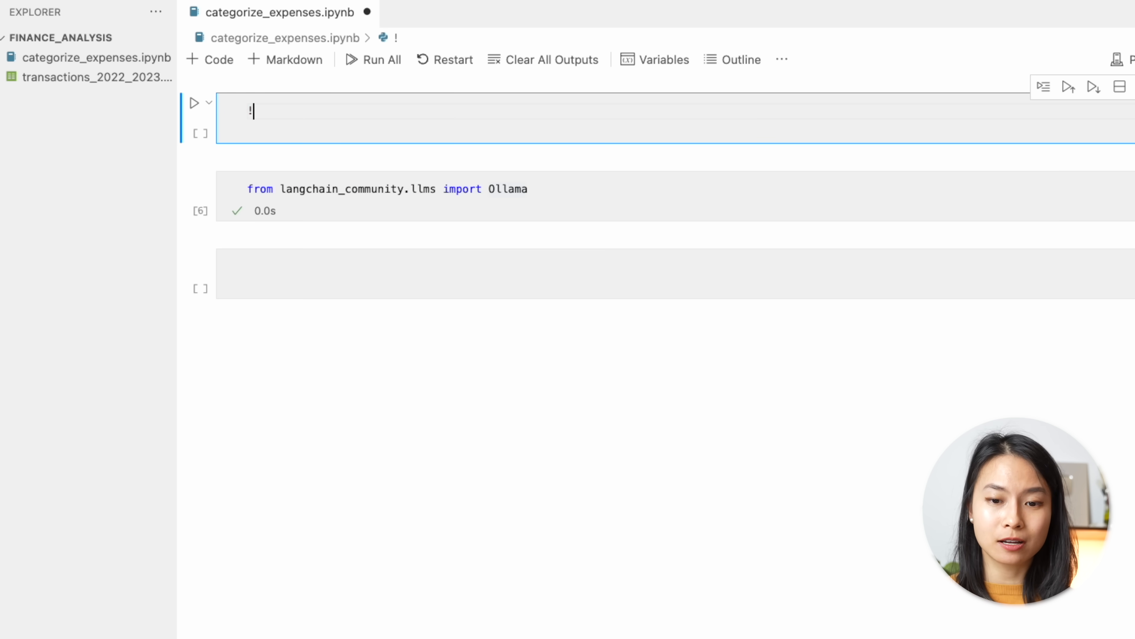
type("# pip3 install langchain_community")
left_click(676, 274)
type("llm = Ollama")
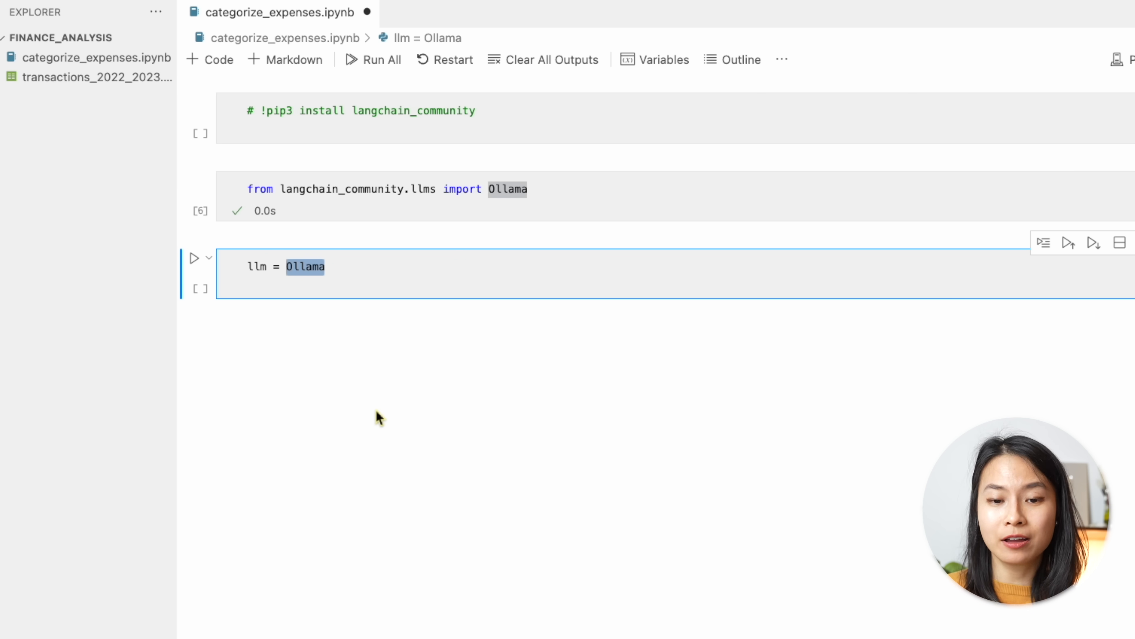
type("(model=)")
type("llm.invoke(\"The first man on the moon was ...\")")
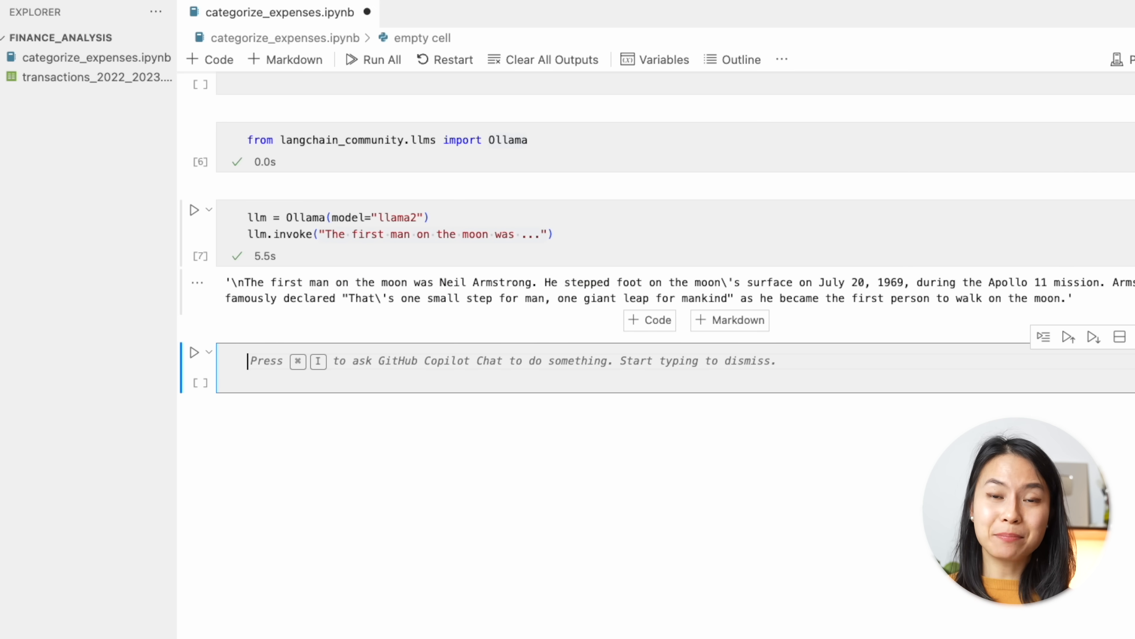
mouse_move(467, 361)
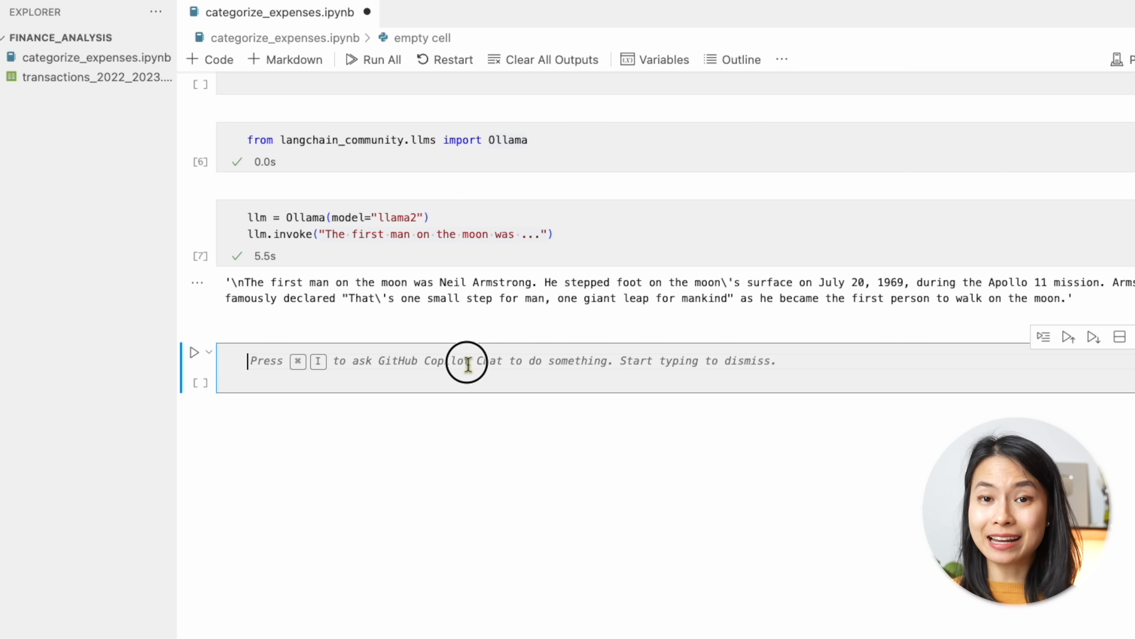
type("### Read transa")
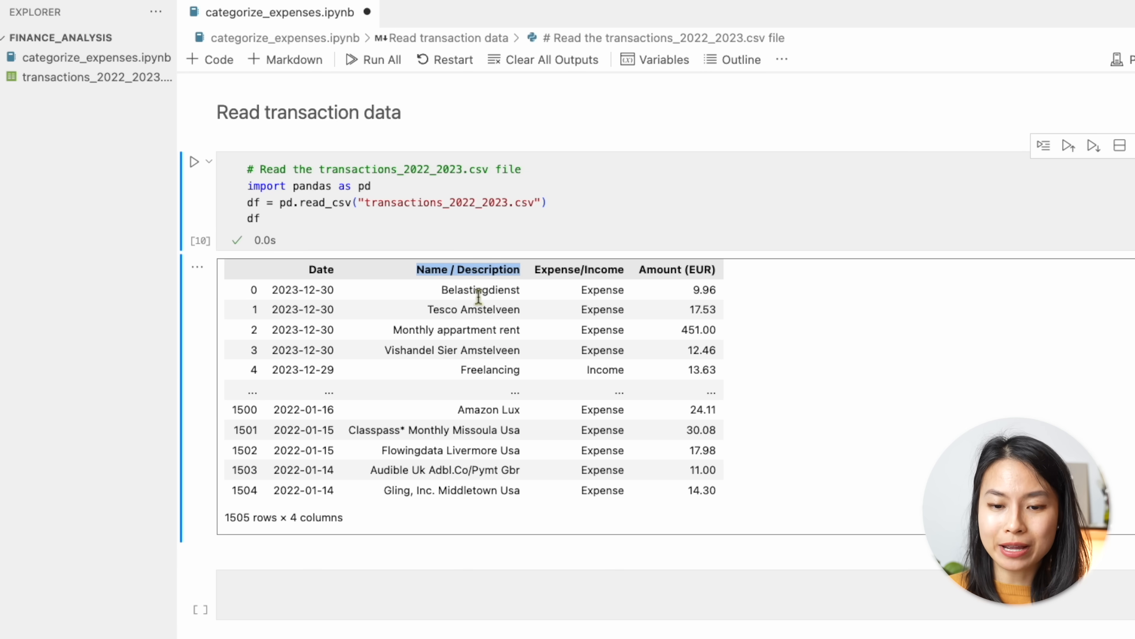
mouse_move(483, 319)
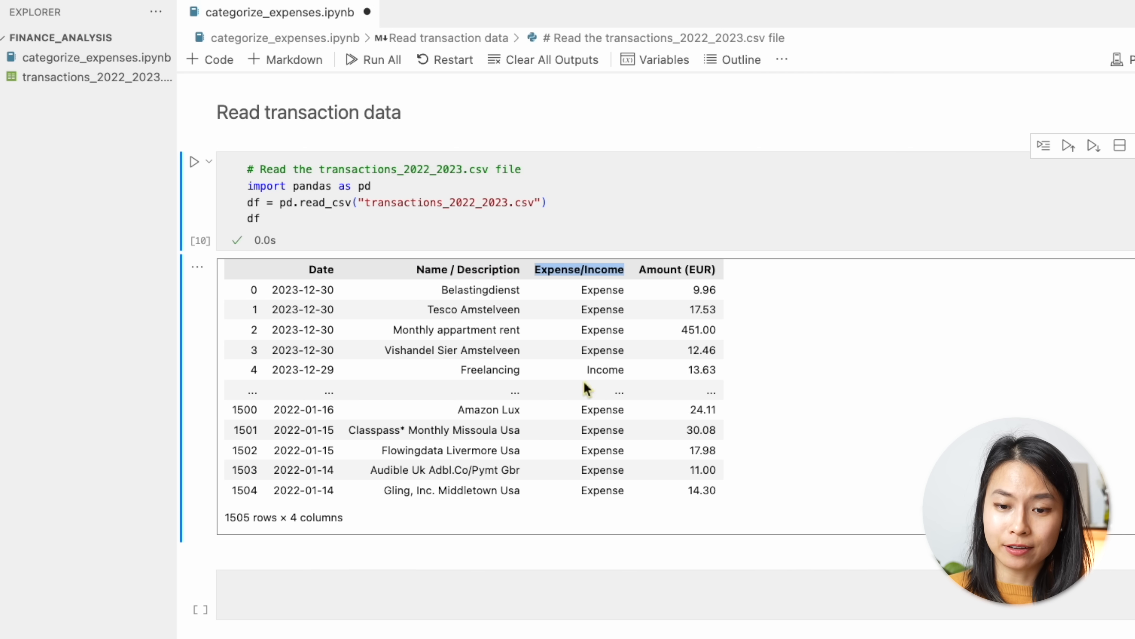
mouse_move(585, 292)
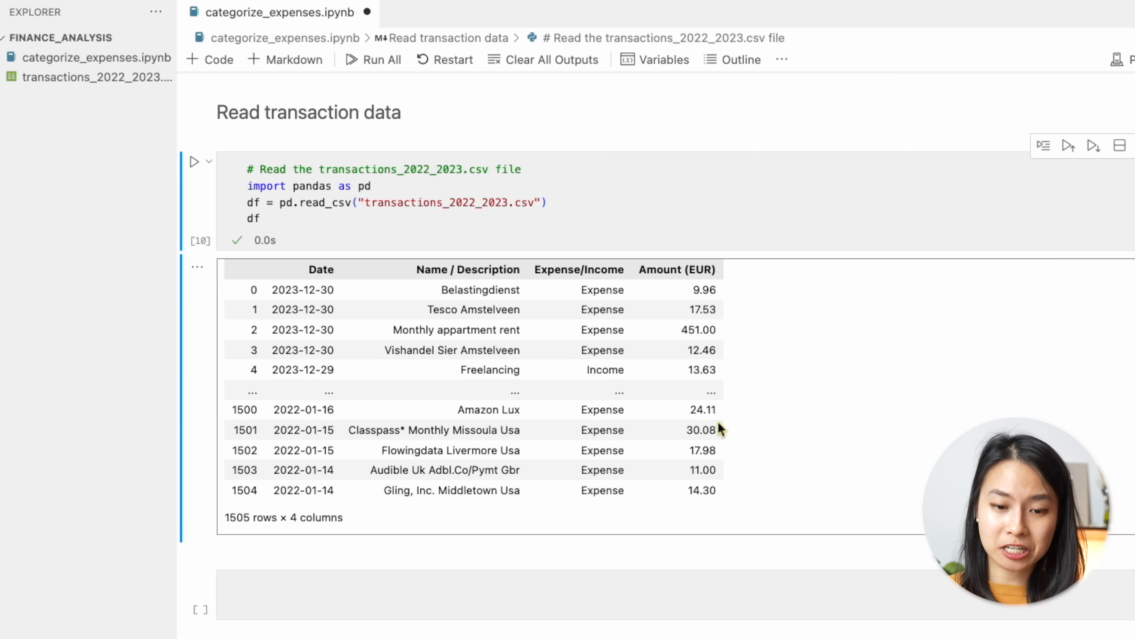
mouse_move(729, 406)
type("unique_transactions[")
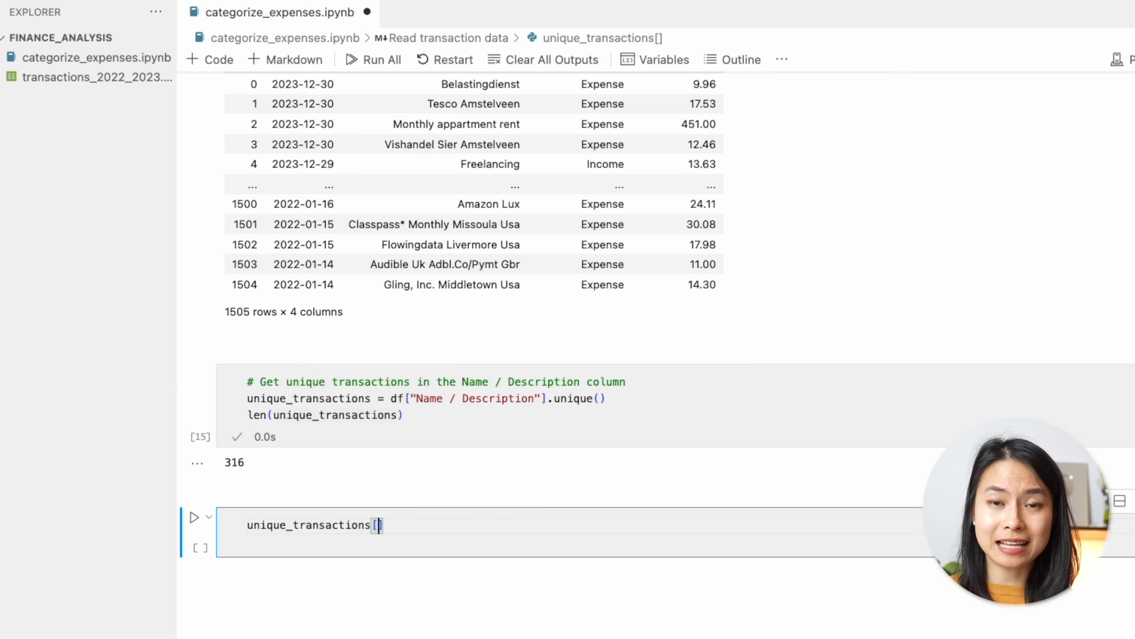
Write the llm.invoke prompt asking llama2 to categorise a batch of the unique transaction names.
type("1:10")
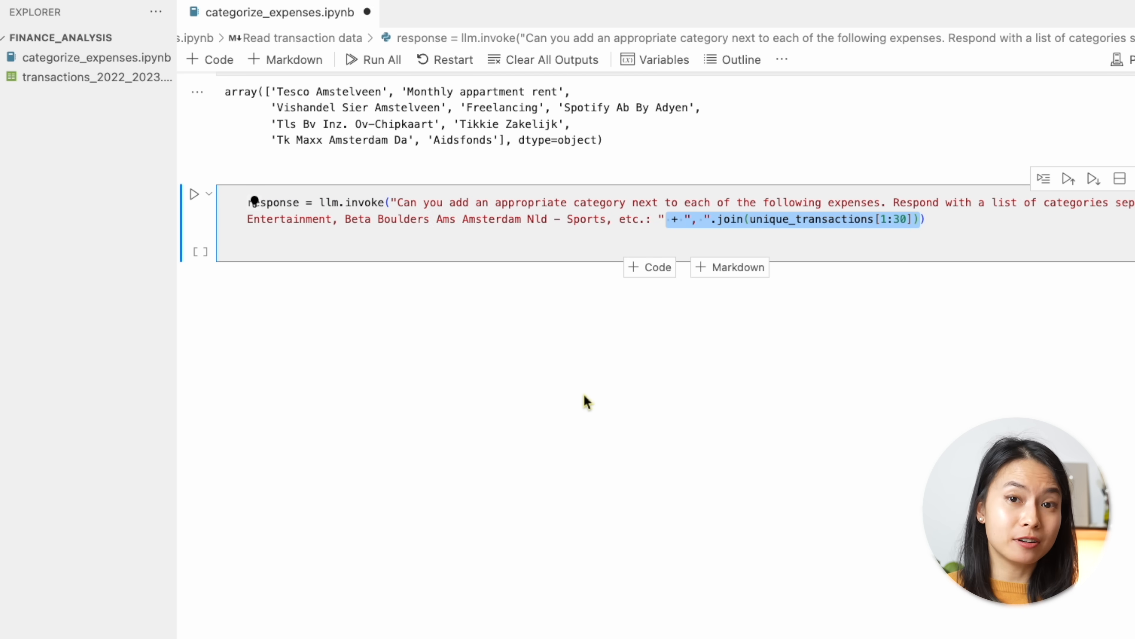
type("response = response")
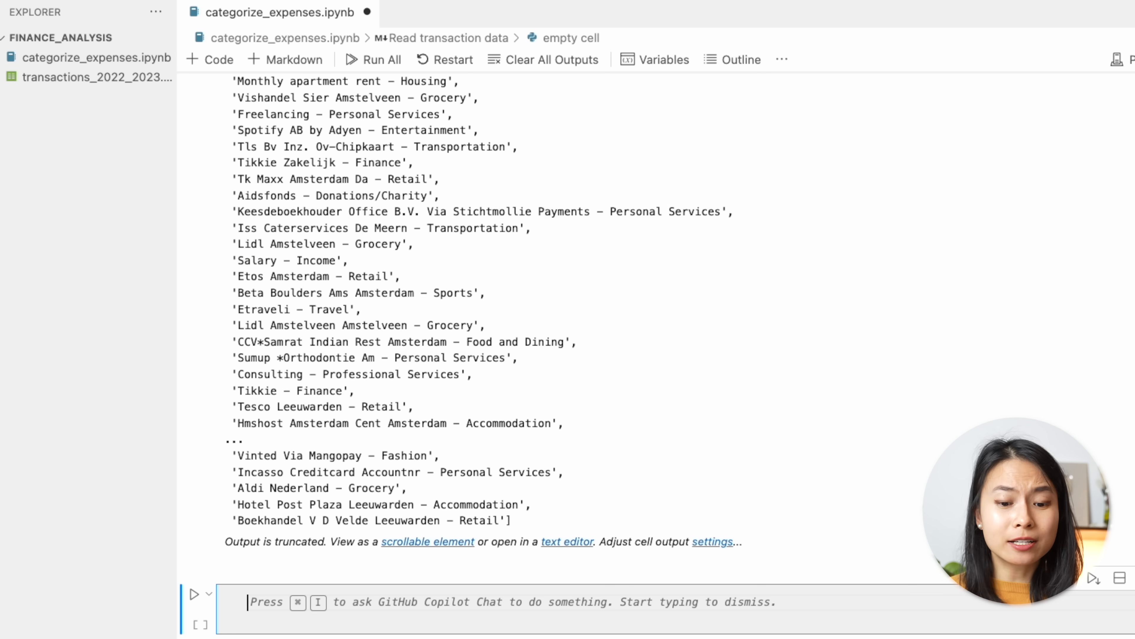
Run the hop() generator producing index_list in steps of 30 up to 316 and reuse its name.
scroll("up", 3)
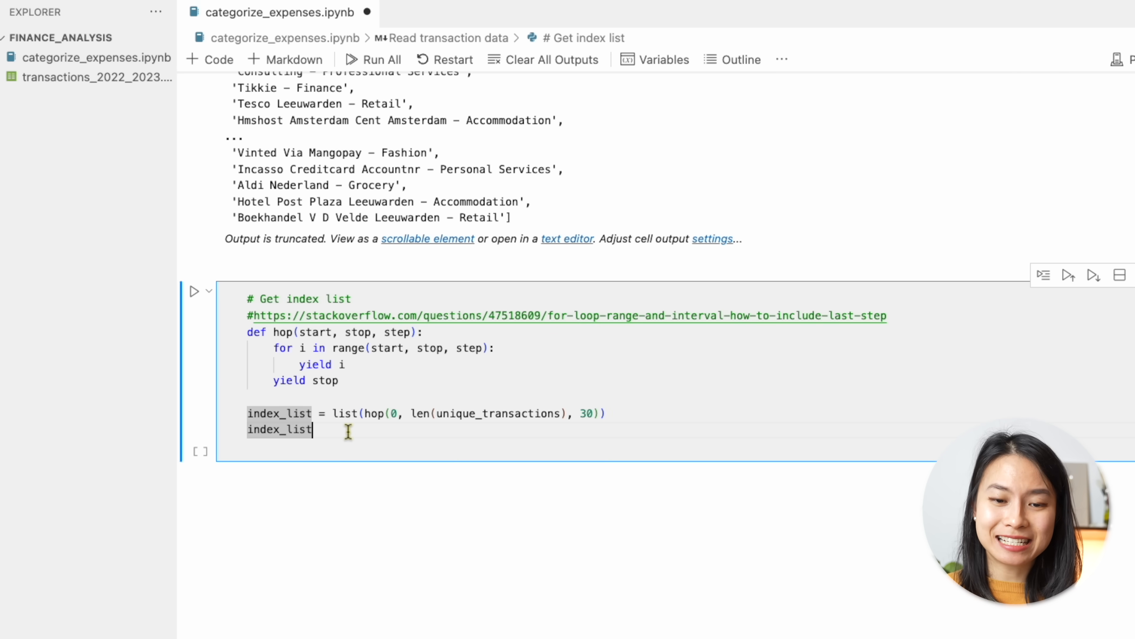
double_click(589, 414)
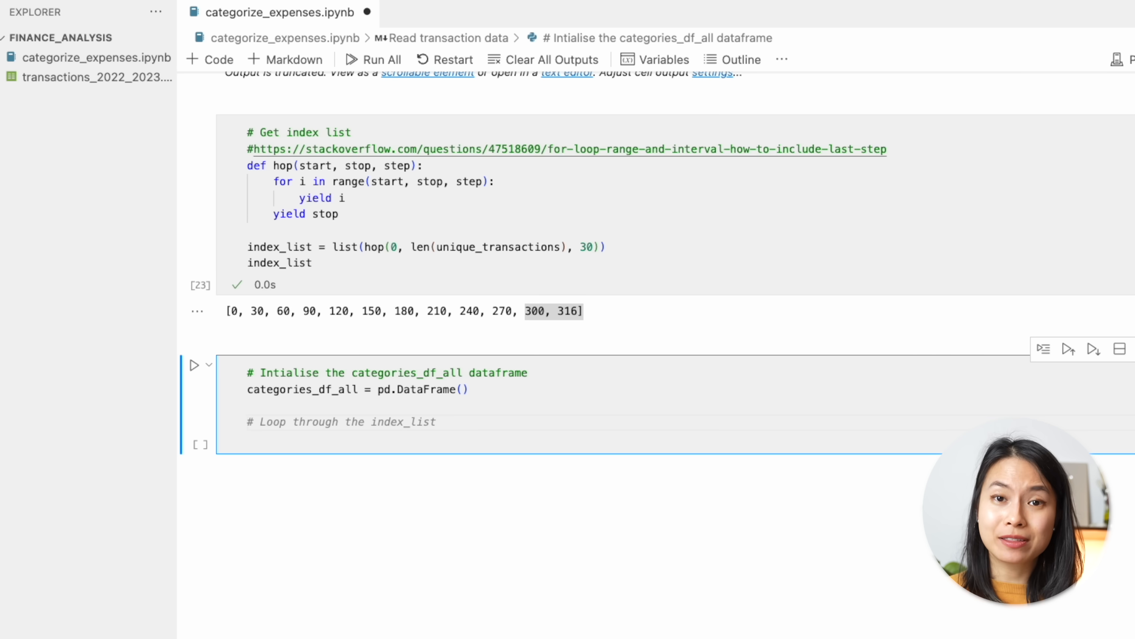
Loop categorize_transactions over index_list with the llm argument, then stop Ollama with pkill.
type("for i in range(0, len(index_list)-1):")
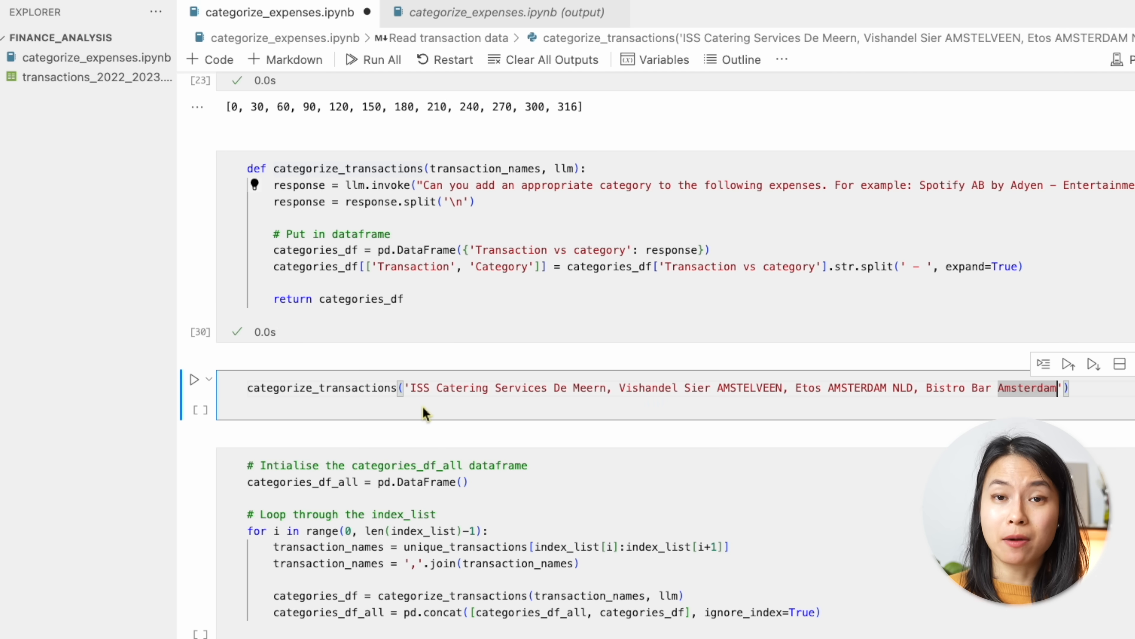
left_click(194, 387)
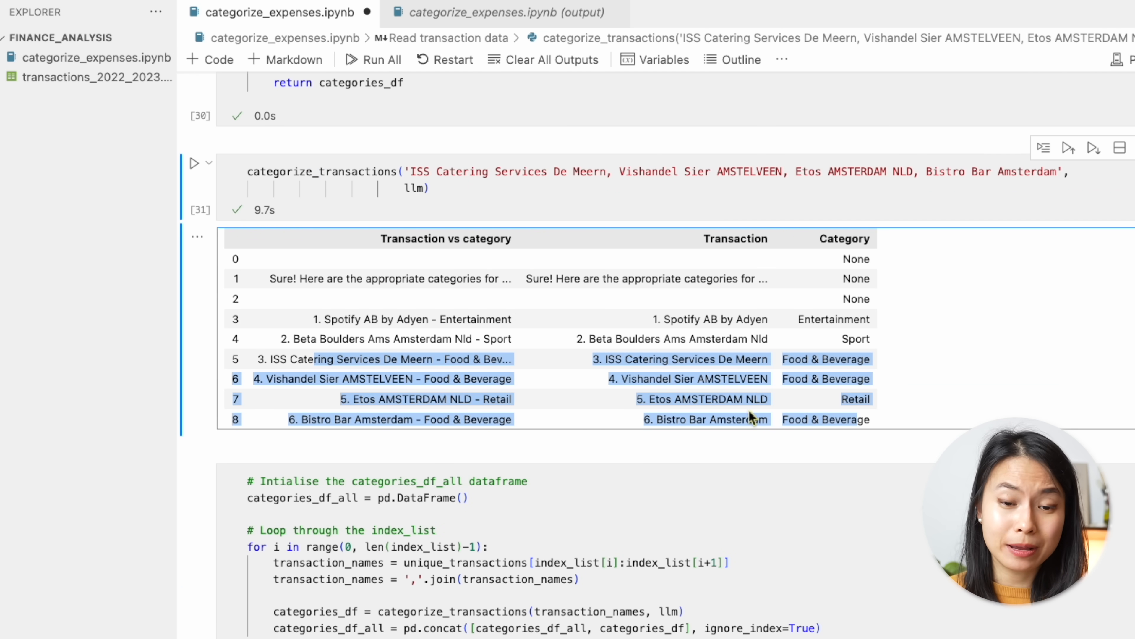
mouse_move(717, 399)
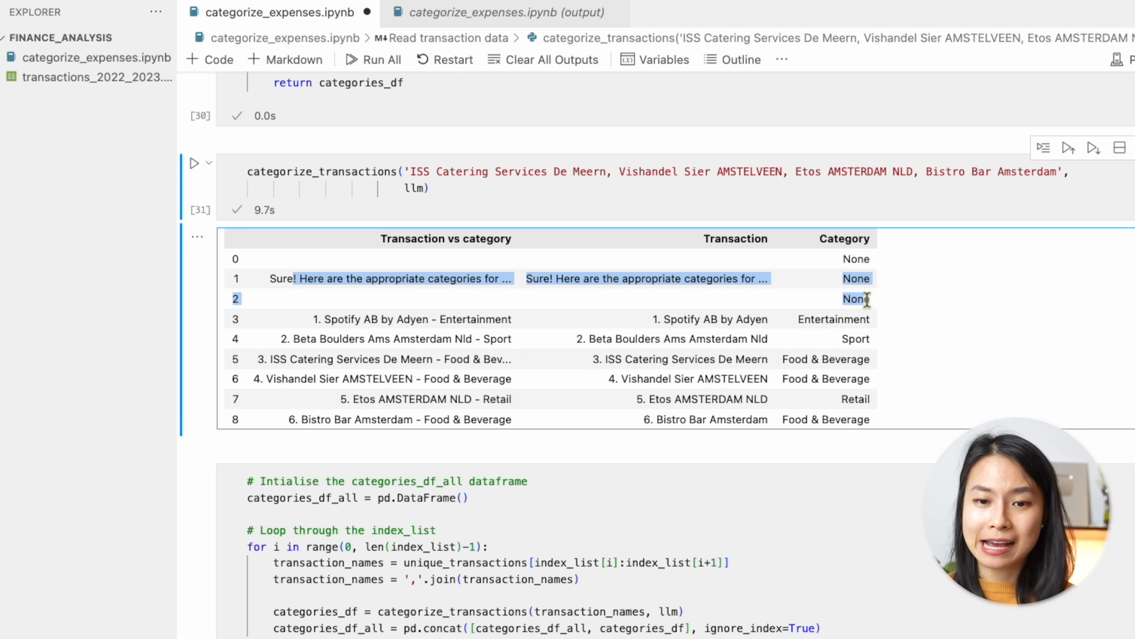
mouse_move(874, 365)
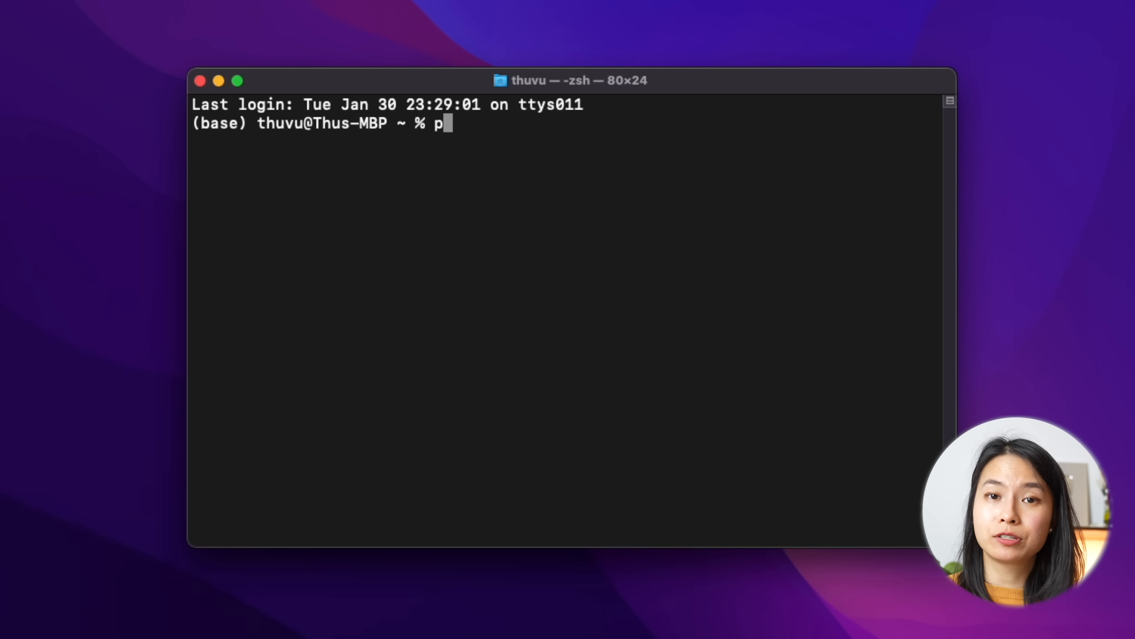
key("Return")
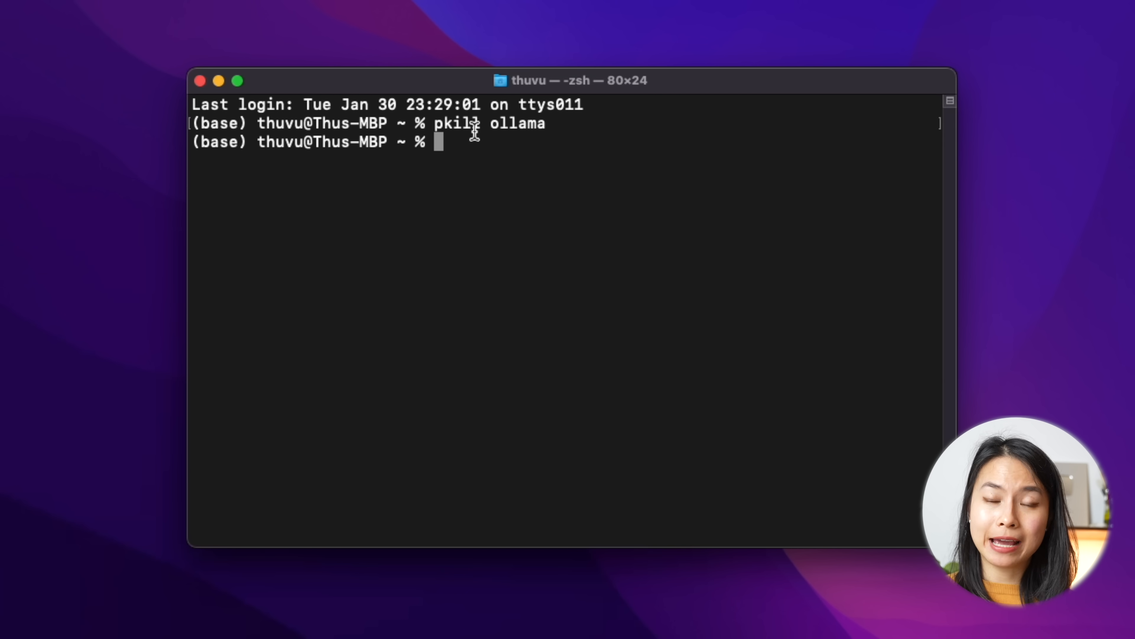
mouse_move(955, 56)
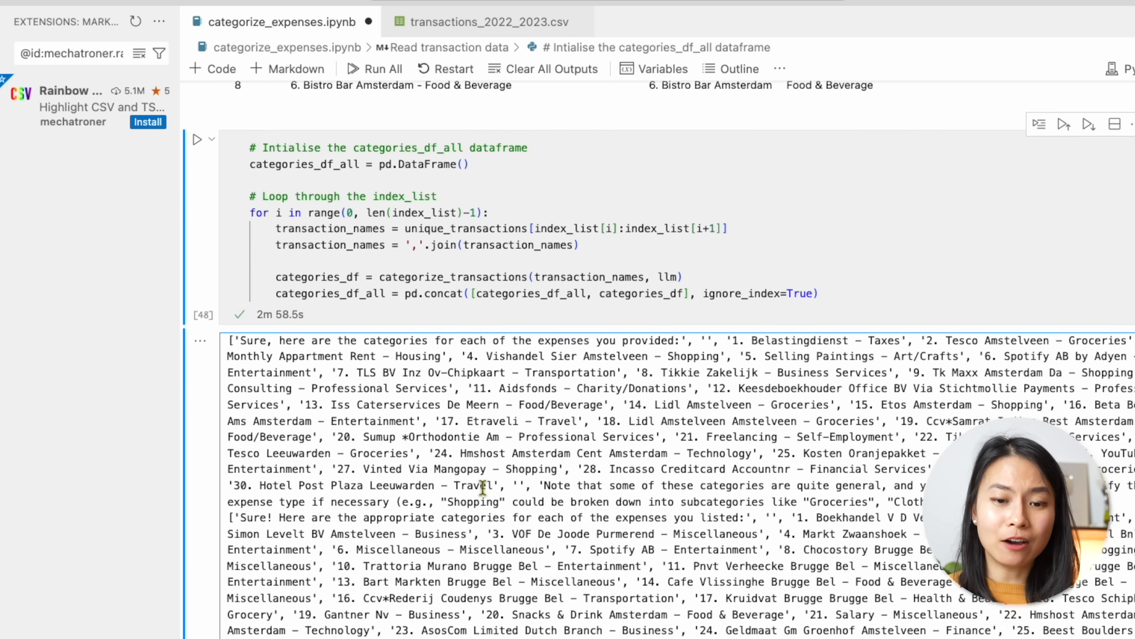
Review the 358-row categories_df_all output and check the exported categories_df_all.csv file.
scroll("down", 3)
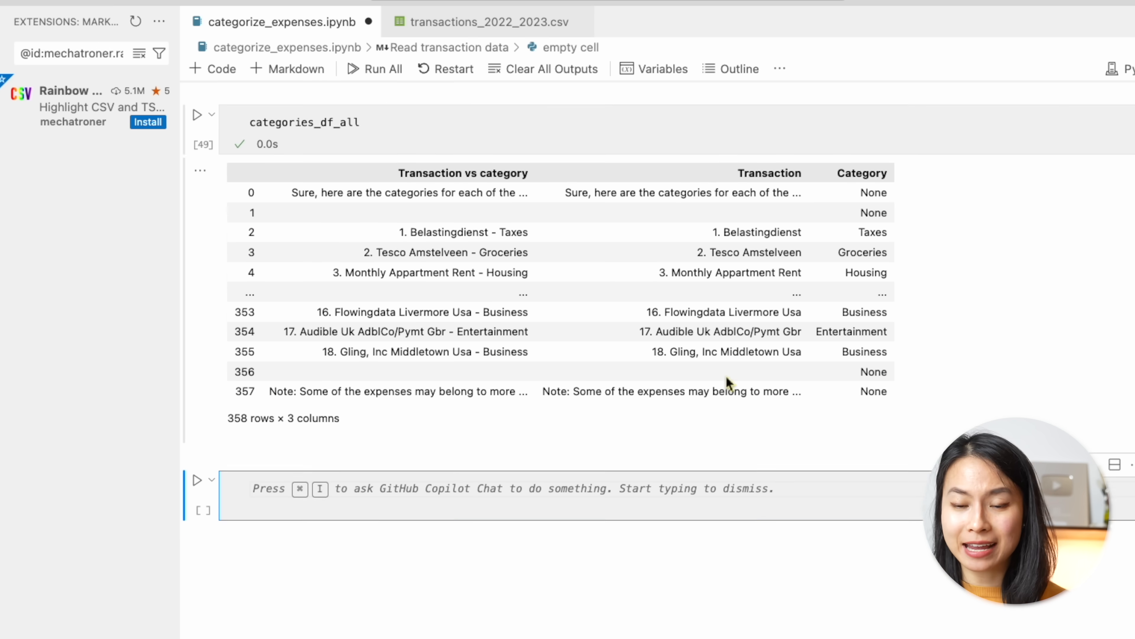
scroll("up", 3)
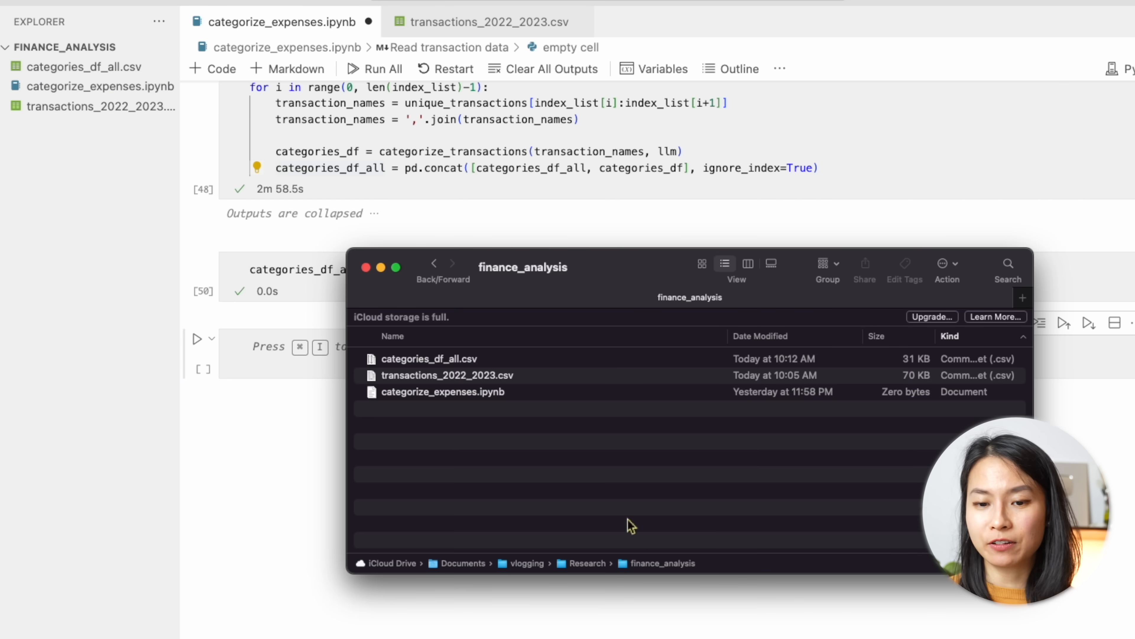
double_click(429, 359)
type("# Get unique categories in categ")
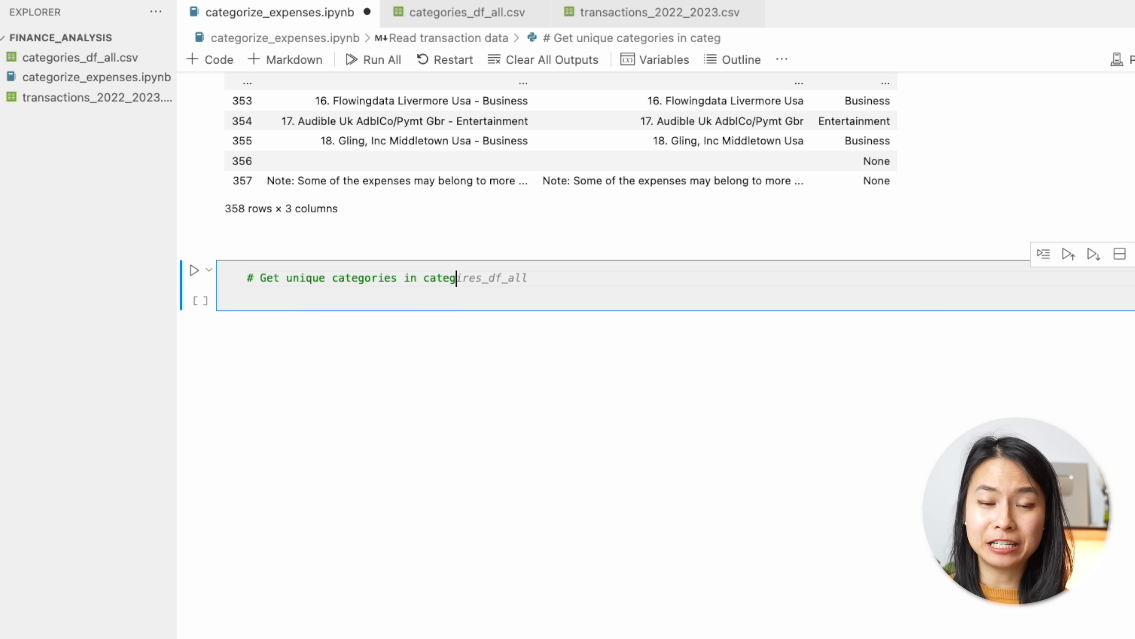
Regroup categories with .loc str.contains, e.g. anything containing 'Food' becomes 'Food and Drinks'.
left_click(194, 278)
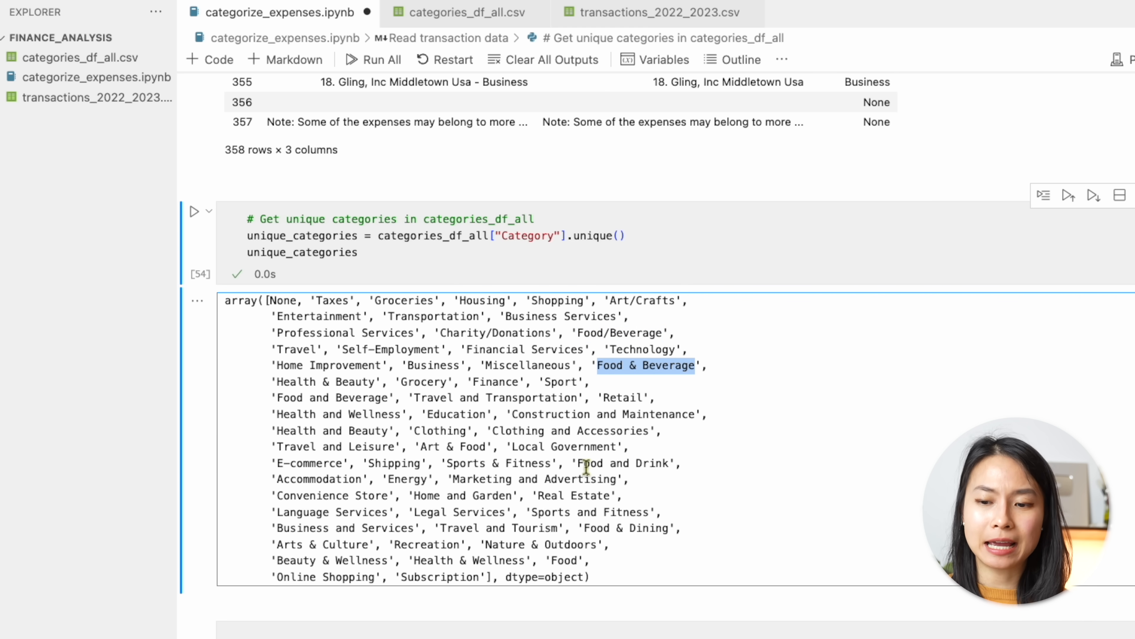
type("# If category contains \"Food\", then categorise as \"Food and Drinks\"")
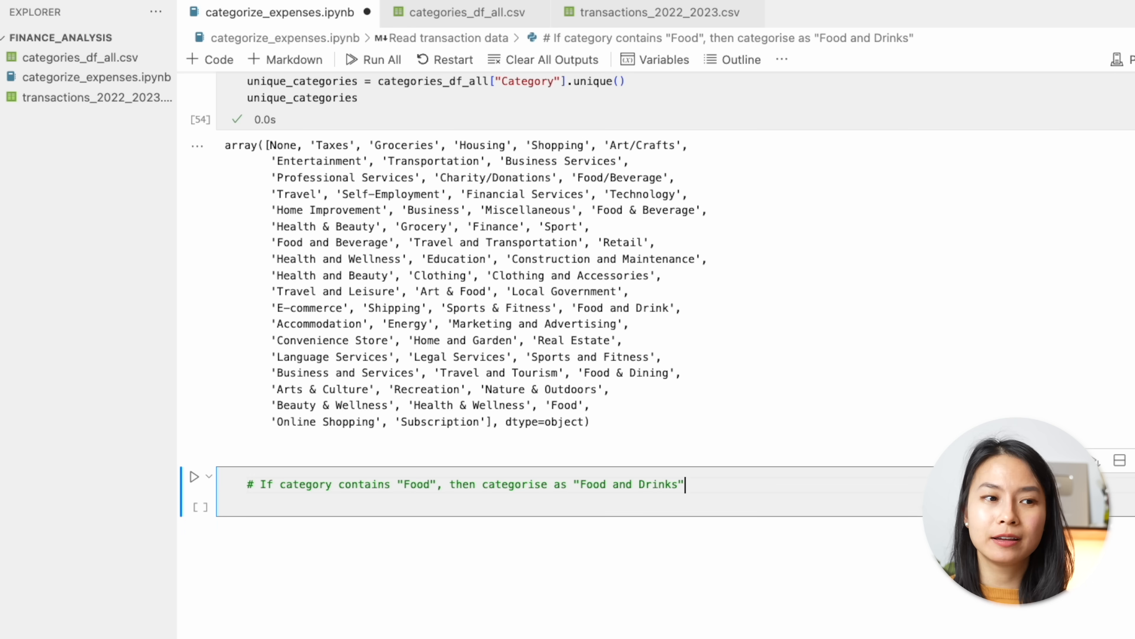
type("categories_df_all.loc[categories_df_all['Category'].str.contains(\"Food\"), 'Category'] = \"Food and Drinks\"")
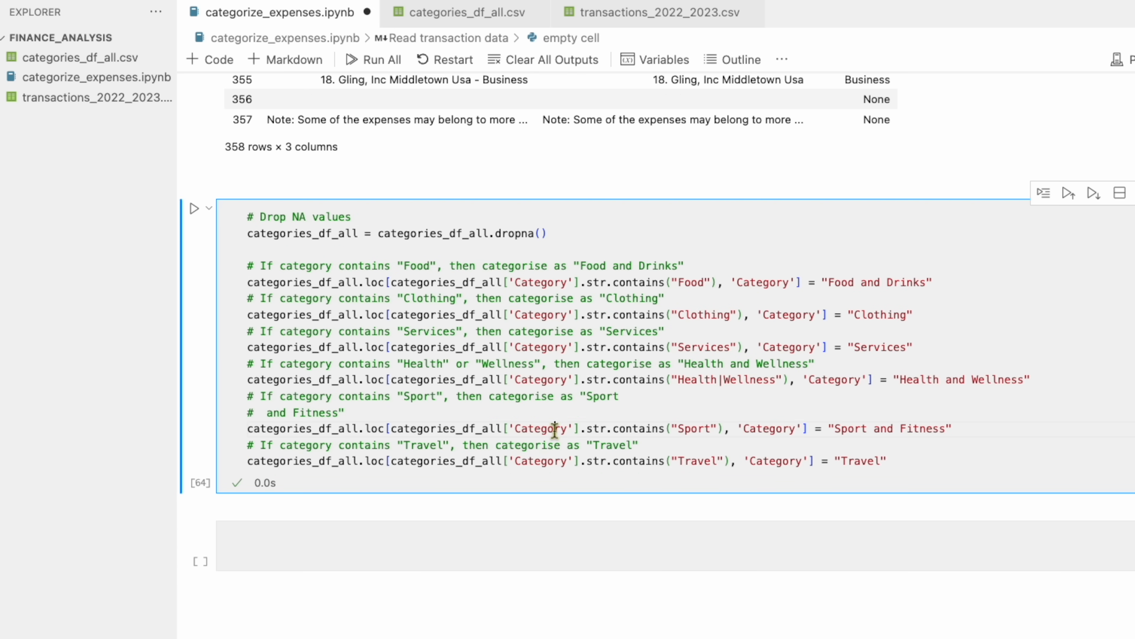
Strip the '1. ' numbering from Transaction and pd.merge categories_df_all into df on 'Name / Description'.
type("# Remove the numbering e.g \"1. \"")
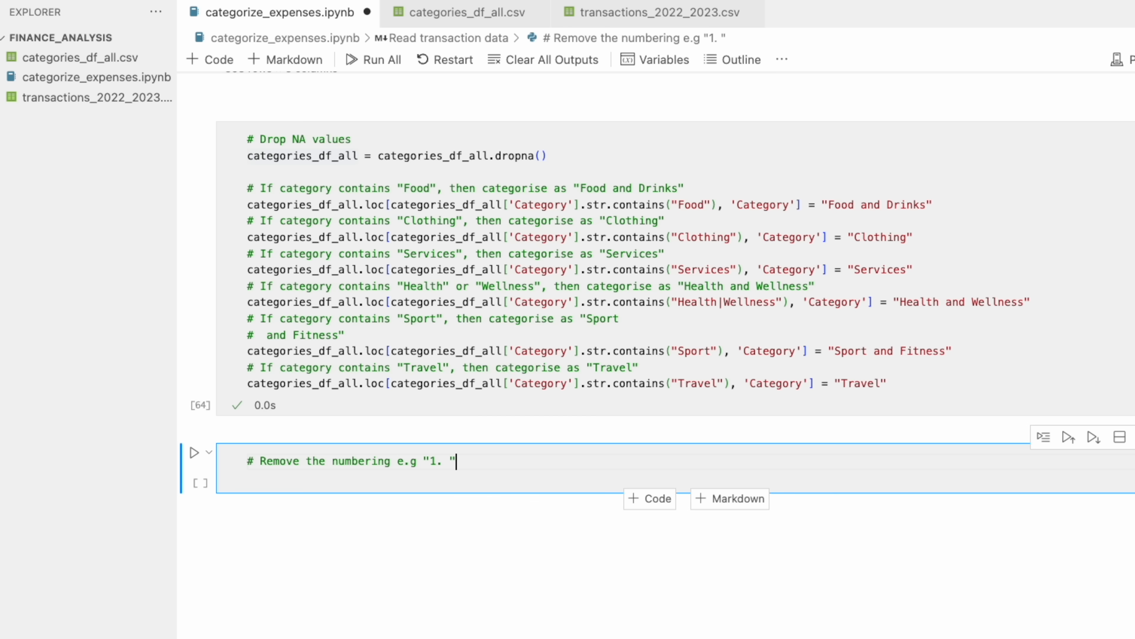
key("shift+enter")
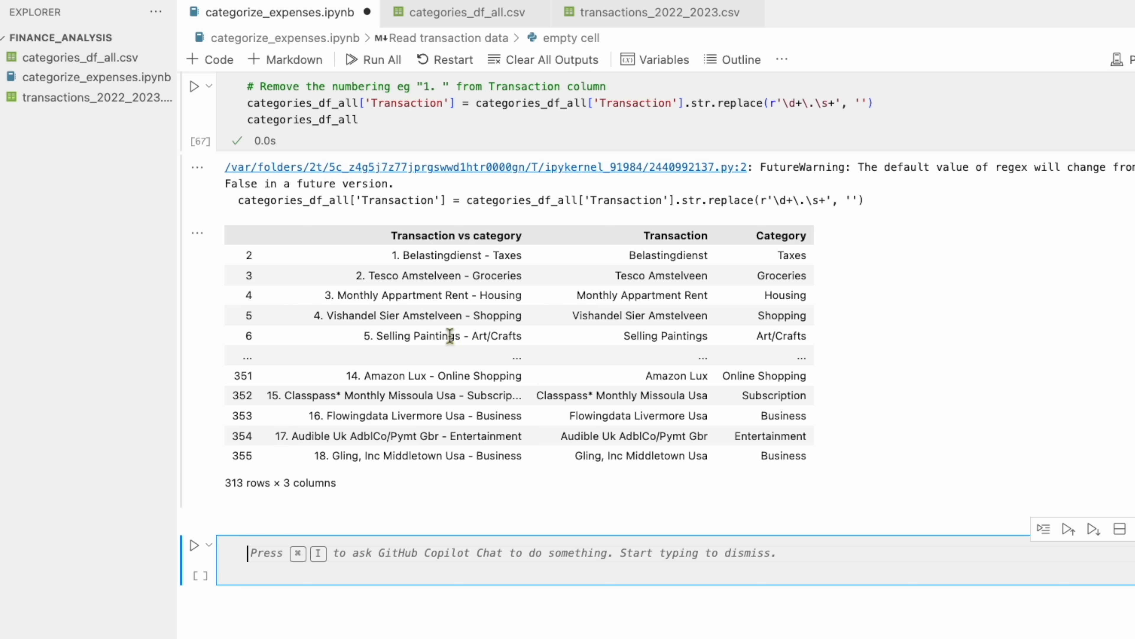
type("# Merge the categories_df_all with the transactions_2022_2023.csv dataframe")
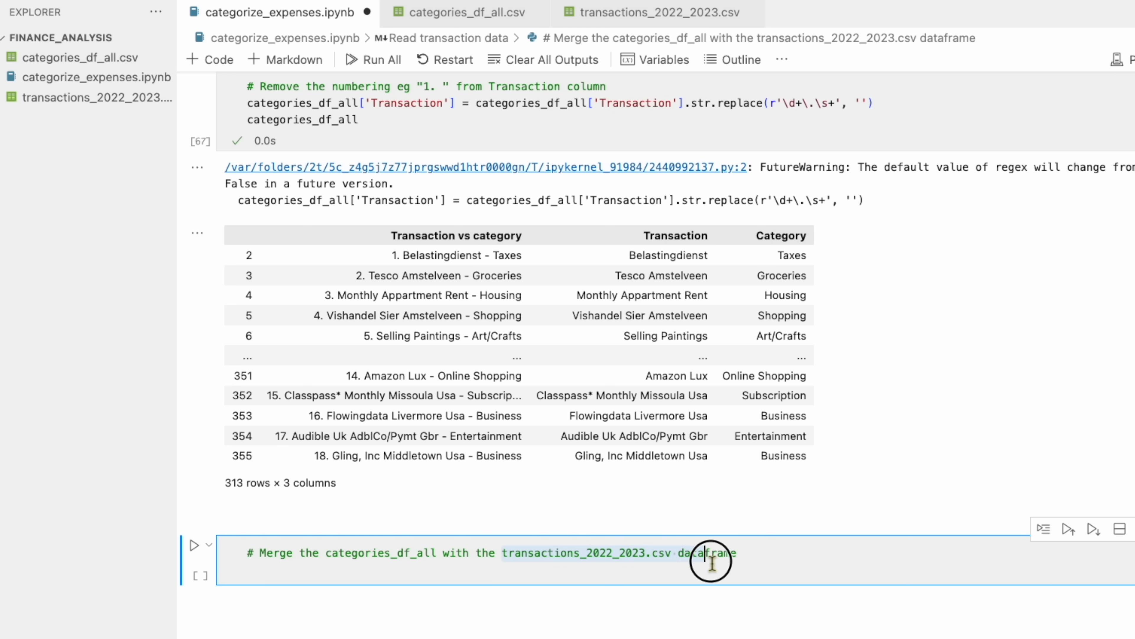
type("df = pd.merge(df, categories_df_all, left_on='Name / Description', right_on='Transaction', how='left')")
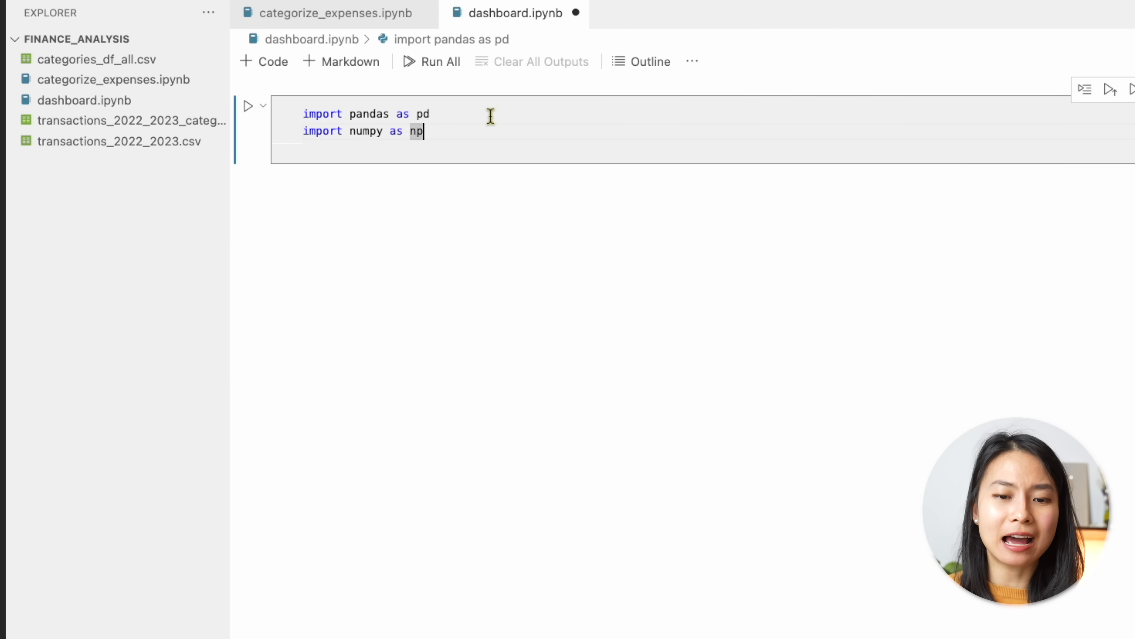
Import plotly and panel as pn in dashboard.ipynb and load the categorised CSV with Year and Month columns.
type("import plotly.express as px")
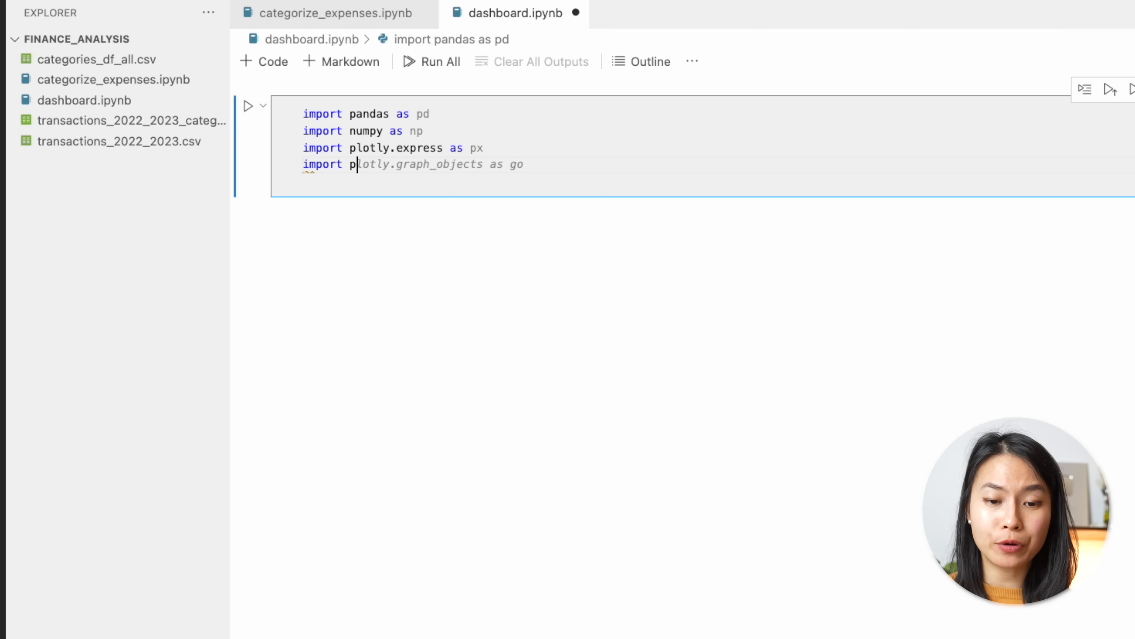
type("panel as pn")
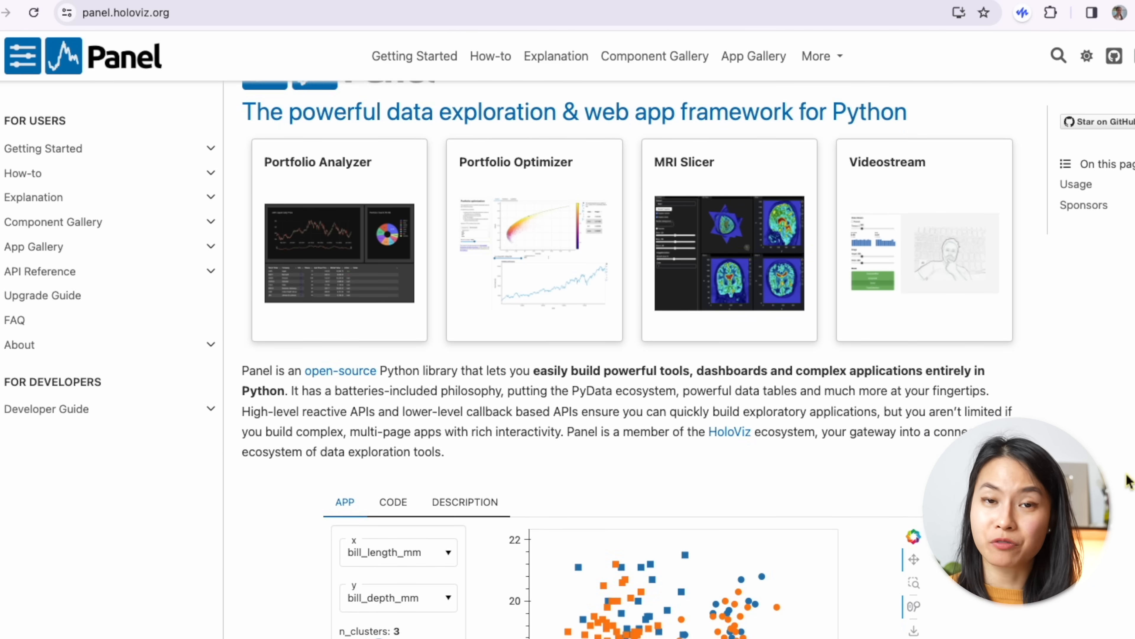
scroll("down", 3)
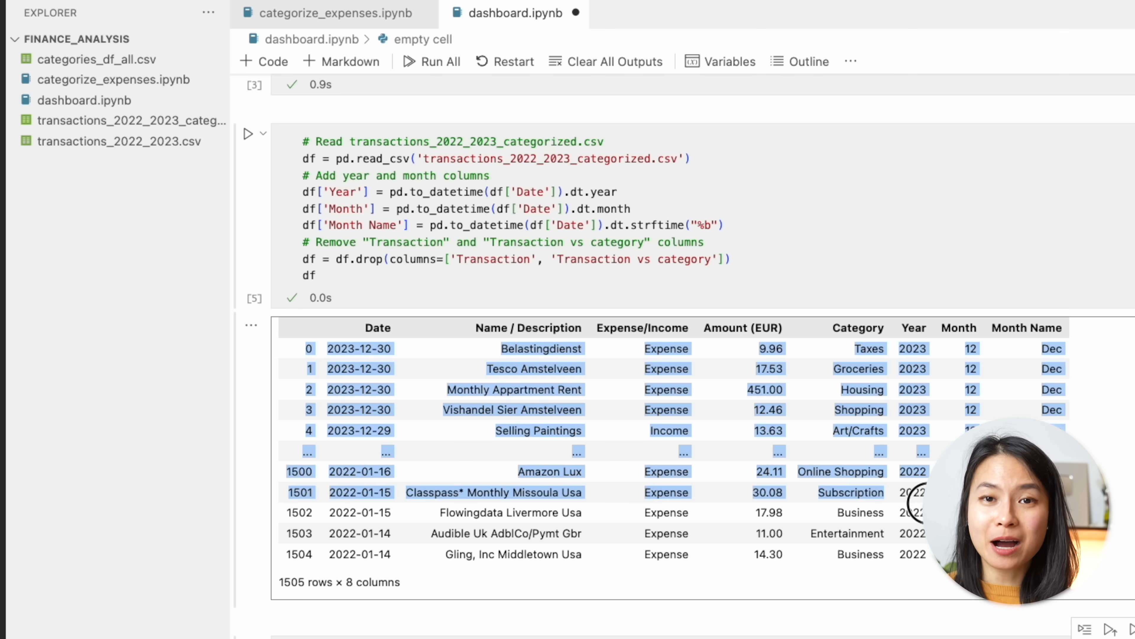
Review the pie chart function's df parameter and create income_monthly_2022 = make_monthly_bar_chart(df, 2022, 'Income').
scroll("down", 3)
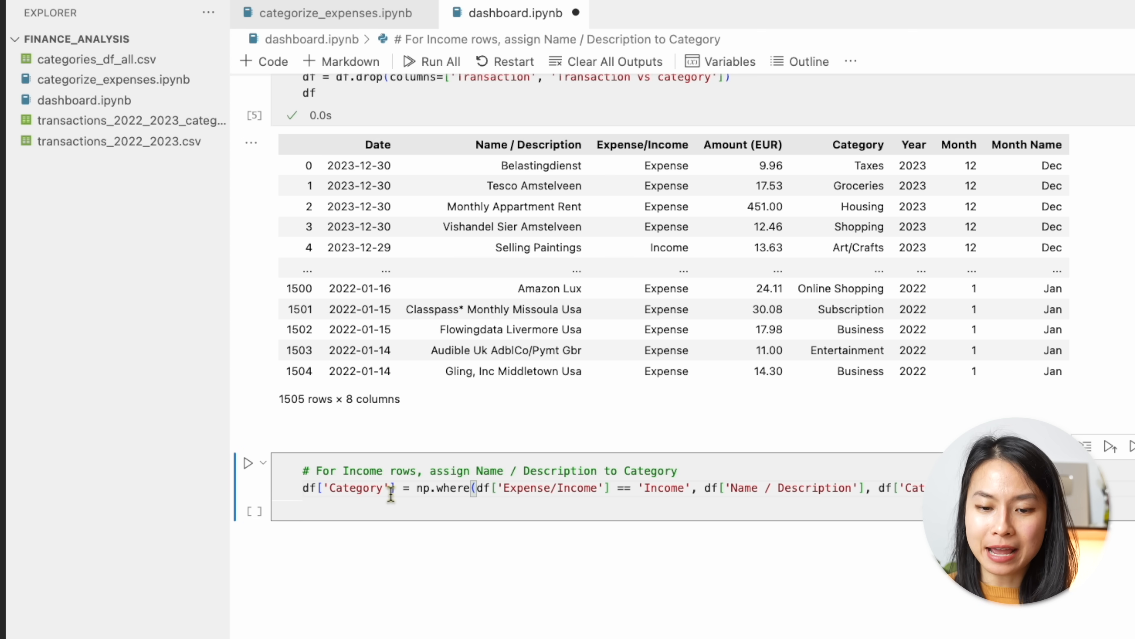
type("df, year, label):")
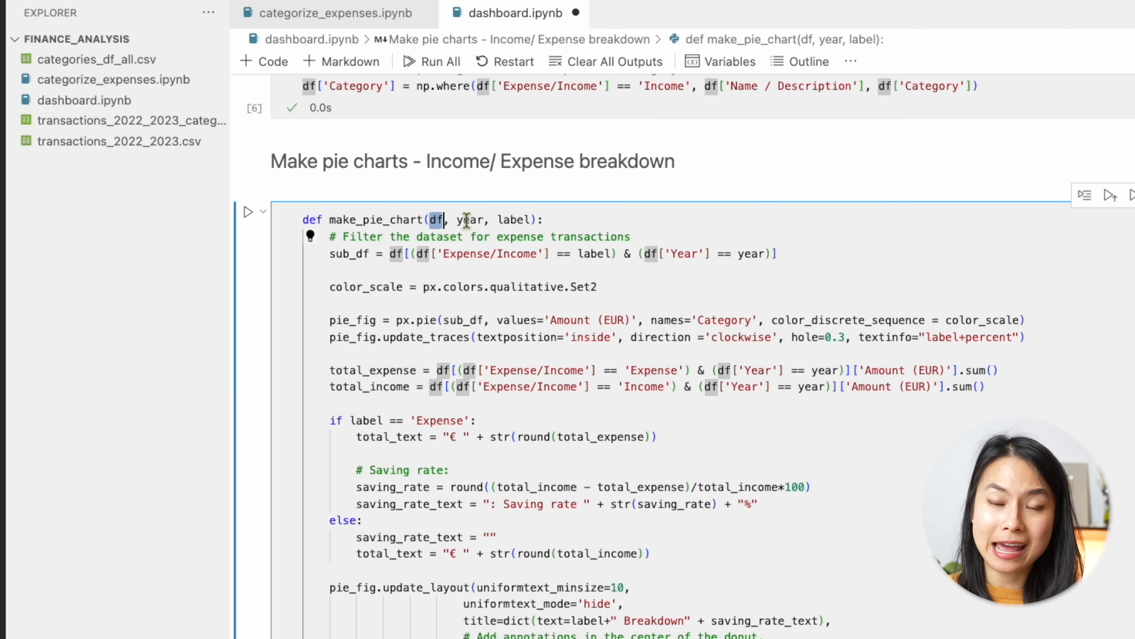
double_click(469, 219)
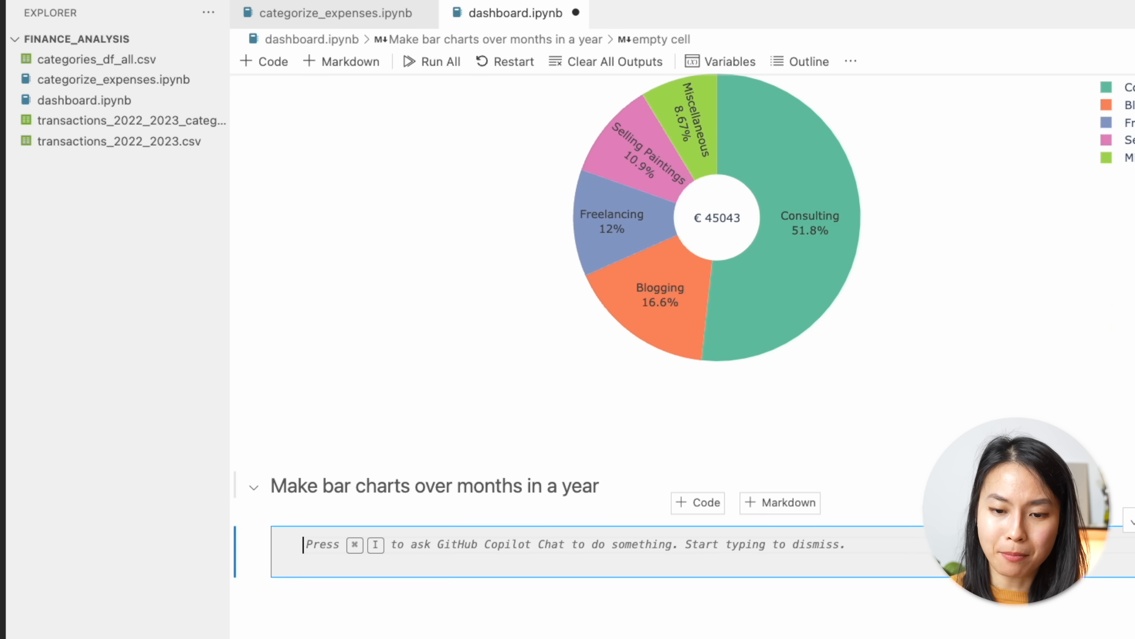
type("income_monthly_2022 = make_monthly_bar_chart(df, 2022, 'Income')")
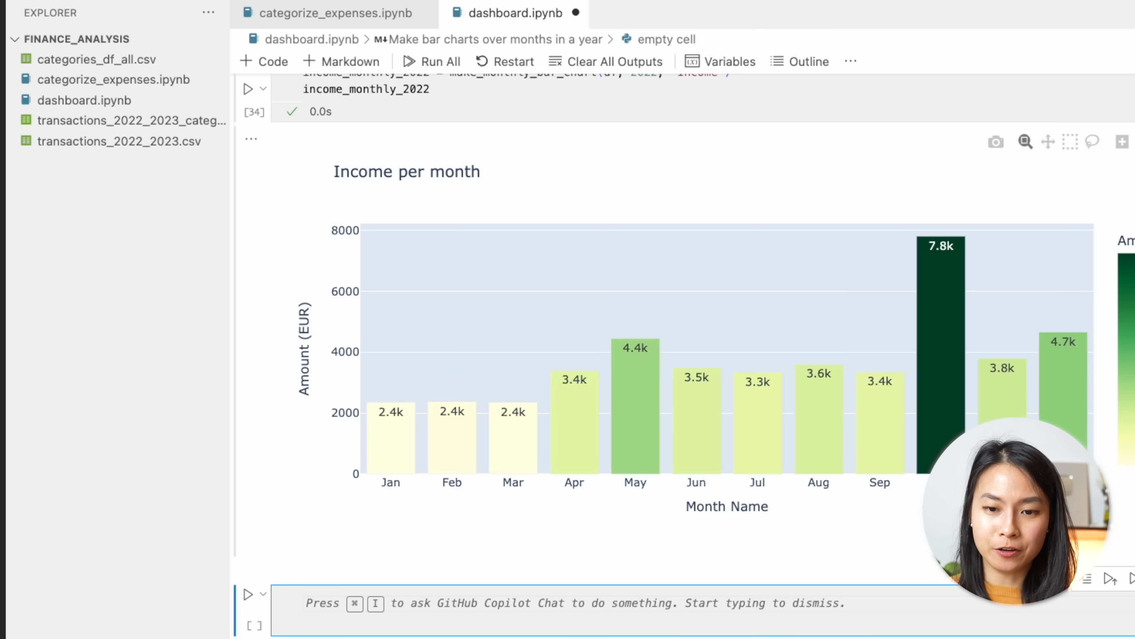
mouse_move(920, 390)
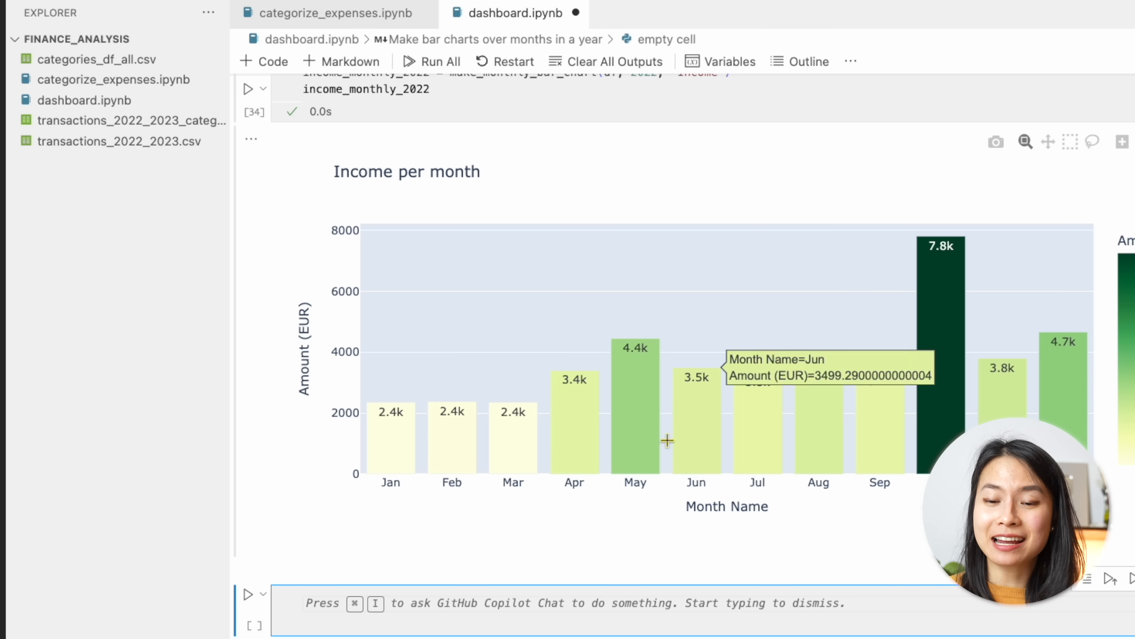
mouse_move(848, 448)
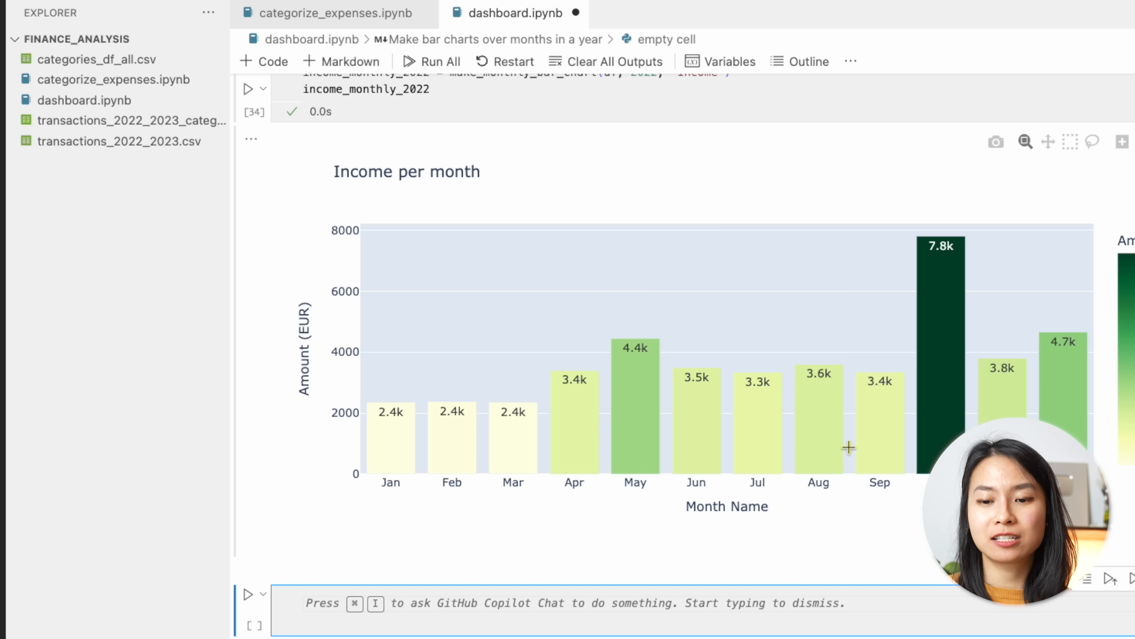
mouse_move(636, 445)
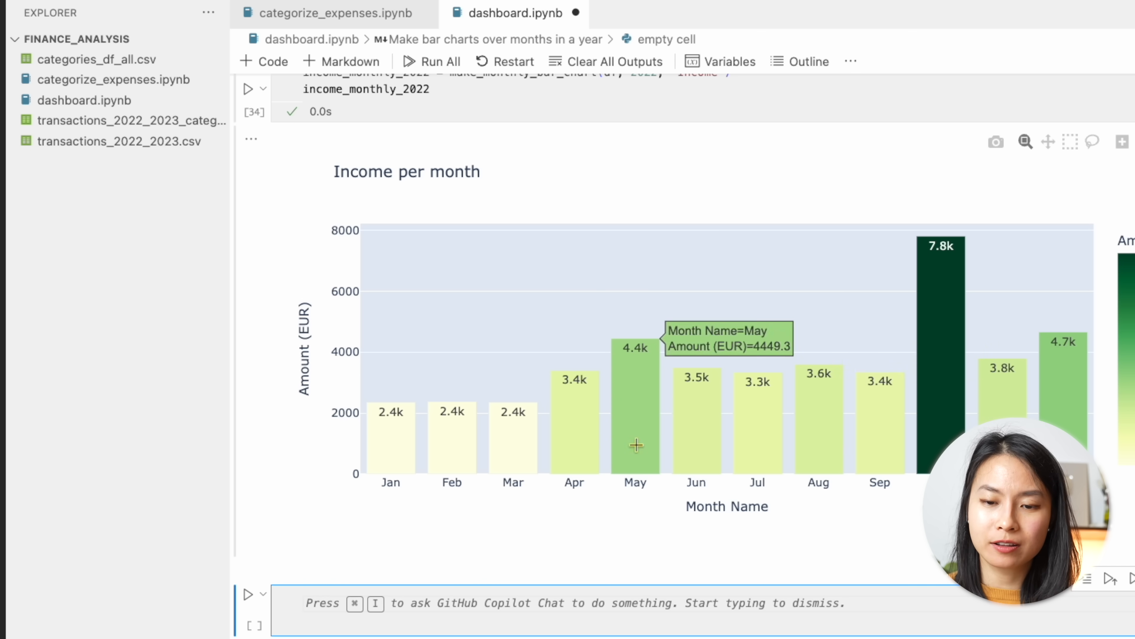
mouse_move(916, 439)
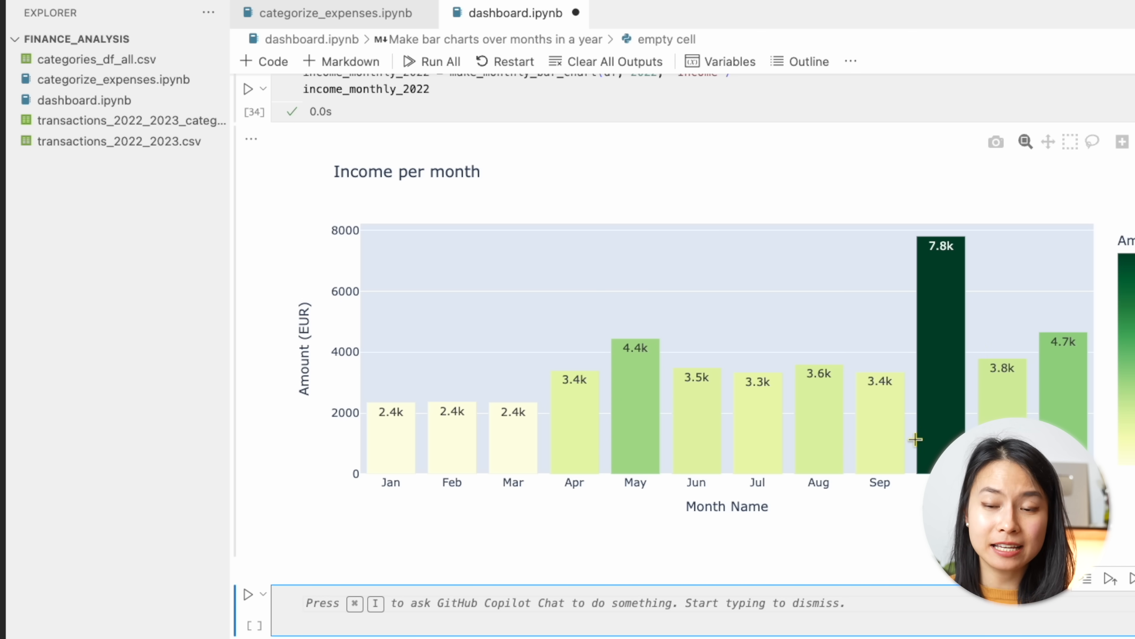
scroll("down", 3)
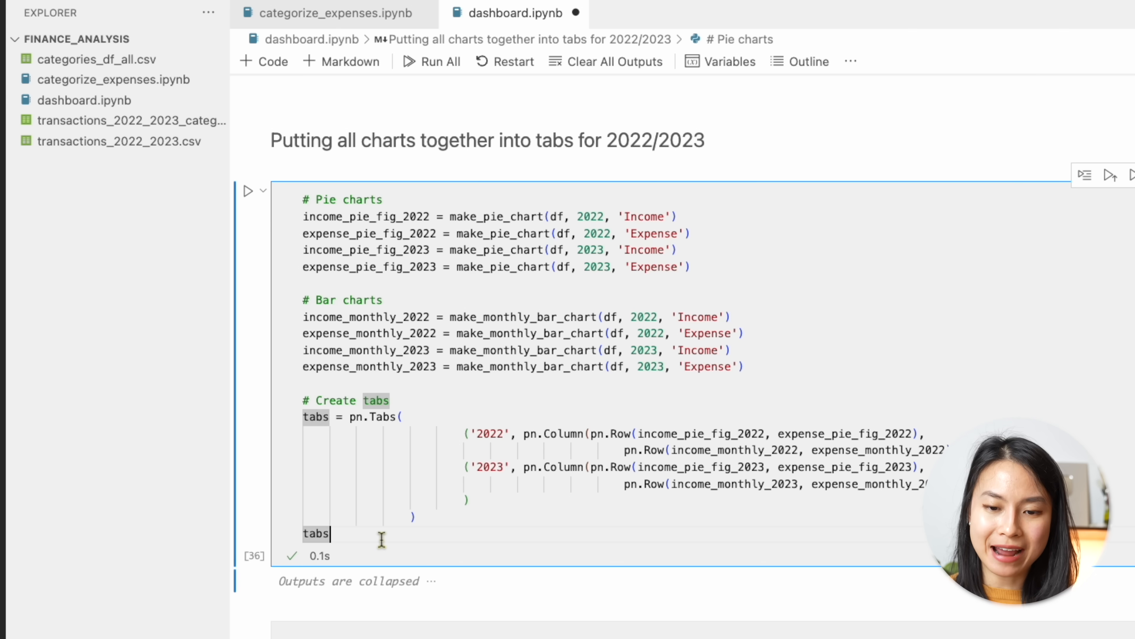
Append .show() to the tabs variable to serve the dashboard on localhost.
type(".show()")
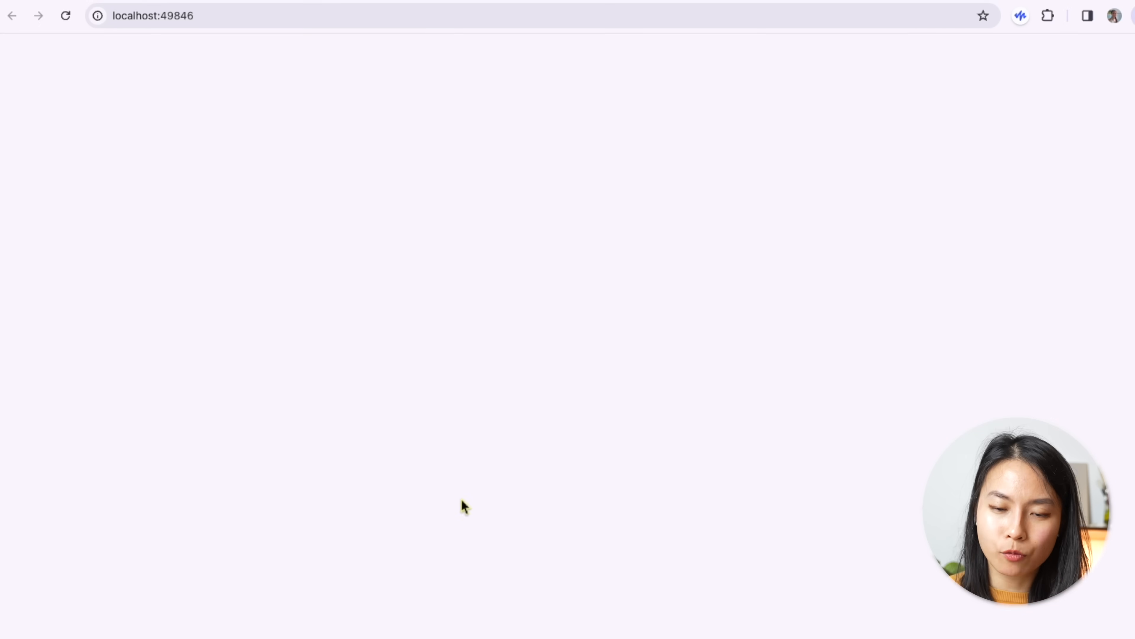
Switch to the 2023 tab and back to 2022 to compare the income and expense charts.
left_click(54, 46)
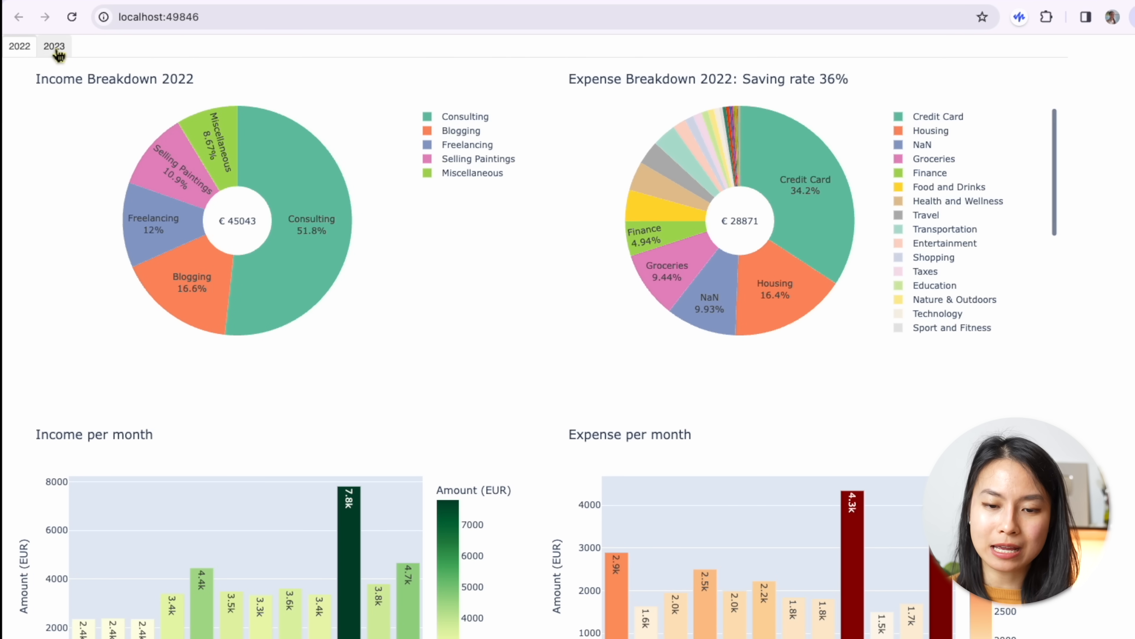
mouse_move(85, 67)
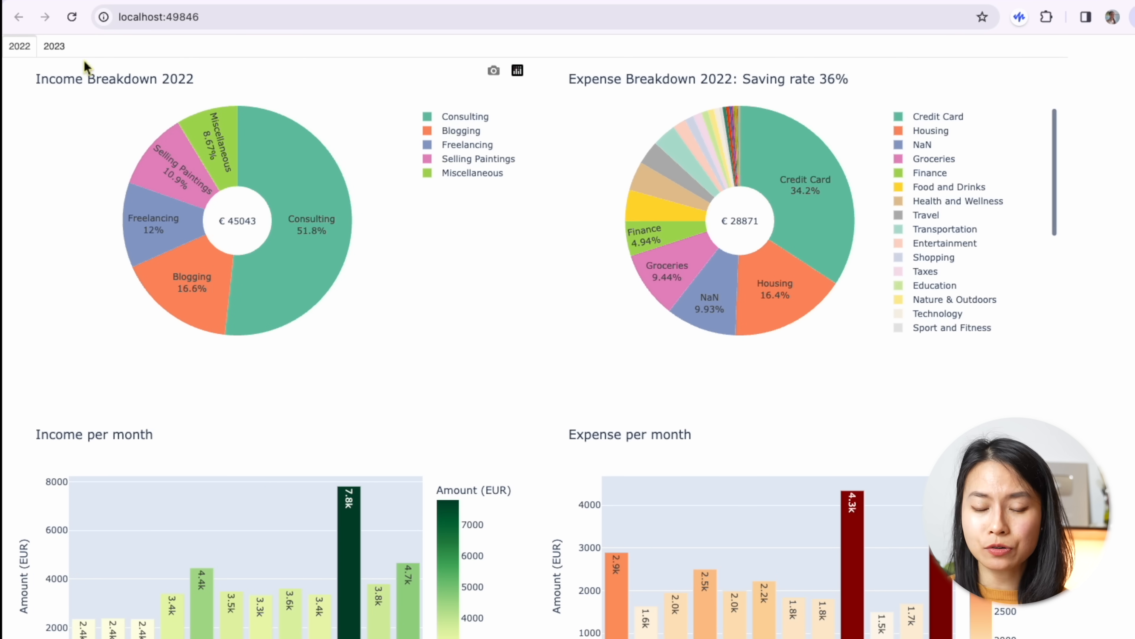
left_click(54, 46)
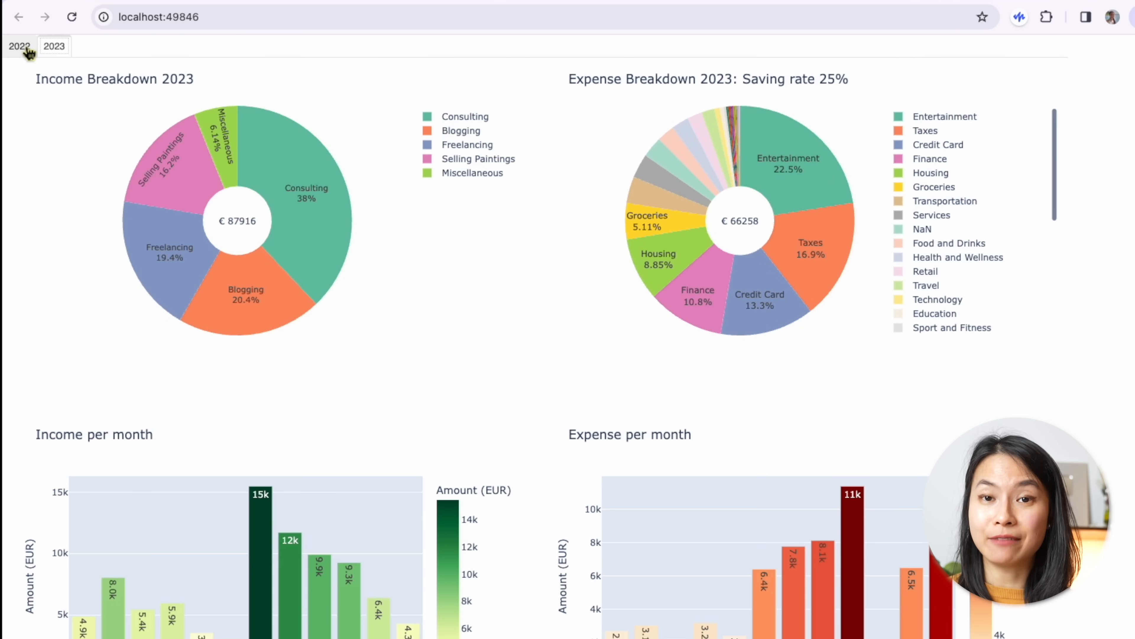
mouse_move(55, 46)
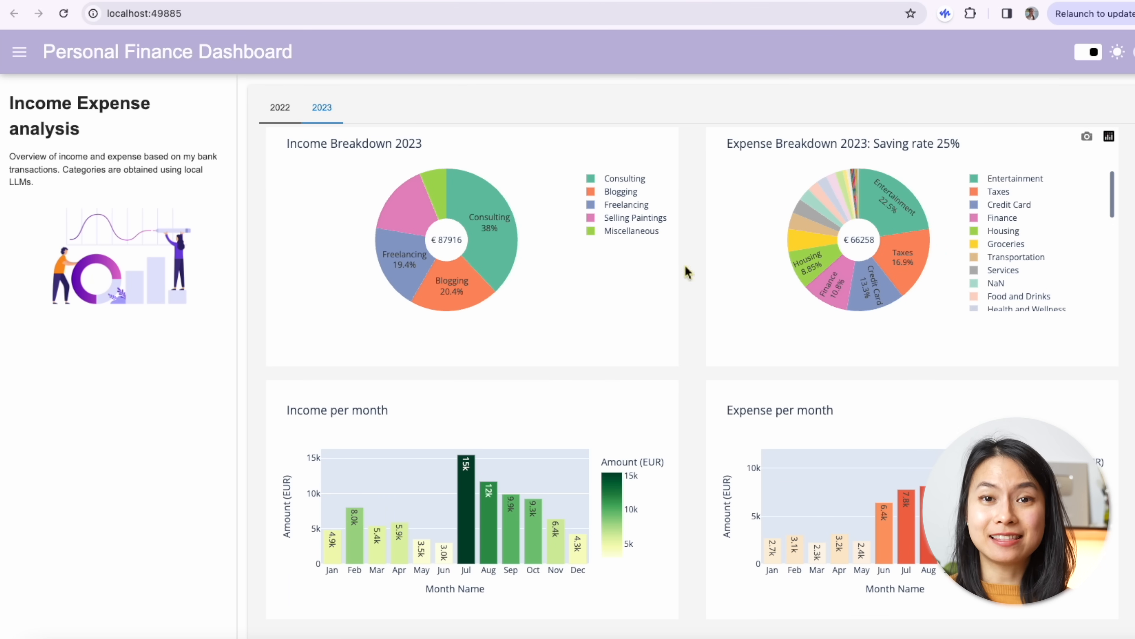
mouse_move(507, 249)
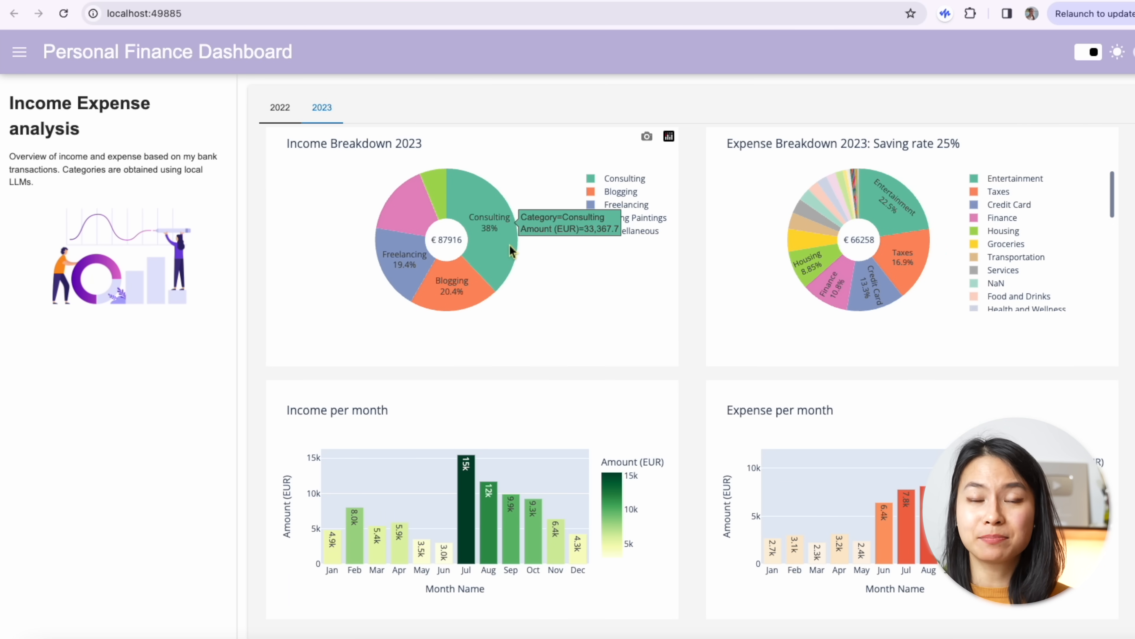
mouse_move(456, 230)
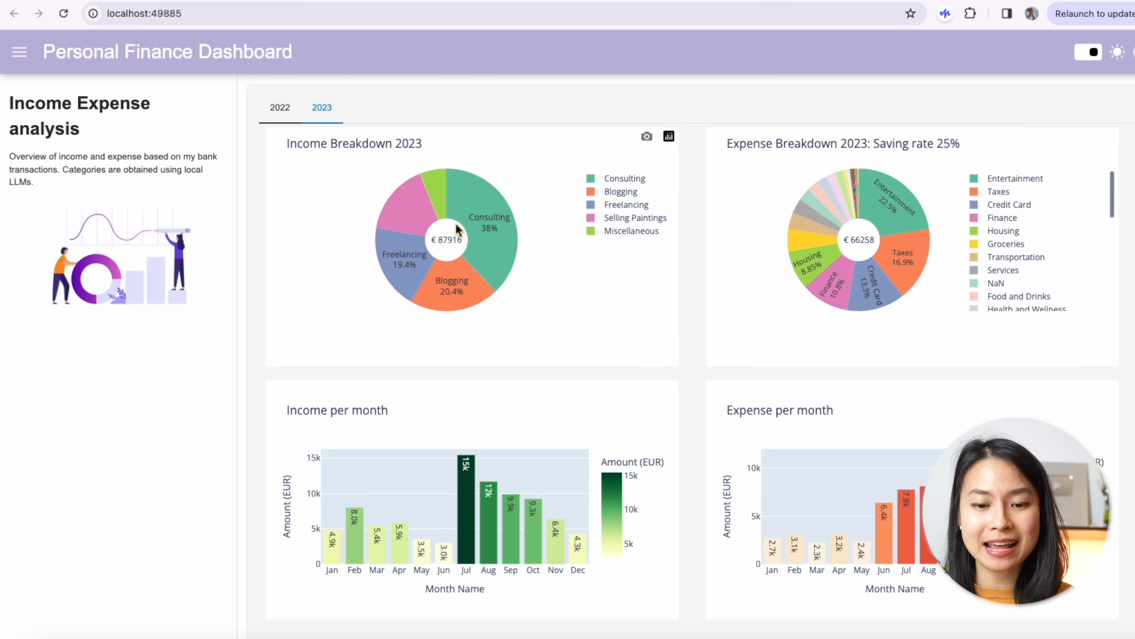
mouse_move(503, 529)
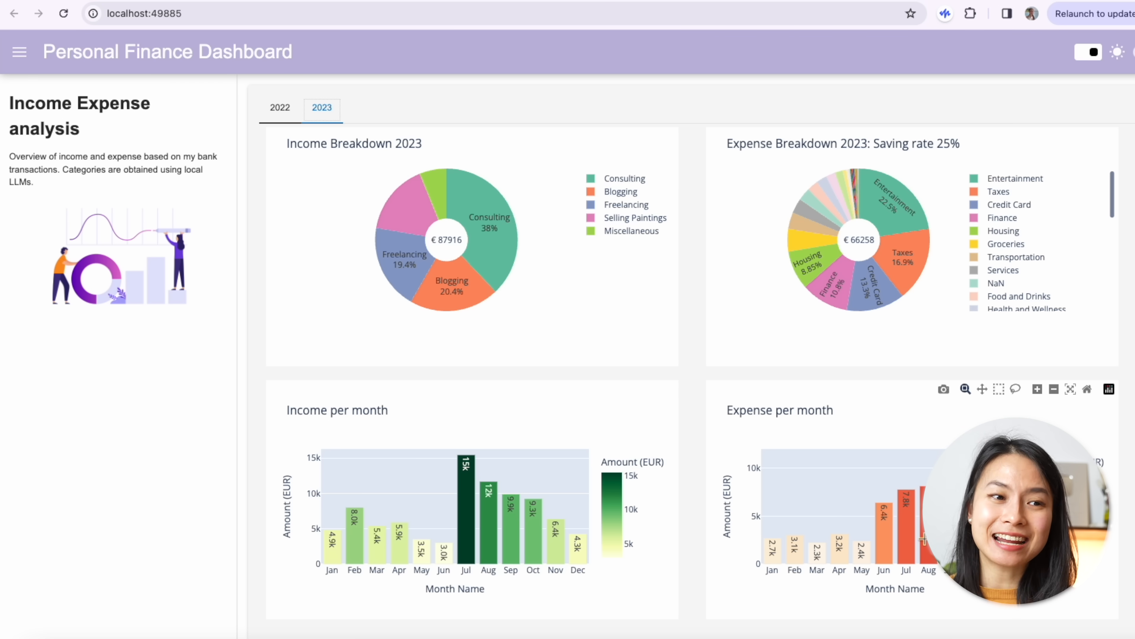
Switch between the 2022 and 2023 chart tabs, ending on the 2022 charts.
left_click(279, 108)
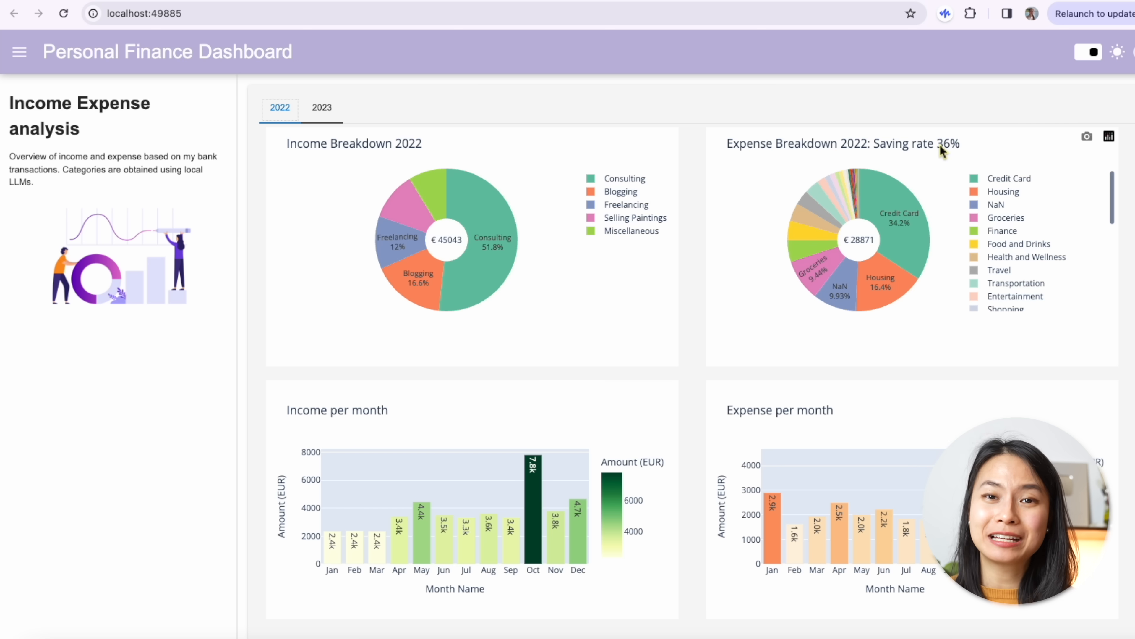
left_click(321, 107)
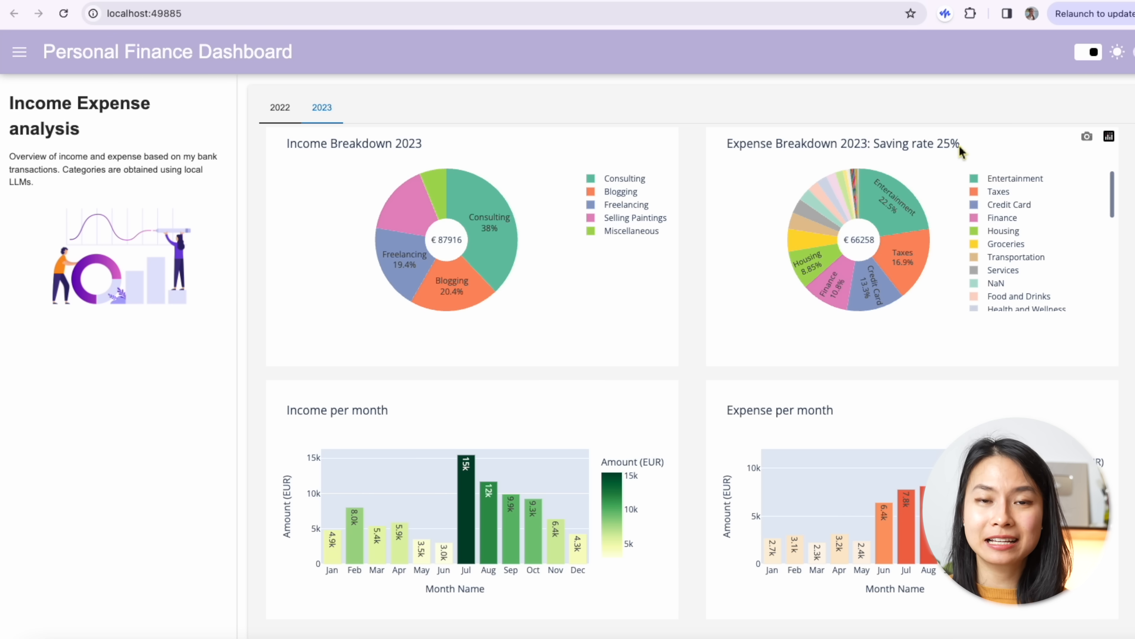
left_click(279, 107)
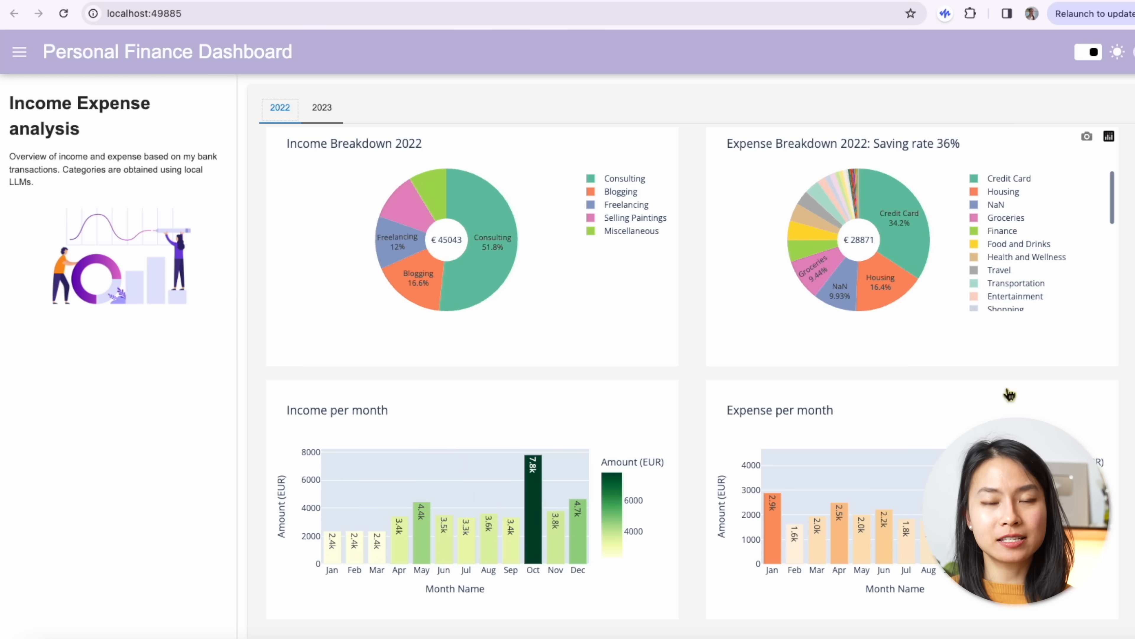
mouse_move(932, 283)
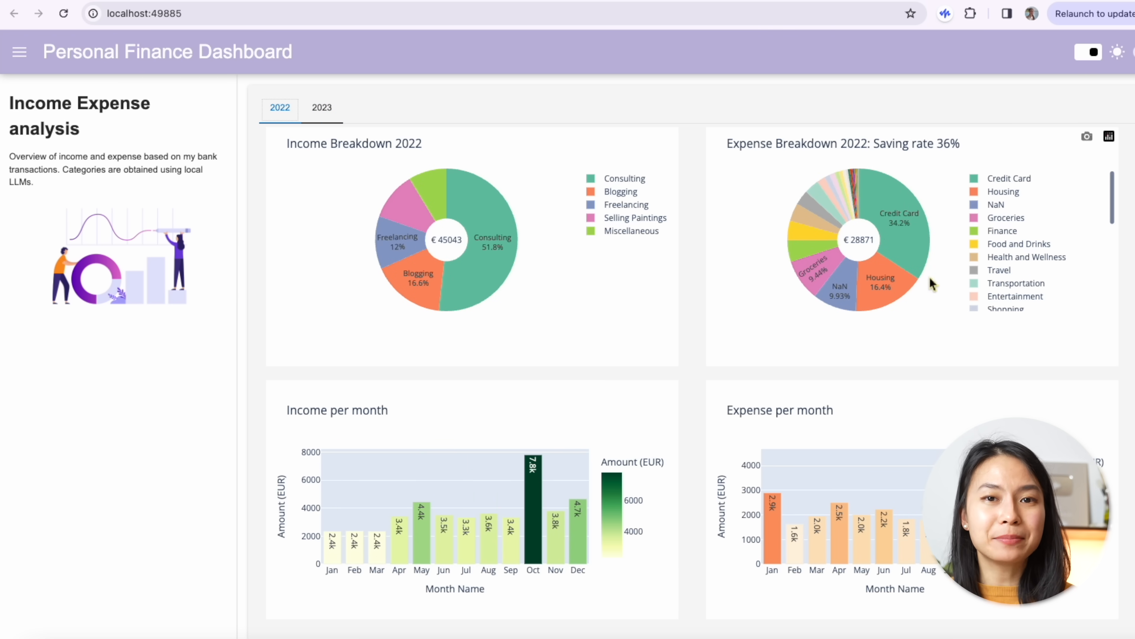
mouse_move(923, 146)
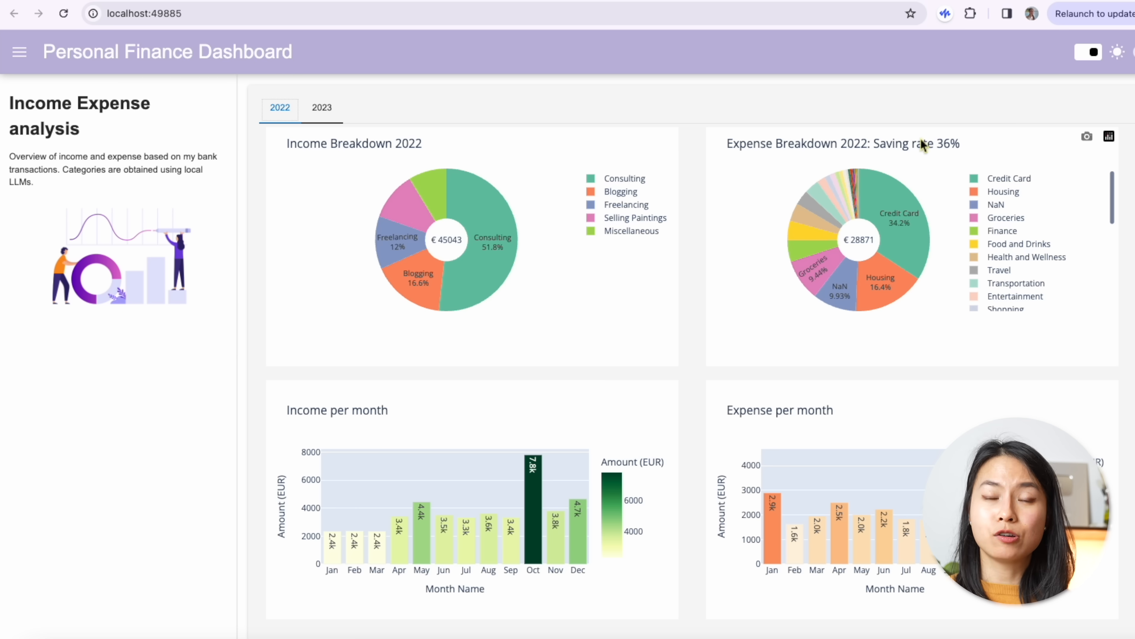
mouse_move(751, 226)
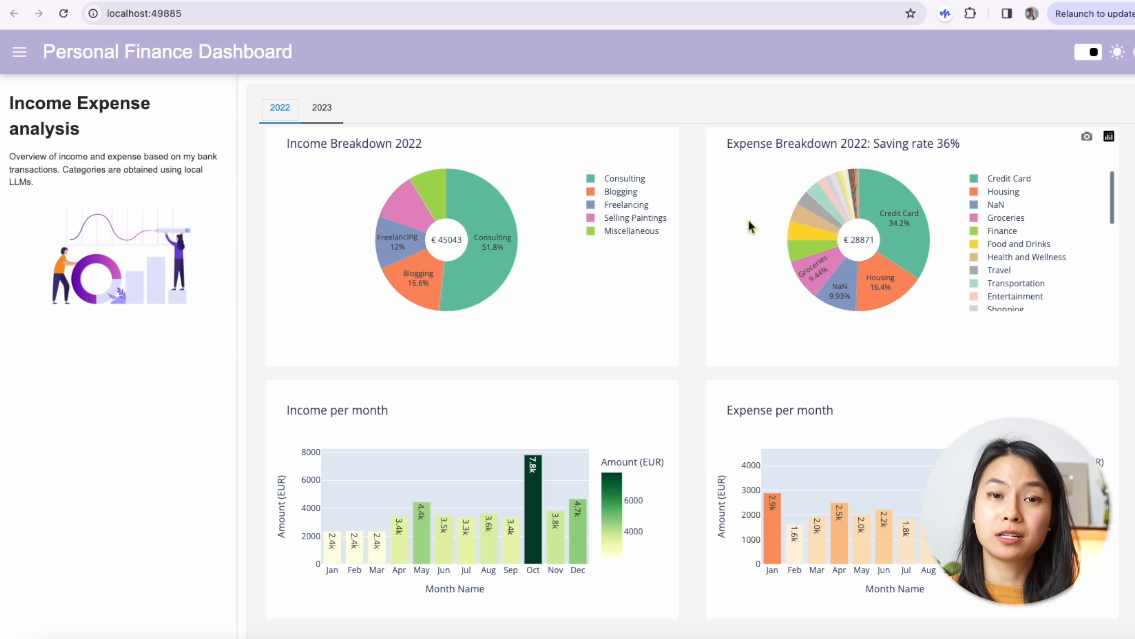
mouse_move(1032, 279)
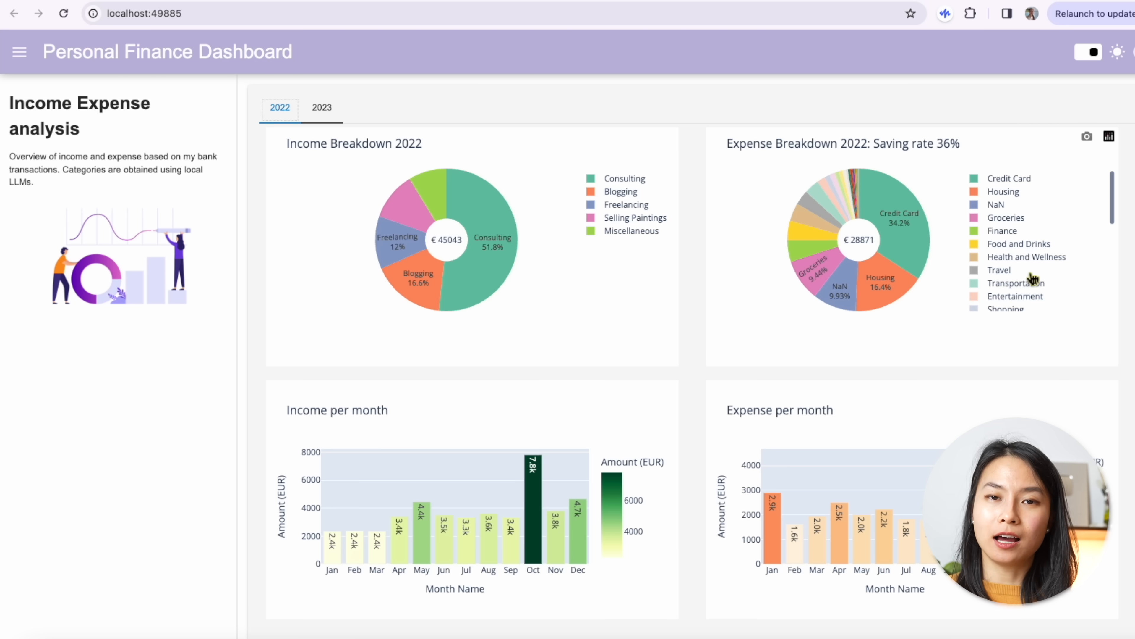
mouse_move(984, 344)
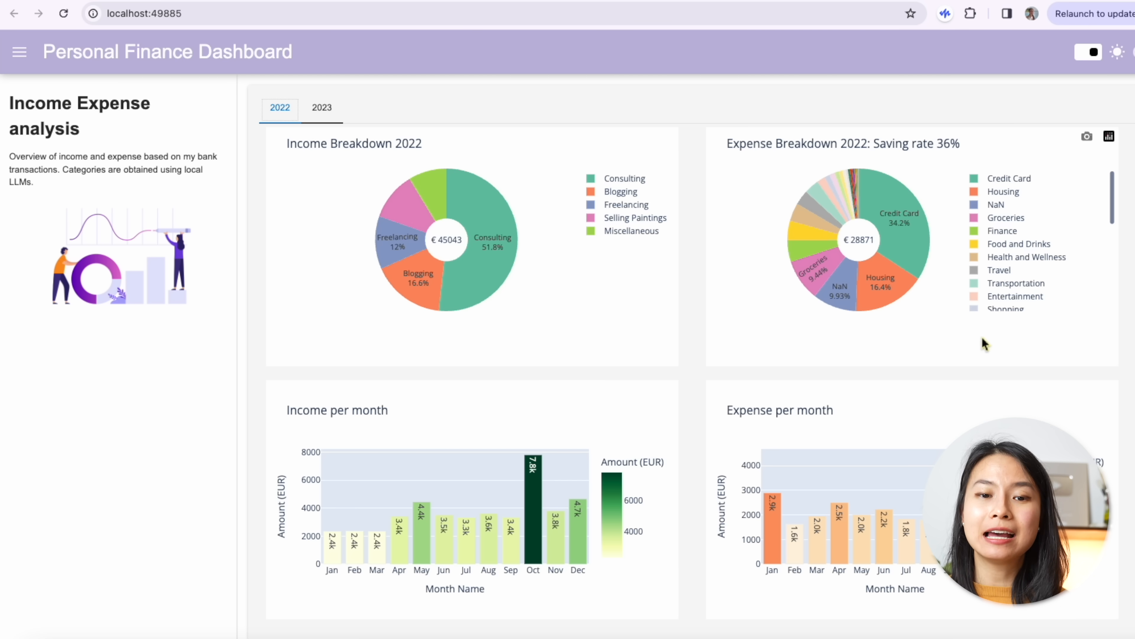